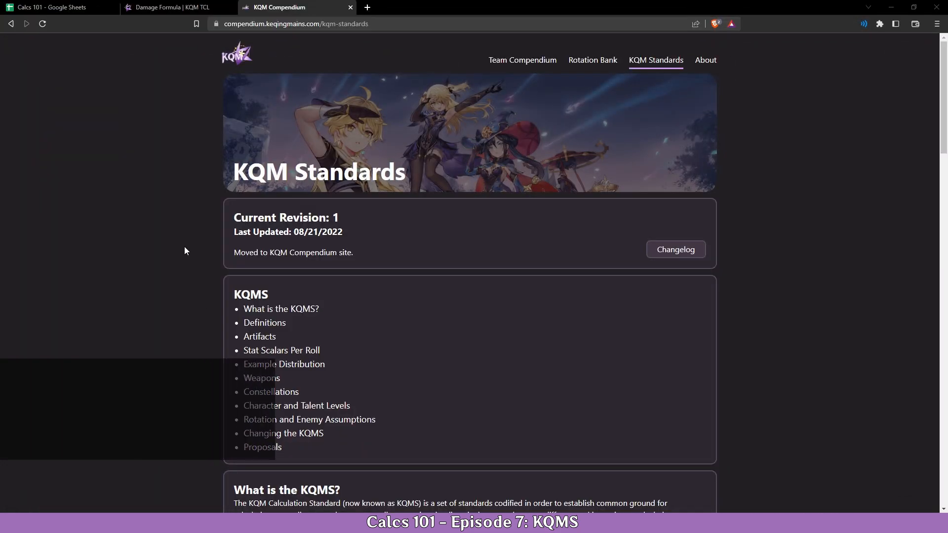
- Scroll KQM Standards down to the Stat Scalars Per Roll and Example Distribution tables
{"action": "scroll", "scroll_direction": "down", "scroll_amount": 3}
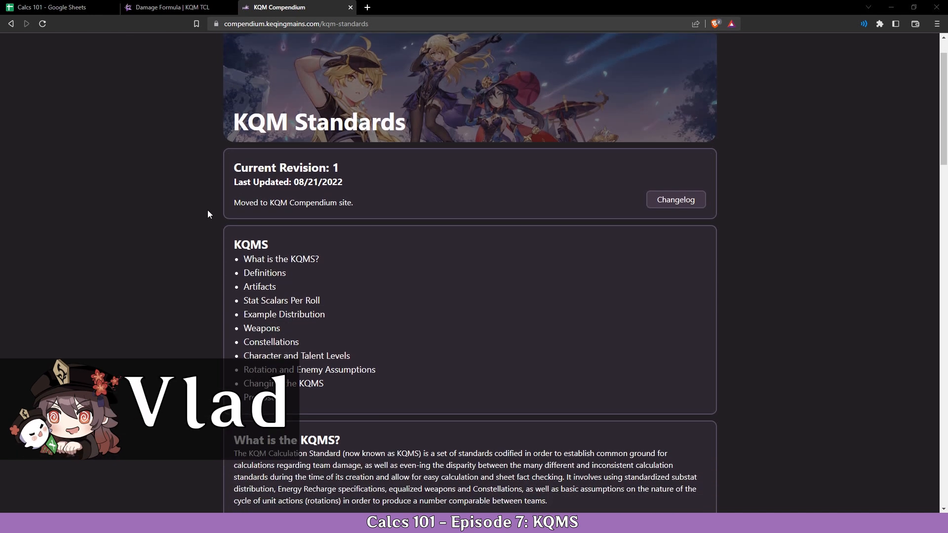
{"action": "scroll", "scroll_direction": "down", "scroll_amount": 3}
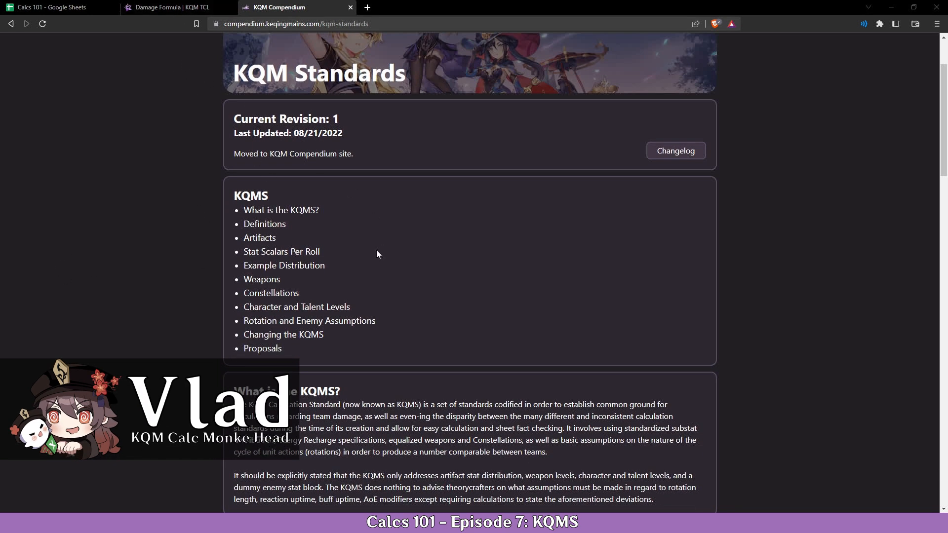
{"action": "mouse_move", "coordinate": [349, 102]}
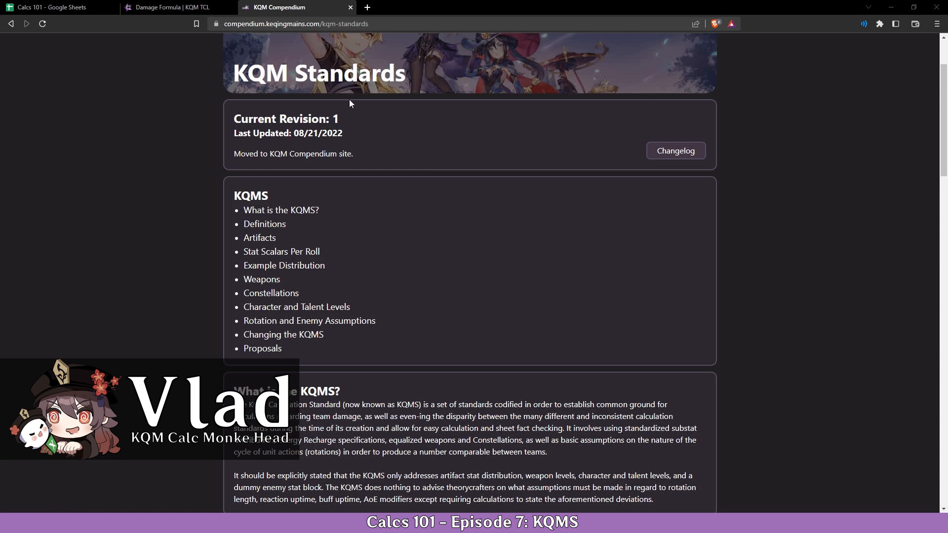
{"action": "scroll", "scroll_direction": "down", "scroll_amount": 3}
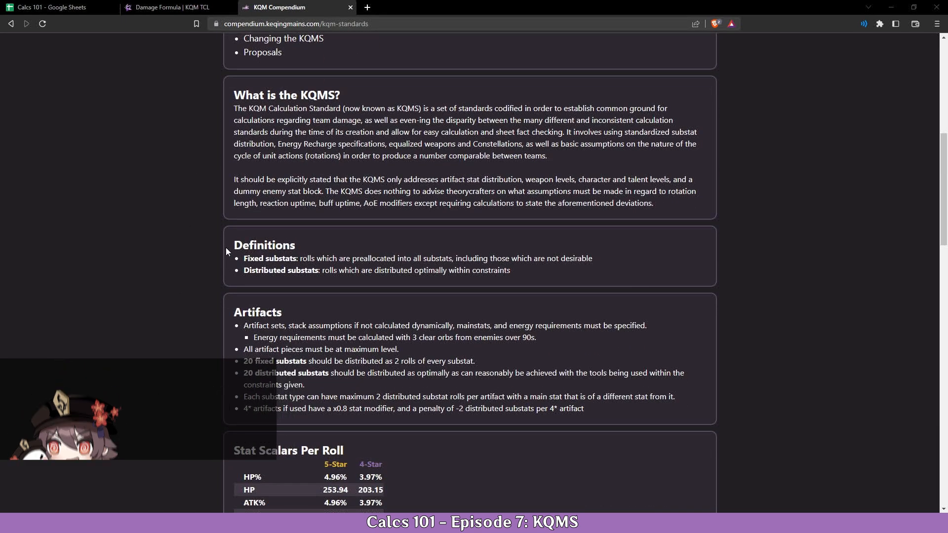
{"action": "scroll", "scroll_direction": "down", "scroll_amount": 3}
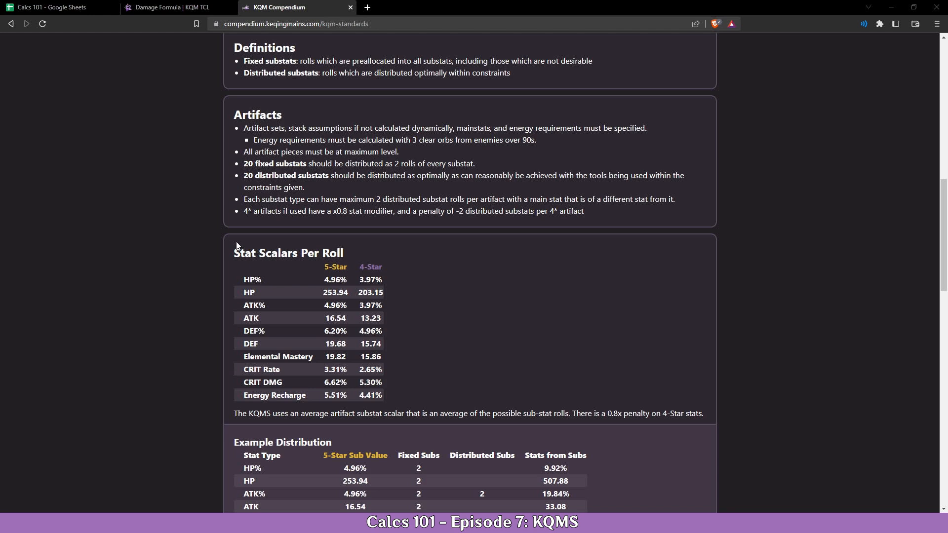
{"action": "scroll", "scroll_direction": "down", "scroll_amount": 3}
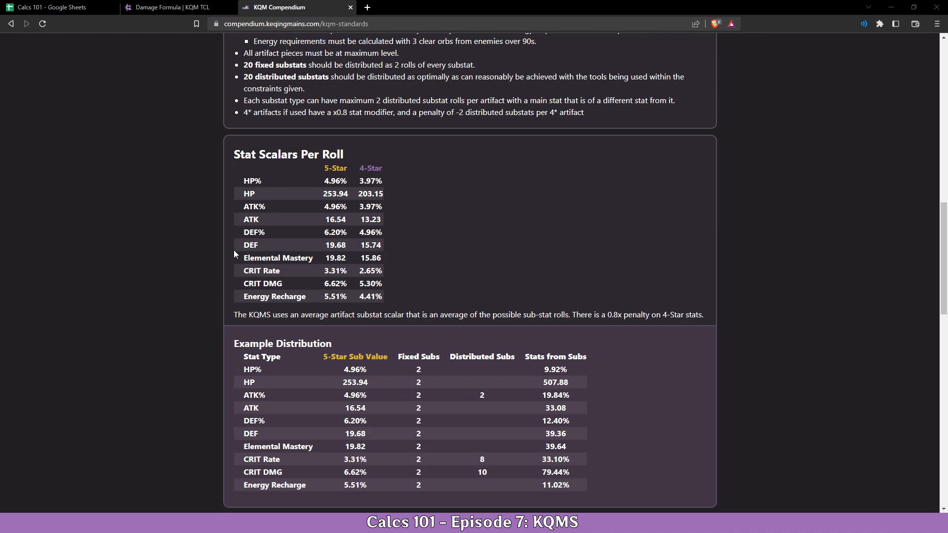
{"action": "scroll", "scroll_direction": "up", "scroll_amount": 3}
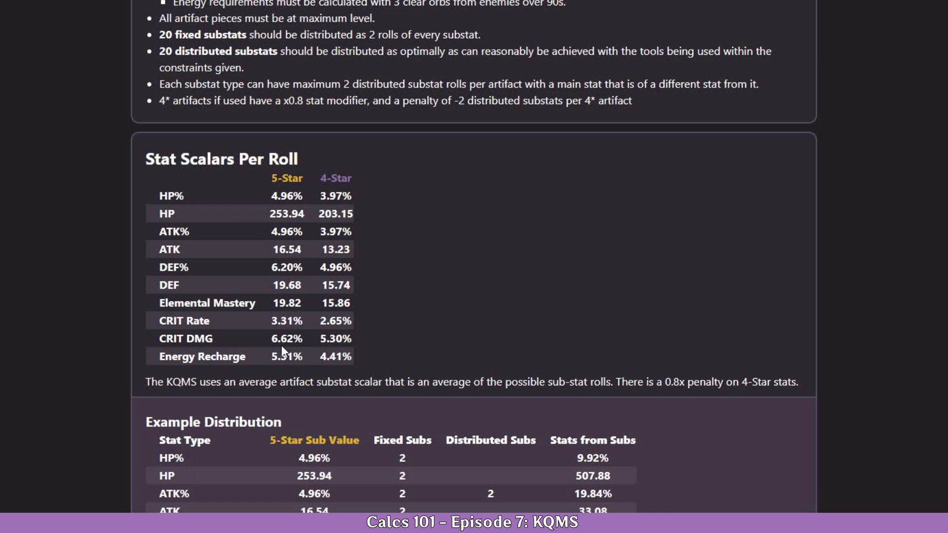
{"action": "scroll", "scroll_direction": "down", "scroll_amount": 3}
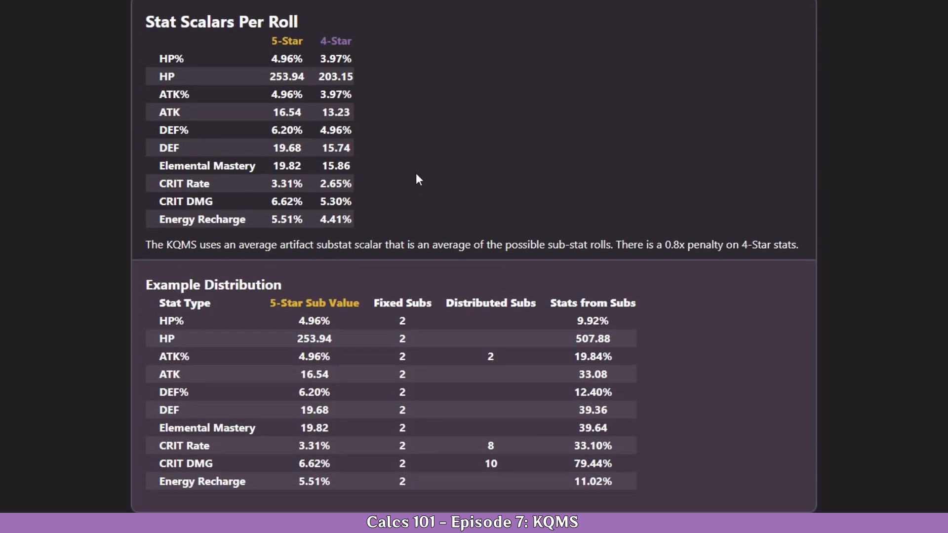
{"action": "mouse_move", "coordinate": [396, 242]}
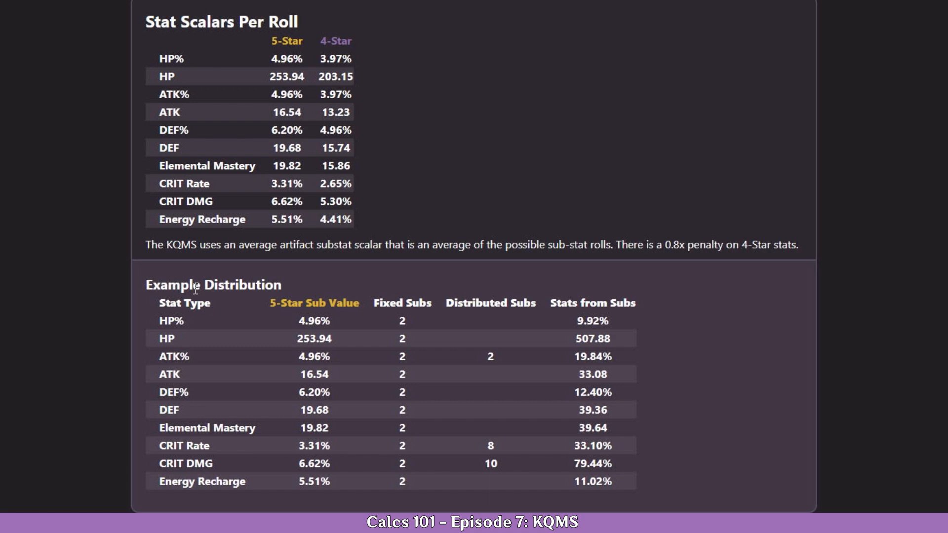
{"action": "scroll", "scroll_direction": "down", "scroll_amount": 3}
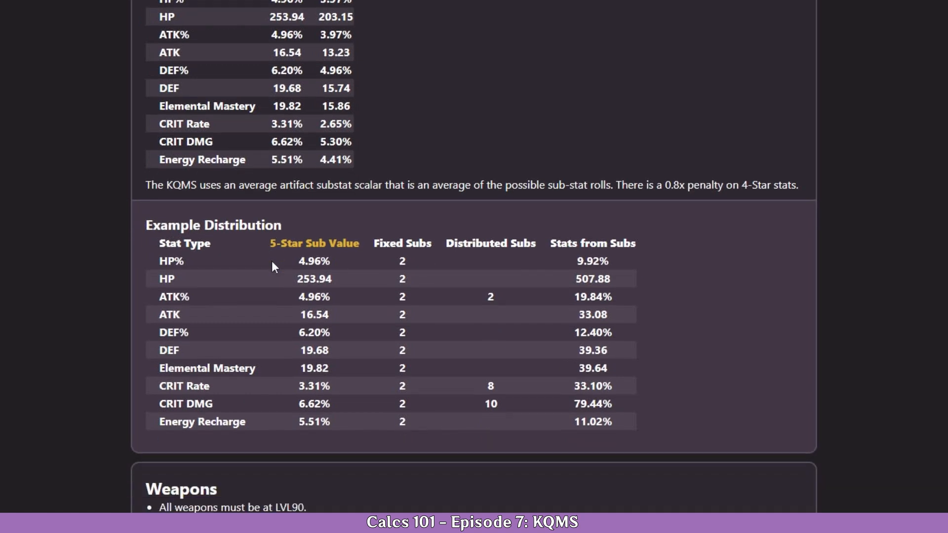
{"action": "scroll", "scroll_direction": "down", "scroll_amount": 3}
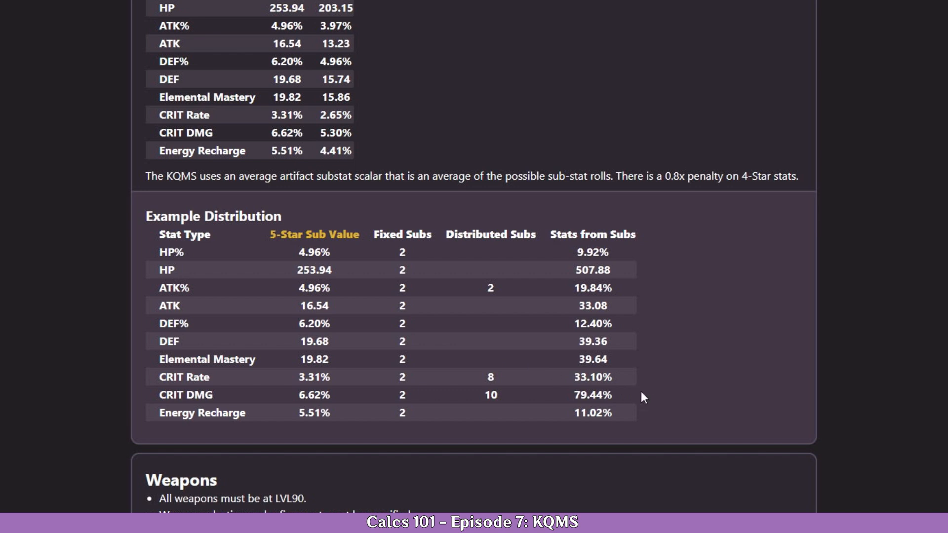
{"action": "scroll", "scroll_direction": "up", "scroll_amount": 3}
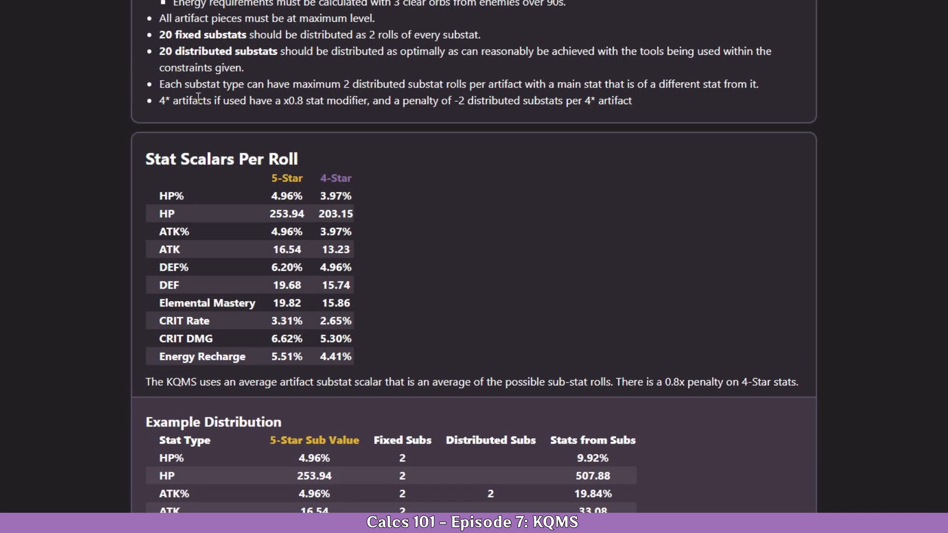
{"action": "scroll", "scroll_direction": "down", "scroll_amount": 3}
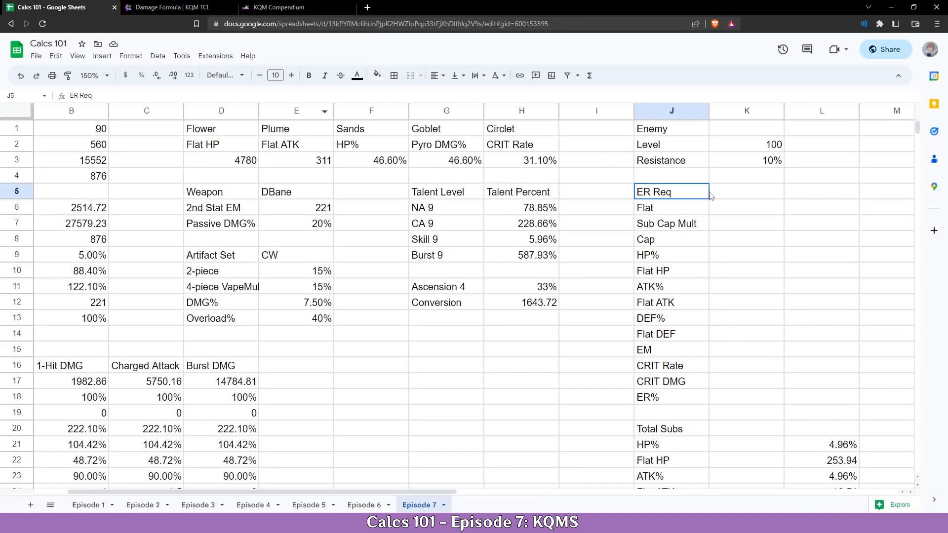
- Review the empty ER Req, Flat, Sub Cap Mult, Cap and ATK% Total Subs cells
{"action": "left_click", "coordinate": [746, 192]}
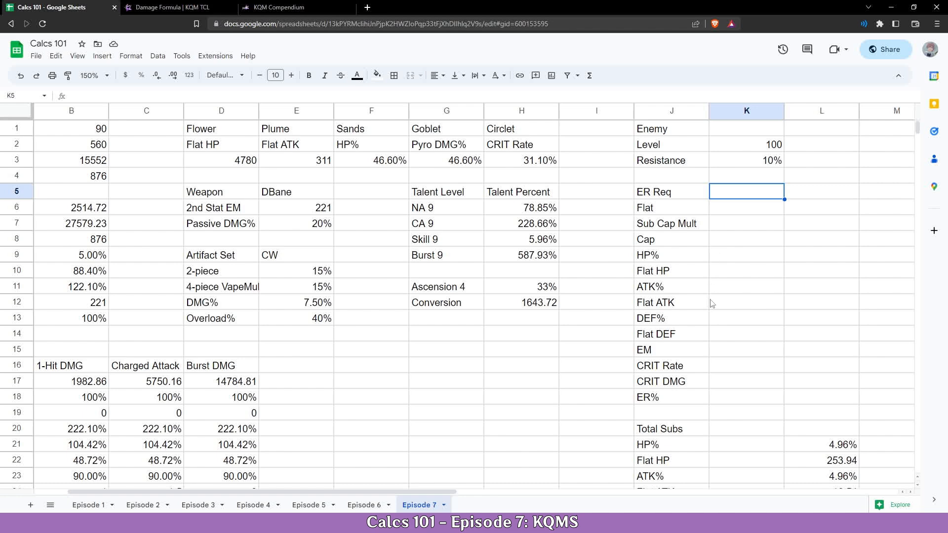
{"action": "scroll", "scroll_direction": "down", "scroll_amount": 3}
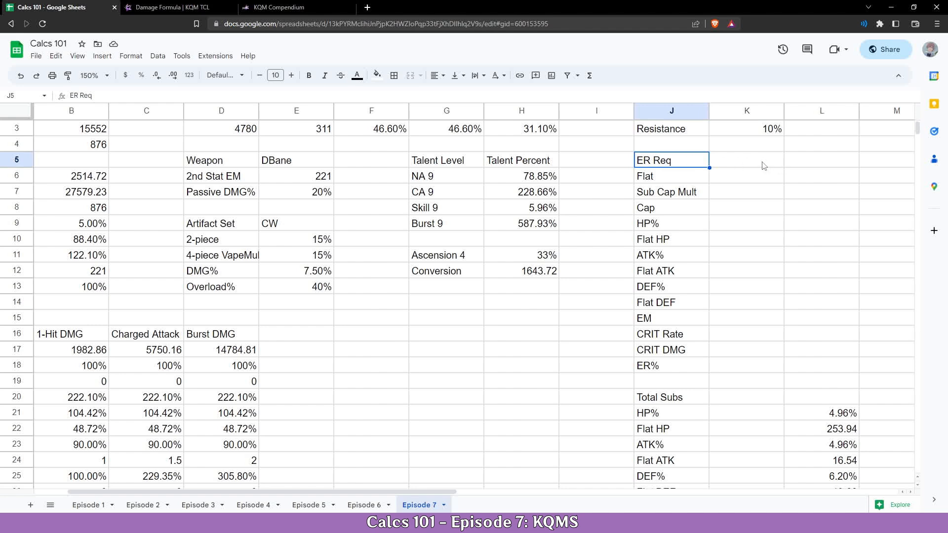
{"action": "left_click", "coordinate": [671, 176]}
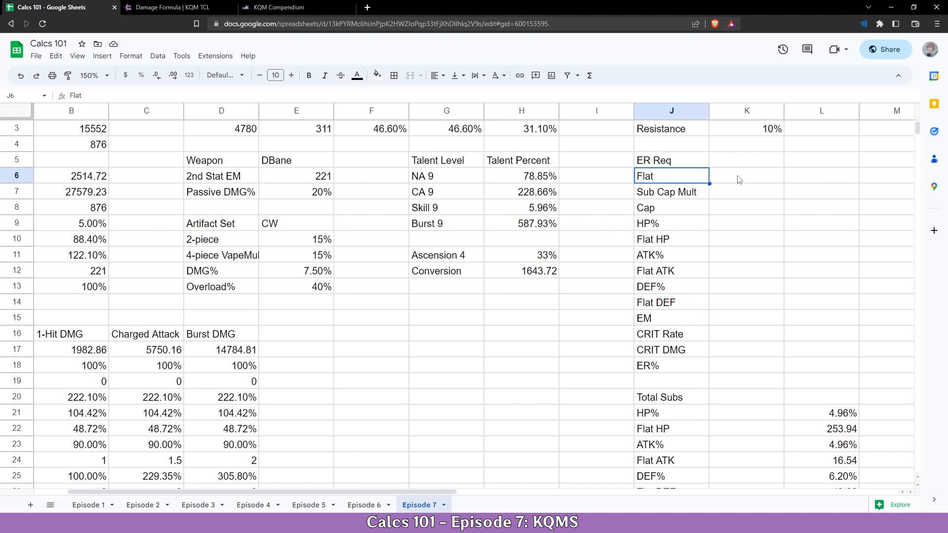
{"action": "left_click", "coordinate": [665, 192]}
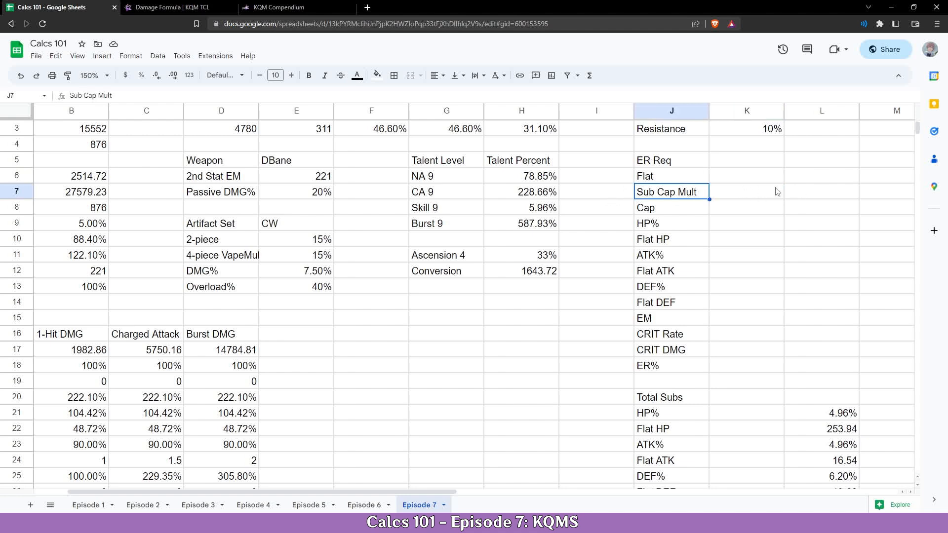
{"action": "left_click", "coordinate": [746, 207]}
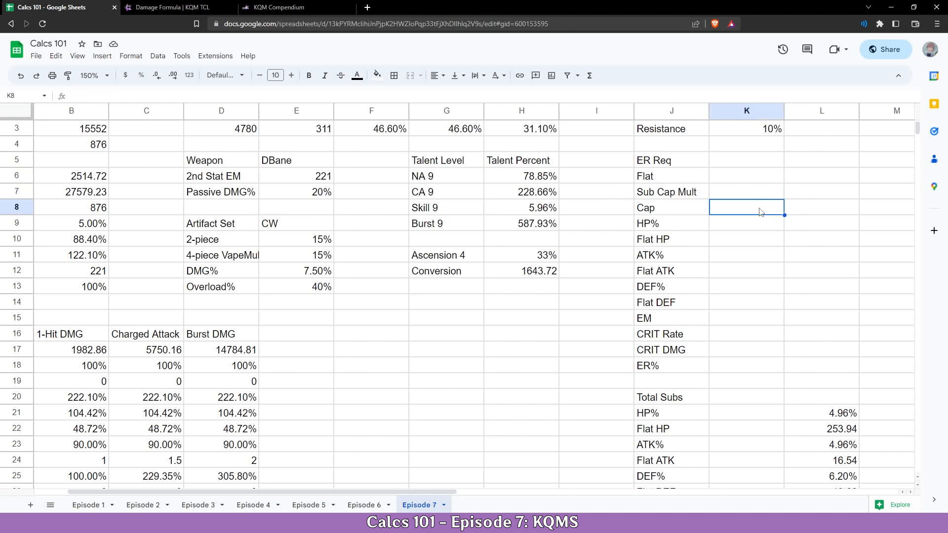
{"action": "mouse_move", "coordinate": [753, 218]}
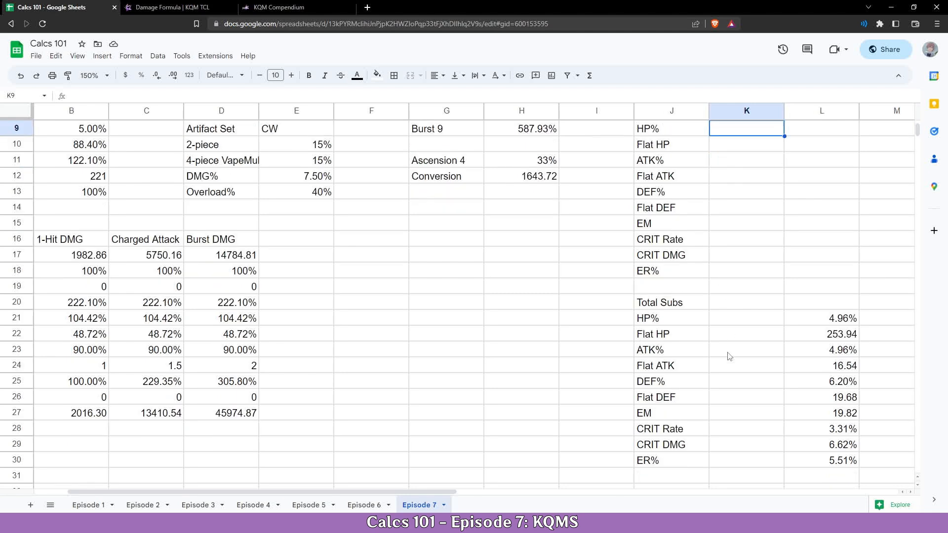
{"action": "left_click", "coordinate": [746, 350]}
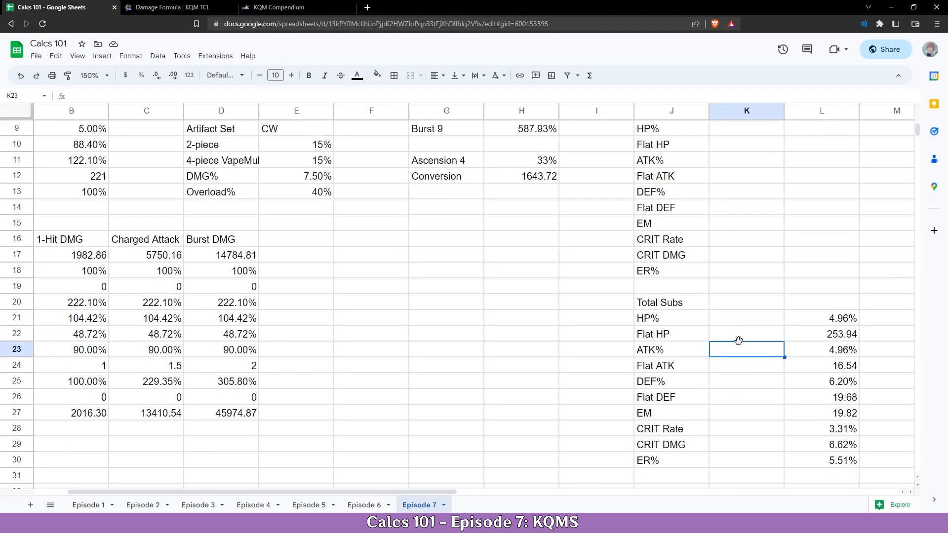
{"action": "left_click", "coordinate": [821, 318]}
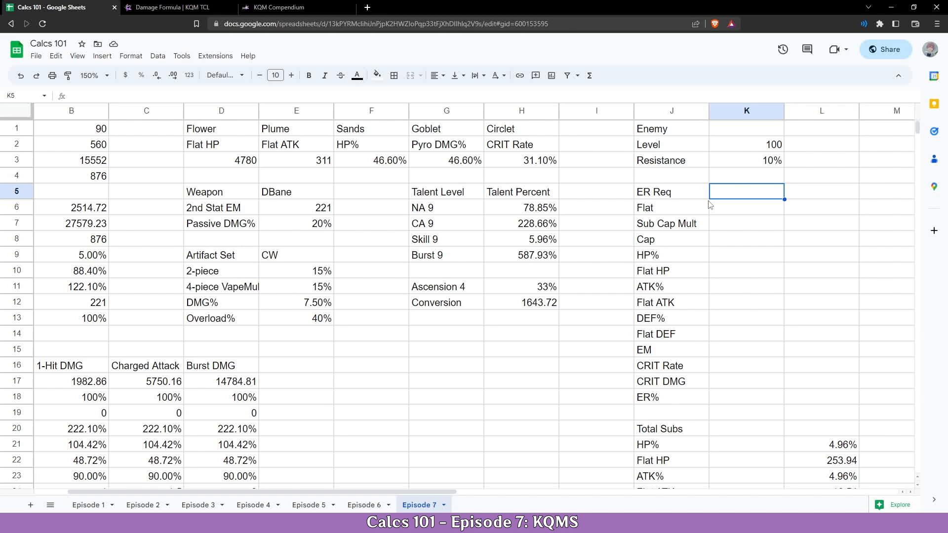
{"action": "mouse_move", "coordinate": [734, 184]}
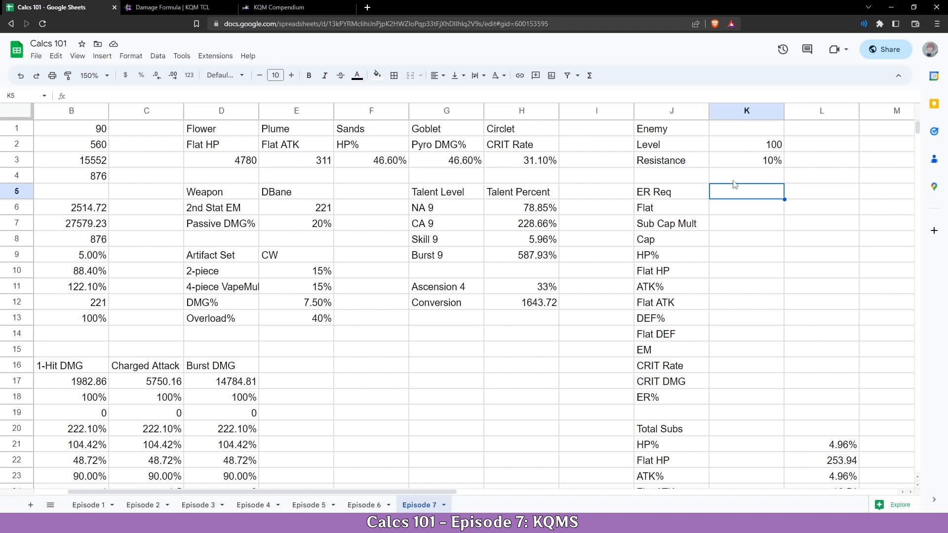
- Enter 2 as the ER Req Flat value after reviewing the HP% and Flat HP rows
{"action": "left_click", "coordinate": [746, 207]}
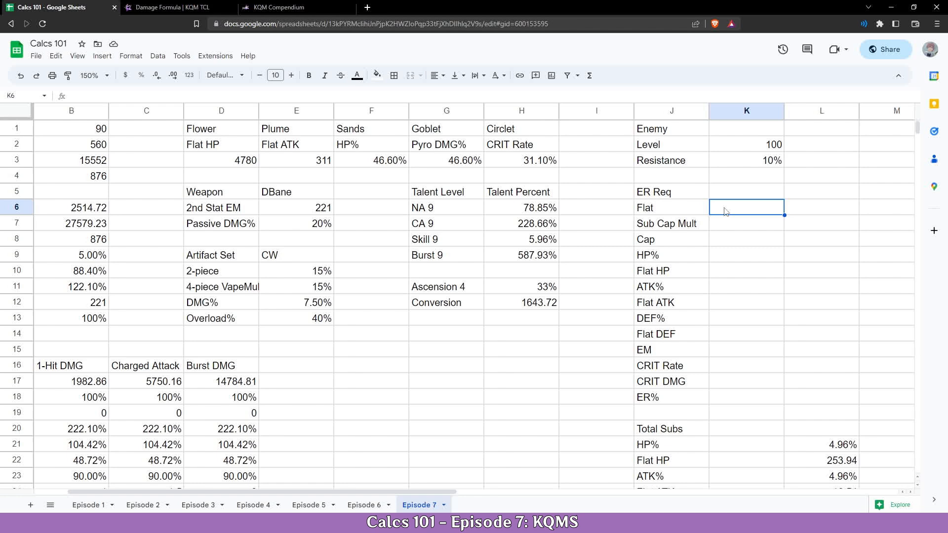
{"action": "mouse_move", "coordinate": [772, 224]}
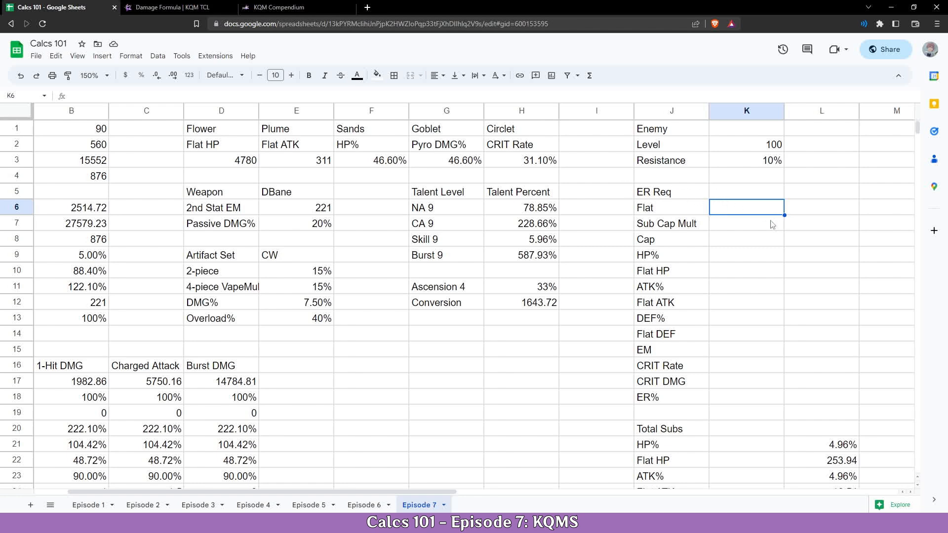
{"action": "type", "text": "2"}
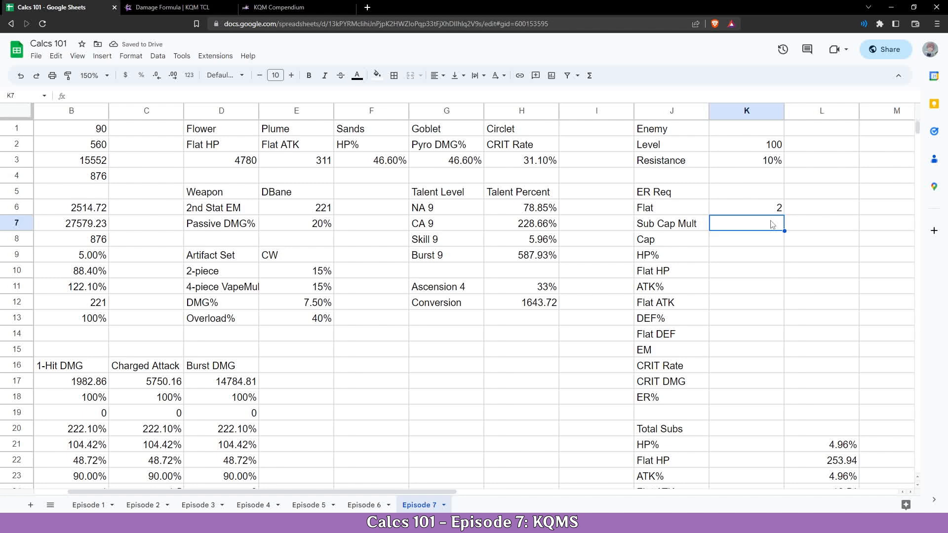
{"action": "left_click", "coordinate": [746, 207]}
{"action": "type", "text": "3"}
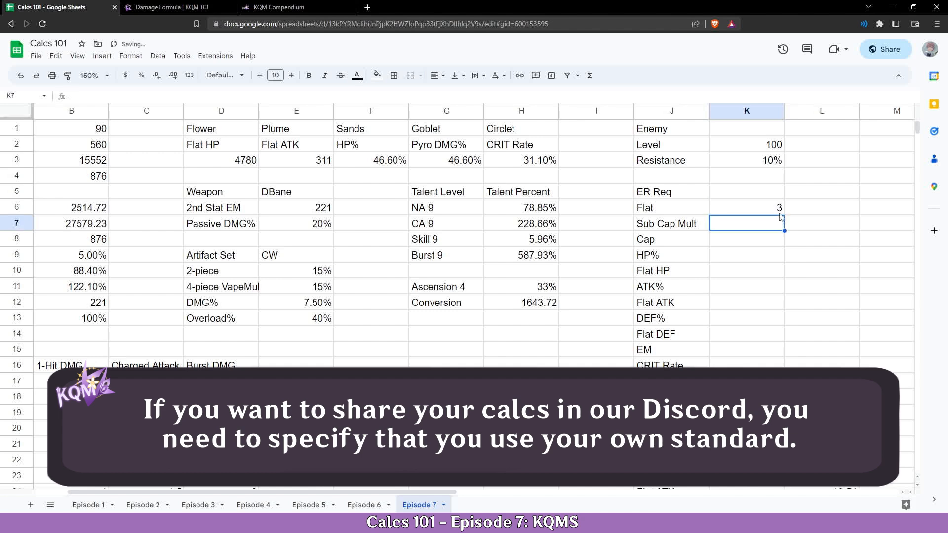
{"action": "mouse_move", "coordinate": [745, 237]}
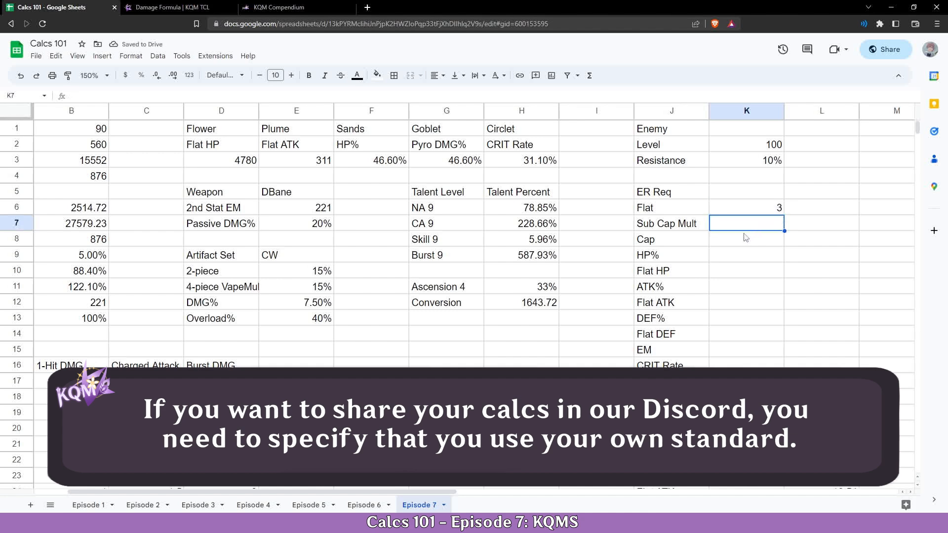
{"action": "left_click", "coordinate": [671, 255]}
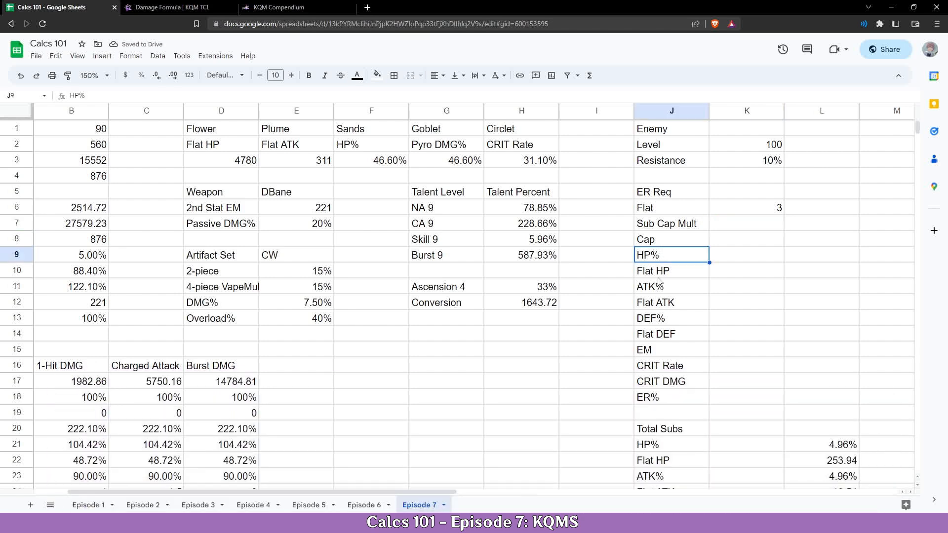
{"action": "left_click", "coordinate": [671, 334]}
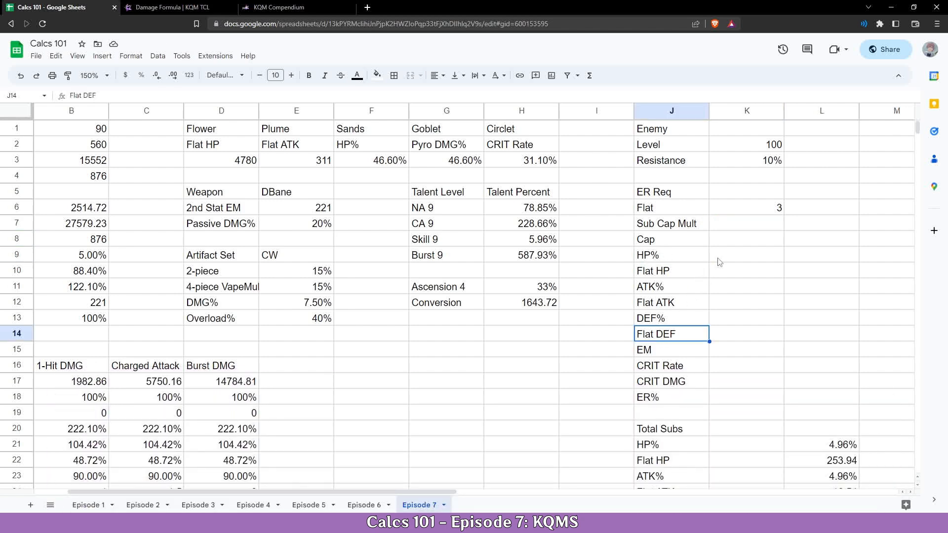
{"action": "left_click", "coordinate": [671, 255]}
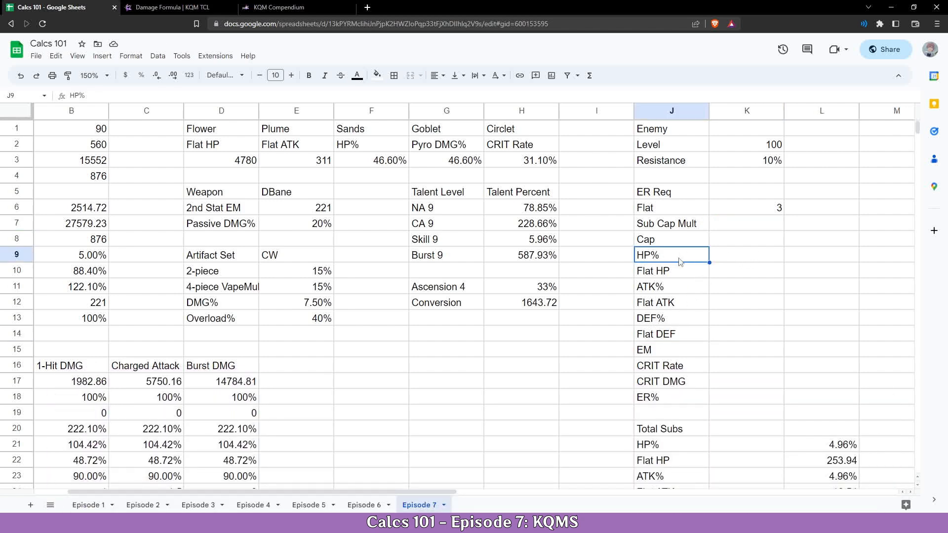
{"action": "left_click", "coordinate": [670, 270]}
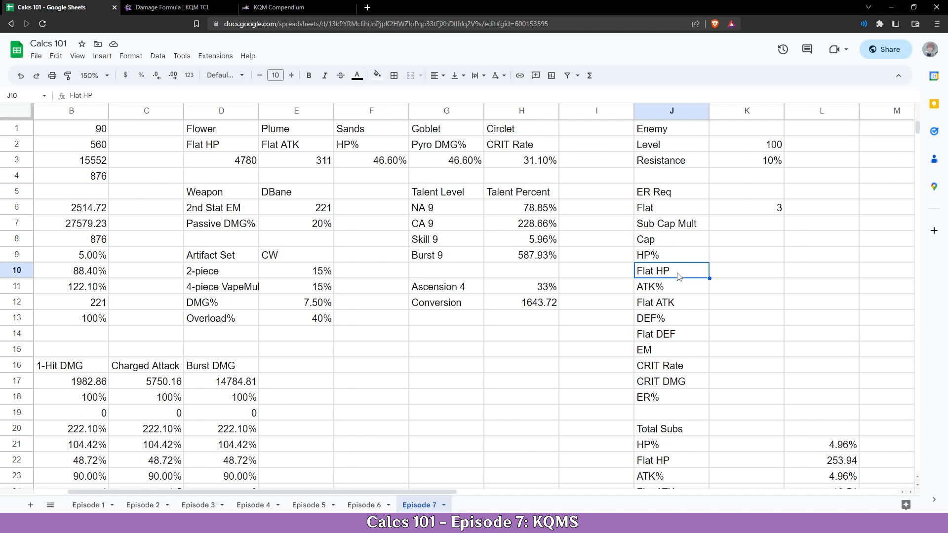
{"action": "mouse_move", "coordinate": [663, 291]}
{"action": "type", "text": "2"}
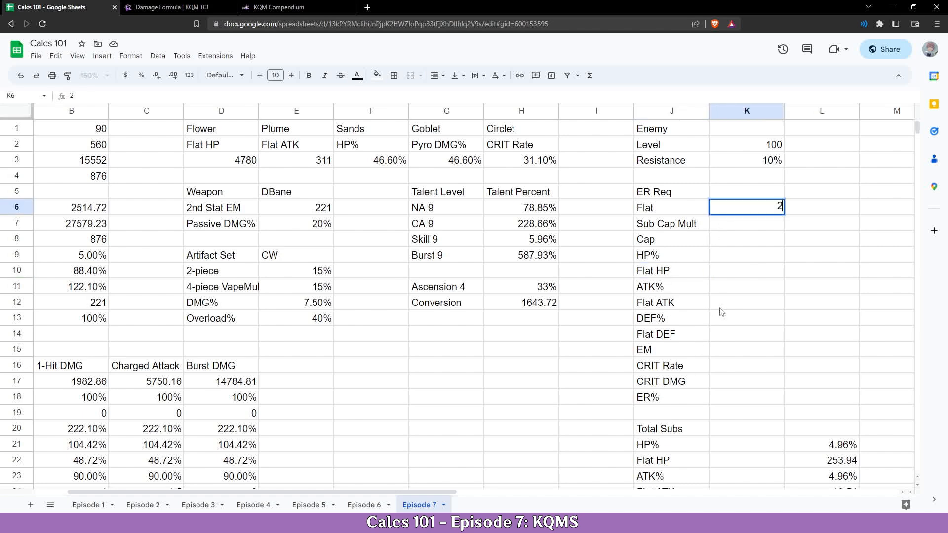
{"action": "key", "text": "enter"}
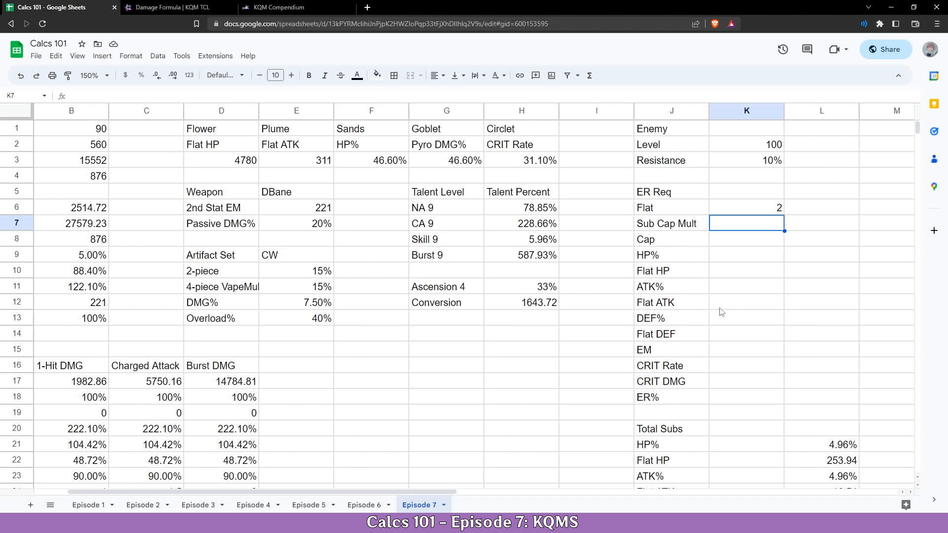
- Enter 2 for ER Req Sub Cap Mult and 40 for Cap
{"action": "type", "text": "2"}
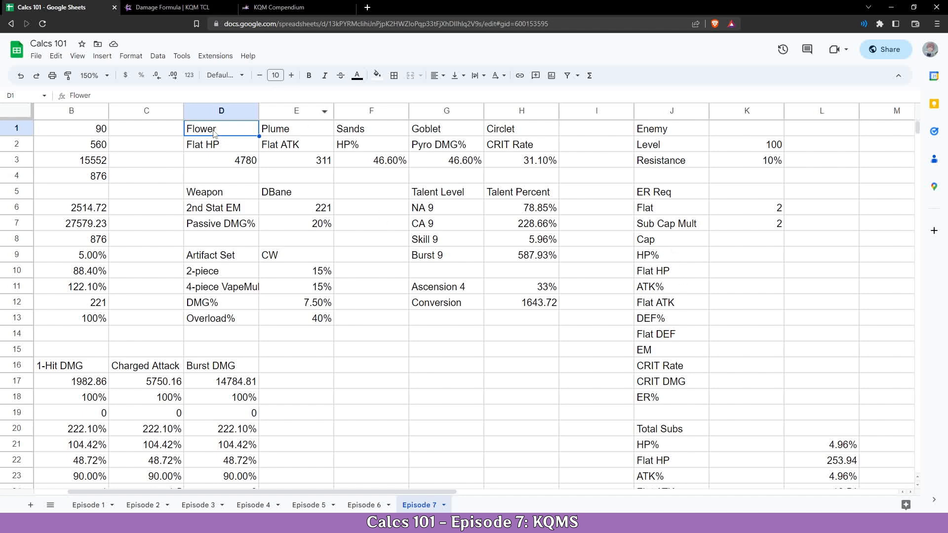
{"action": "mouse_move", "coordinate": [626, 310]}
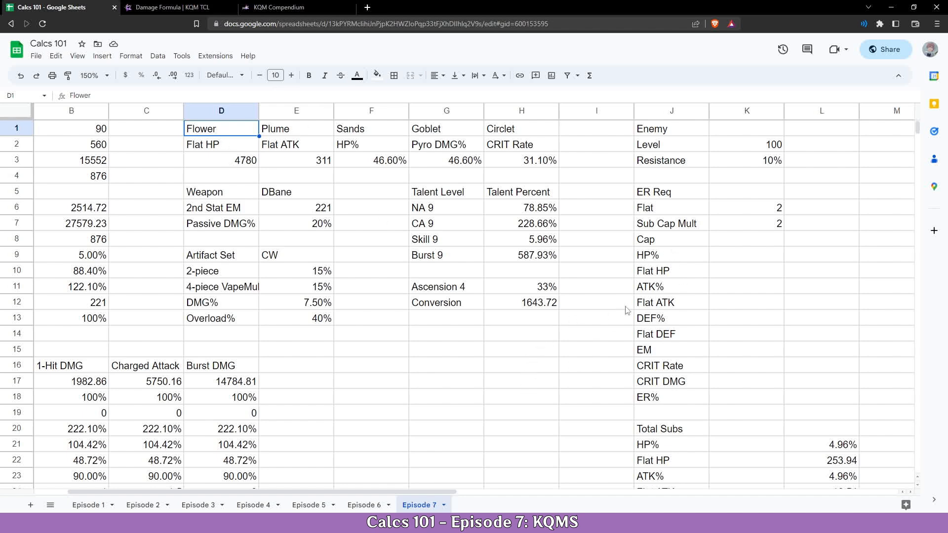
{"action": "mouse_move", "coordinate": [638, 282]}
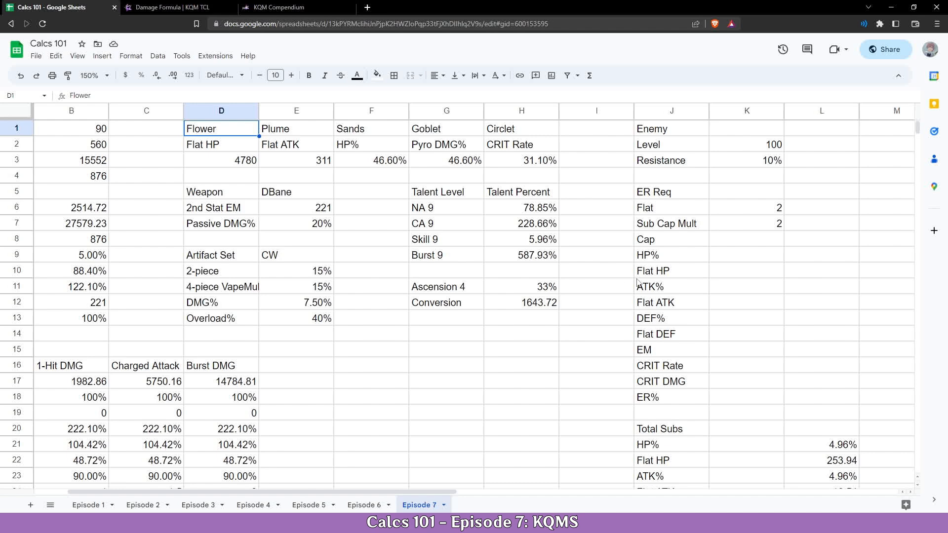
{"action": "left_click", "coordinate": [670, 207]}
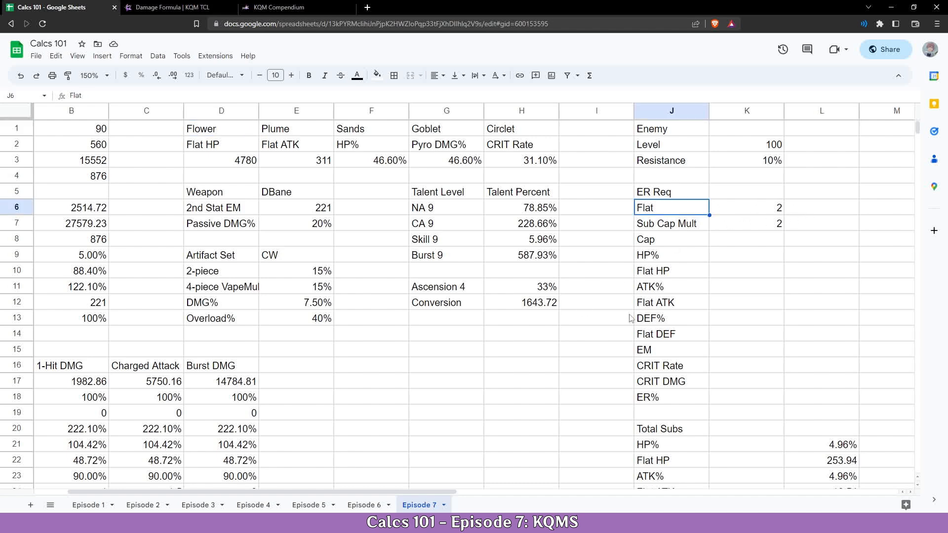
{"action": "mouse_move", "coordinate": [685, 272]}
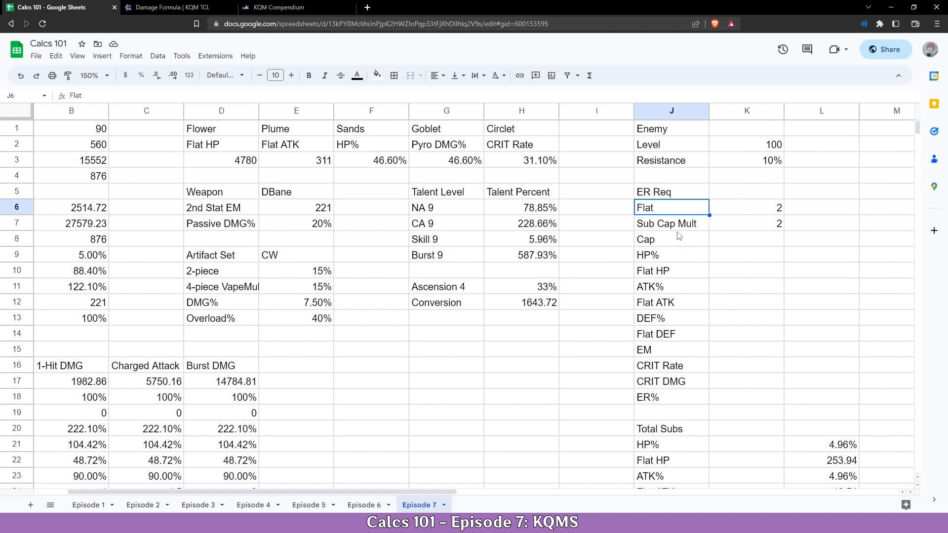
{"action": "left_click", "coordinate": [746, 238]}
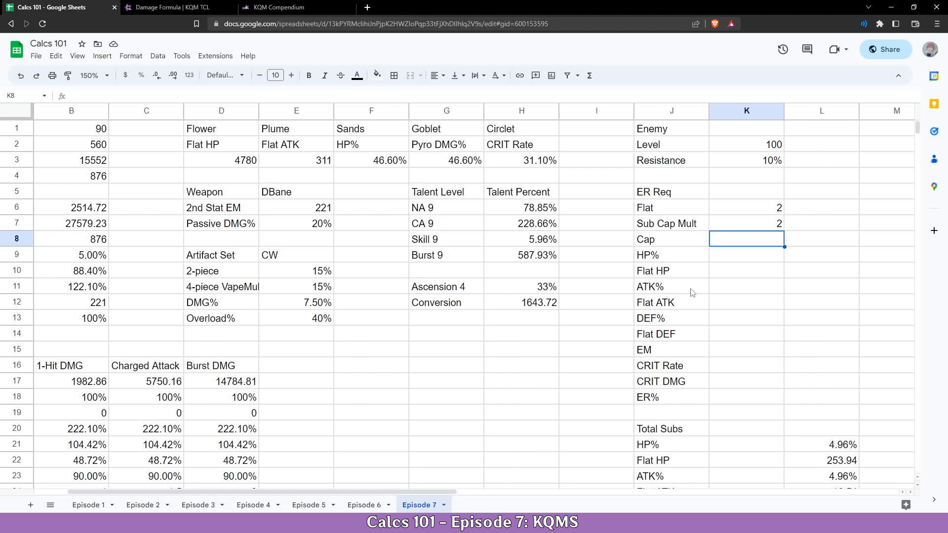
{"action": "type", "text": "40"}
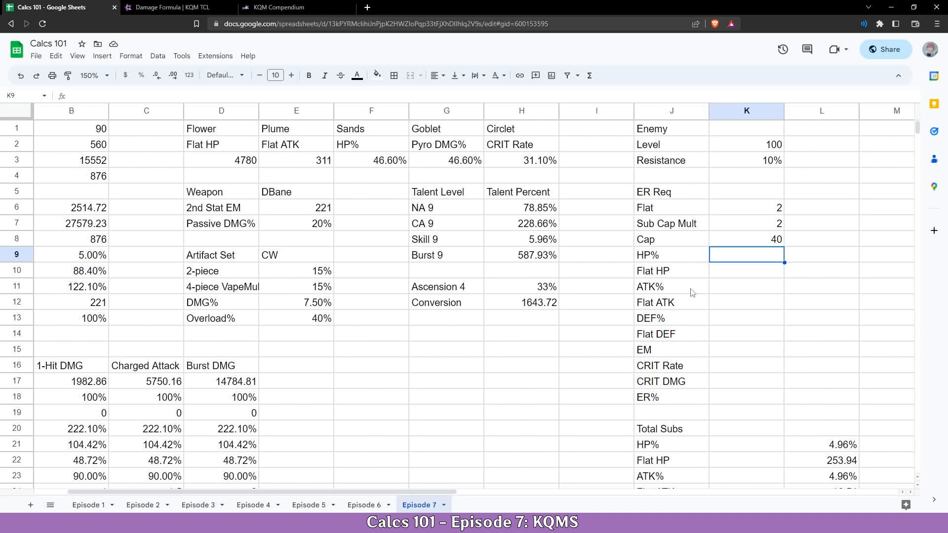
{"action": "left_click", "coordinate": [746, 208]}
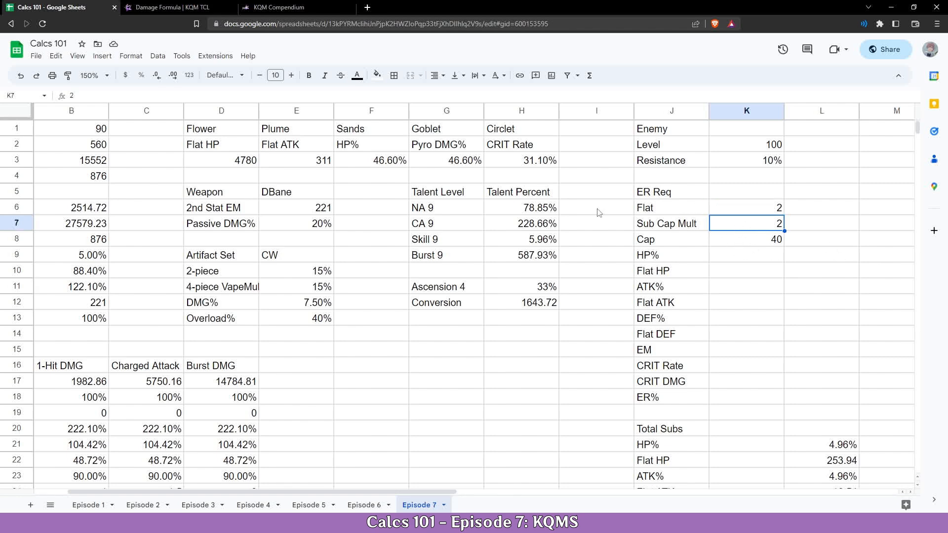
{"action": "mouse_move", "coordinate": [531, 149]}
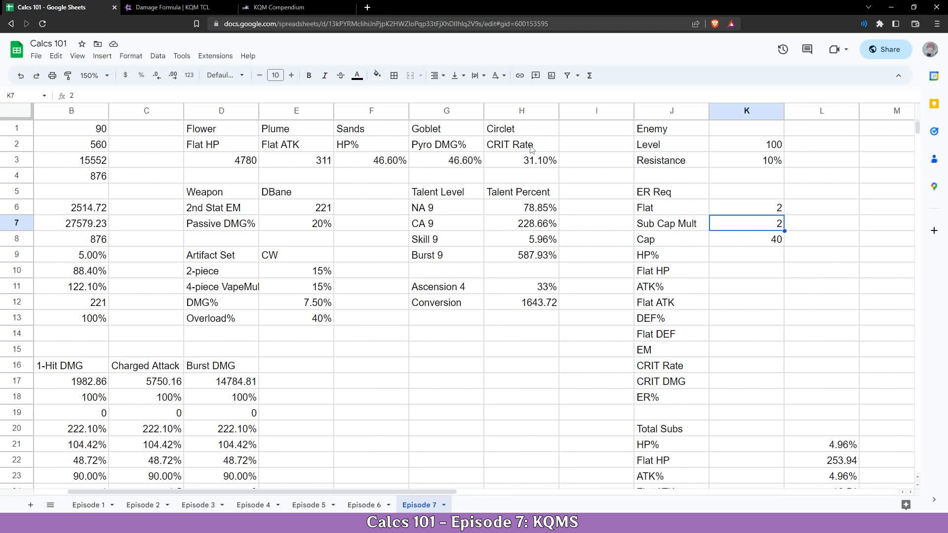
{"action": "mouse_move", "coordinate": [359, 267]}
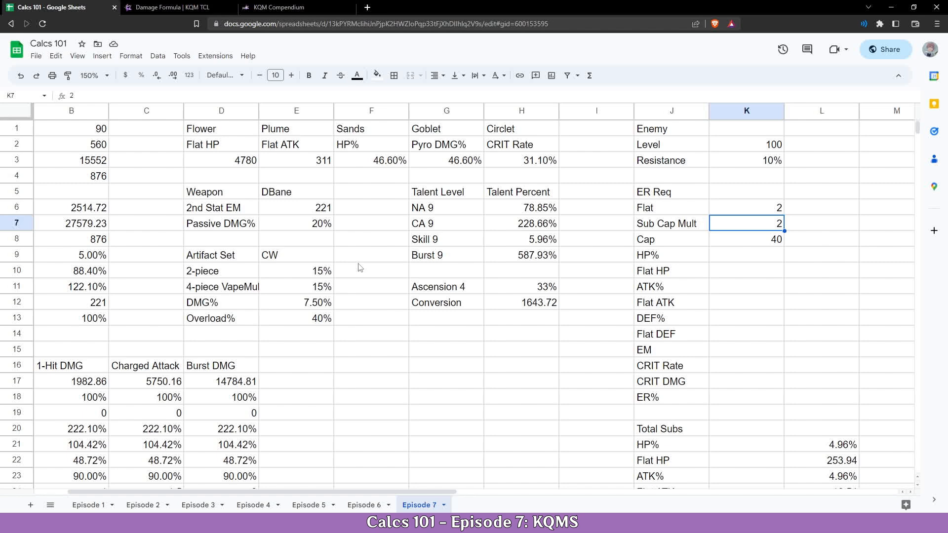
{"action": "mouse_move", "coordinate": [226, 149]}
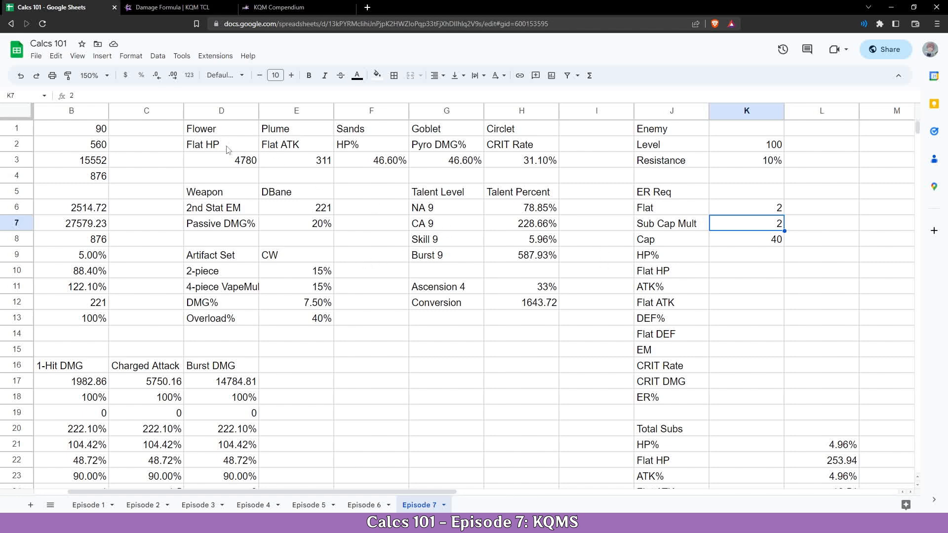
{"action": "left_click", "coordinate": [221, 143]}
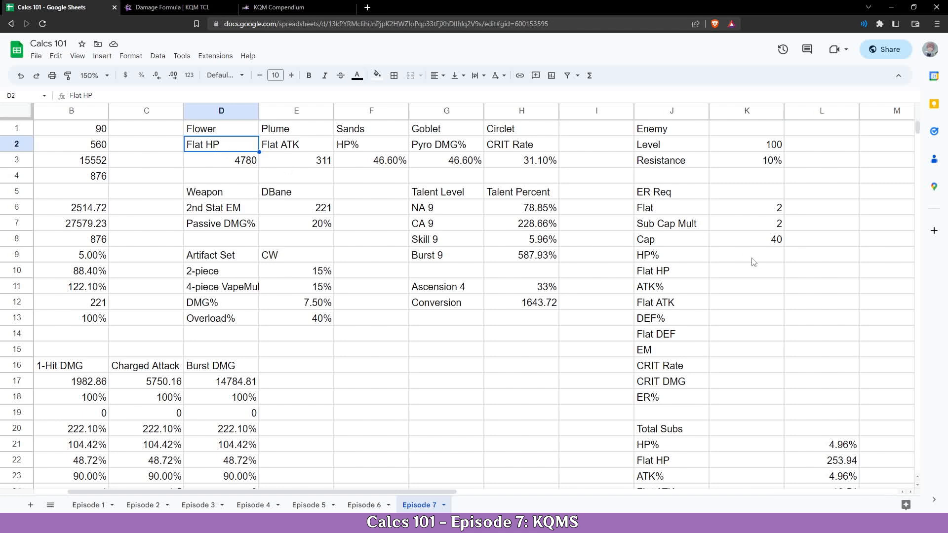
{"action": "left_click", "coordinate": [671, 270]}
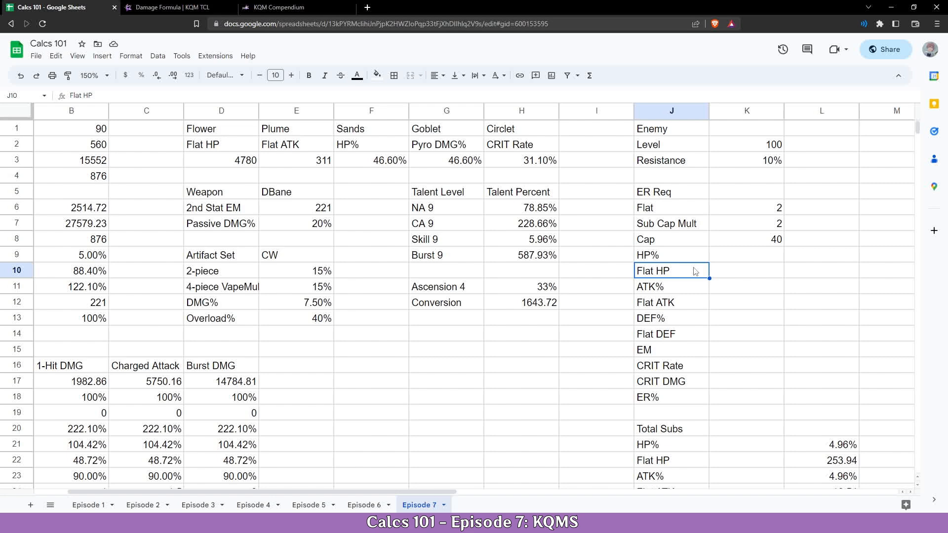
{"action": "left_click", "coordinate": [746, 255]}
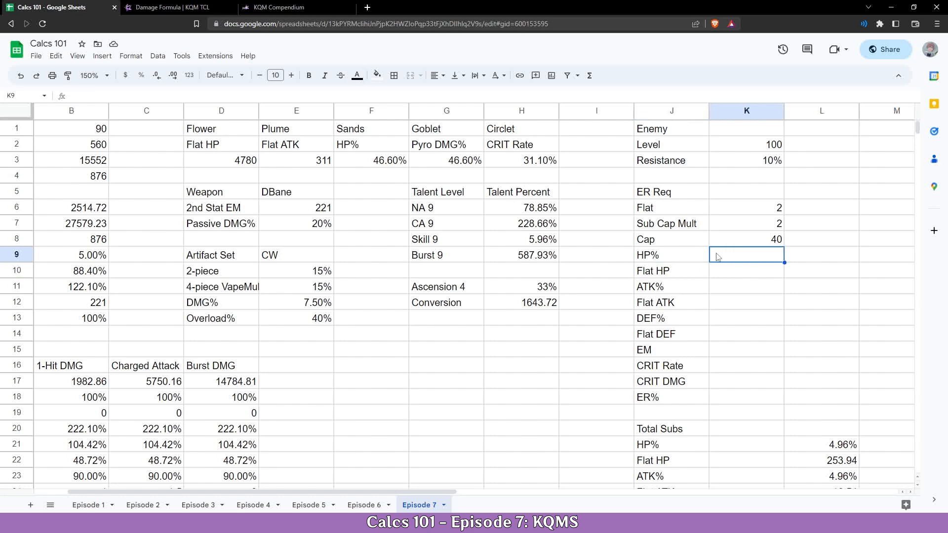
{"action": "mouse_move", "coordinate": [715, 271]}
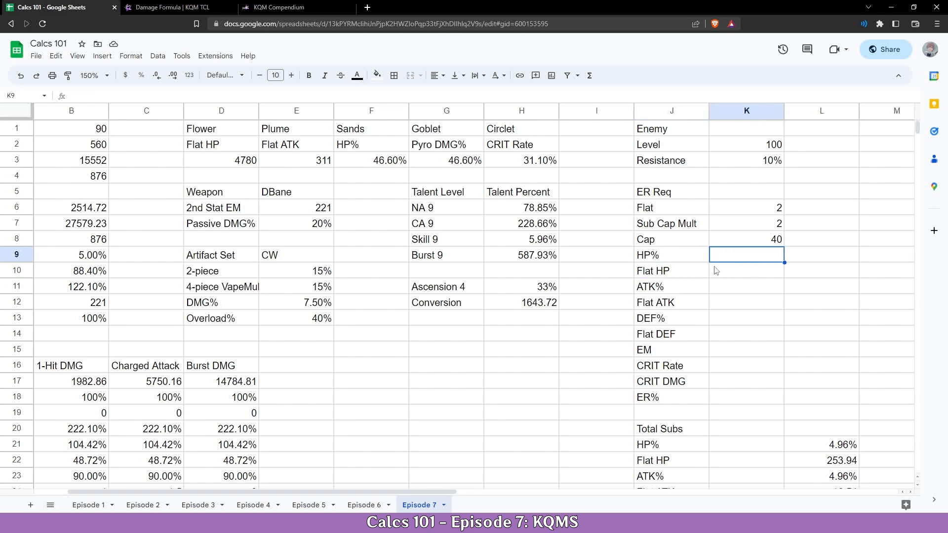
- Give HP% the formula $K$6 + K7*5 in K9, yielding 12
{"action": "type", "text": "="}
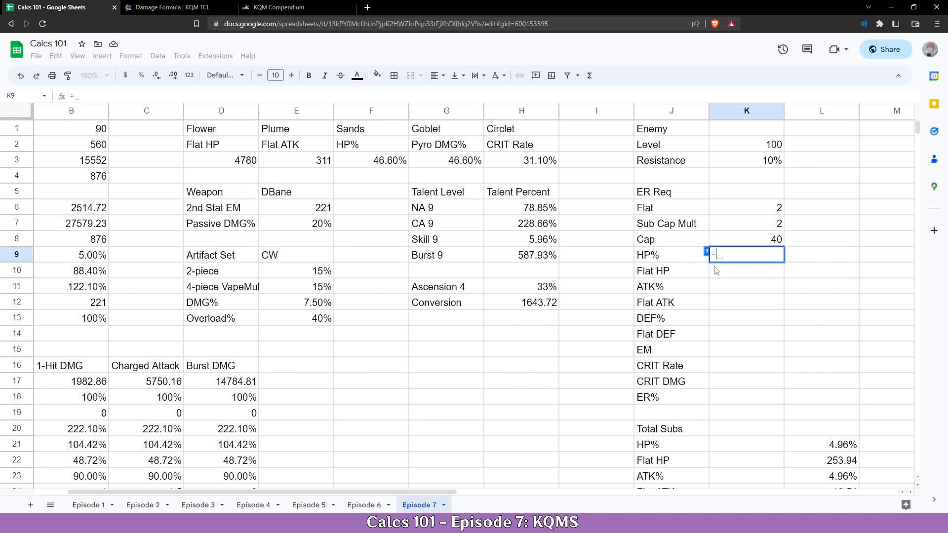
{"action": "left_click", "coordinate": [746, 207]}
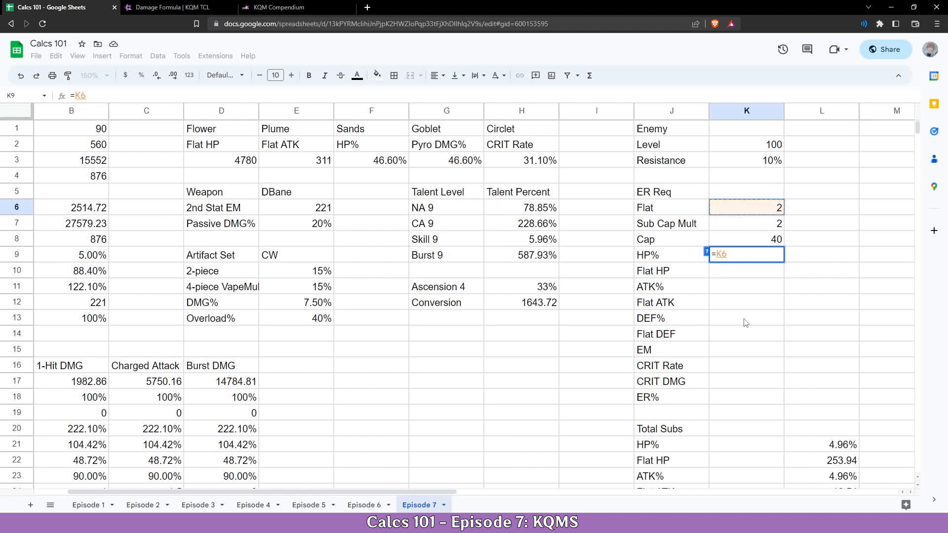
{"action": "key", "text": "F4"}
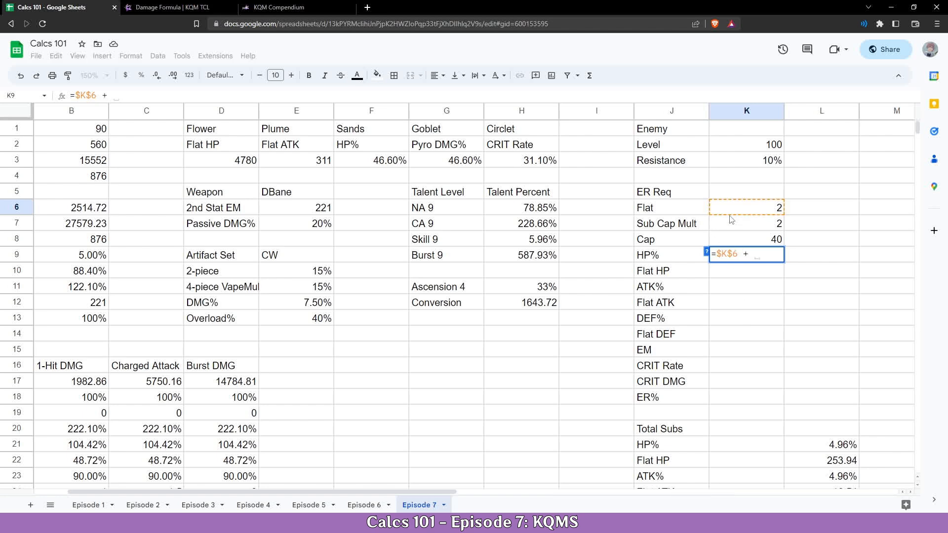
{"action": "left_click", "coordinate": [745, 223]}
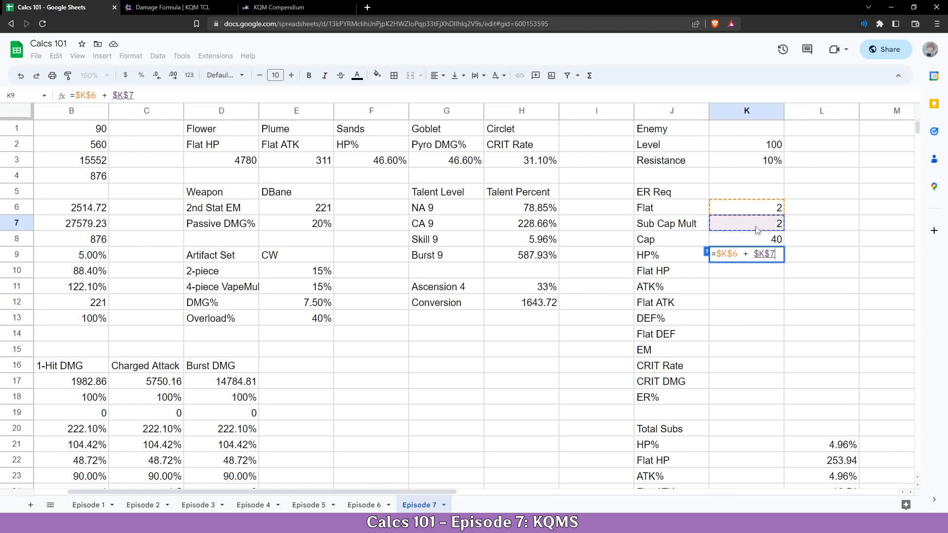
{"action": "type", "text": "*"}
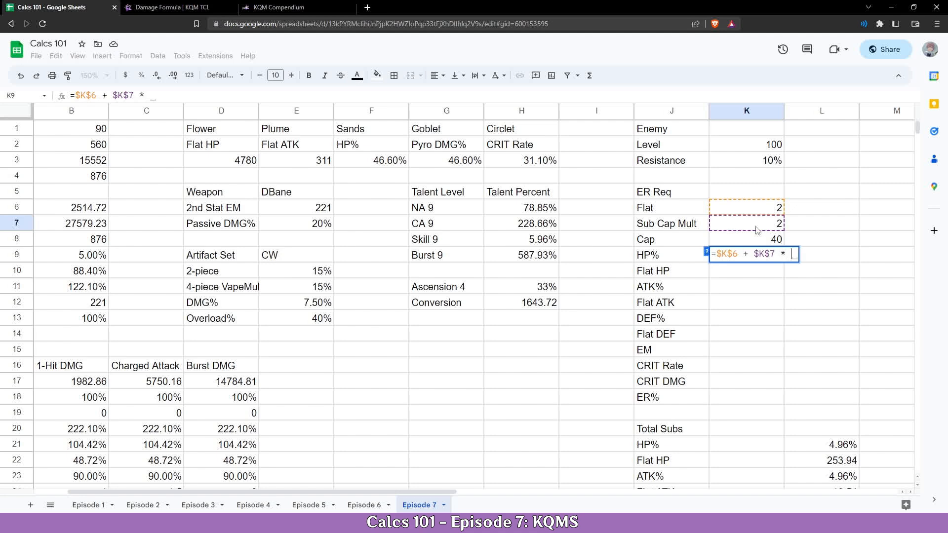
{"action": "type", "text": "5"}
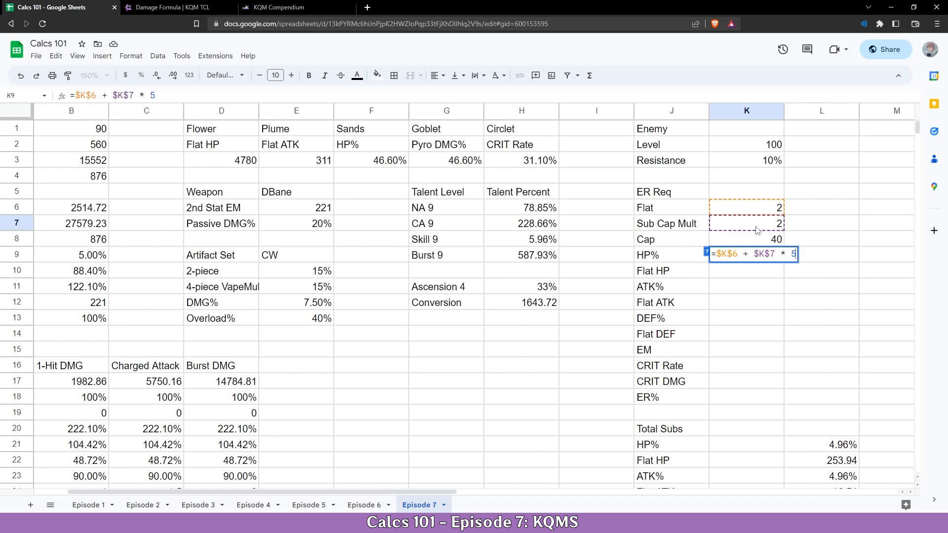
{"action": "key", "text": "Enter"}
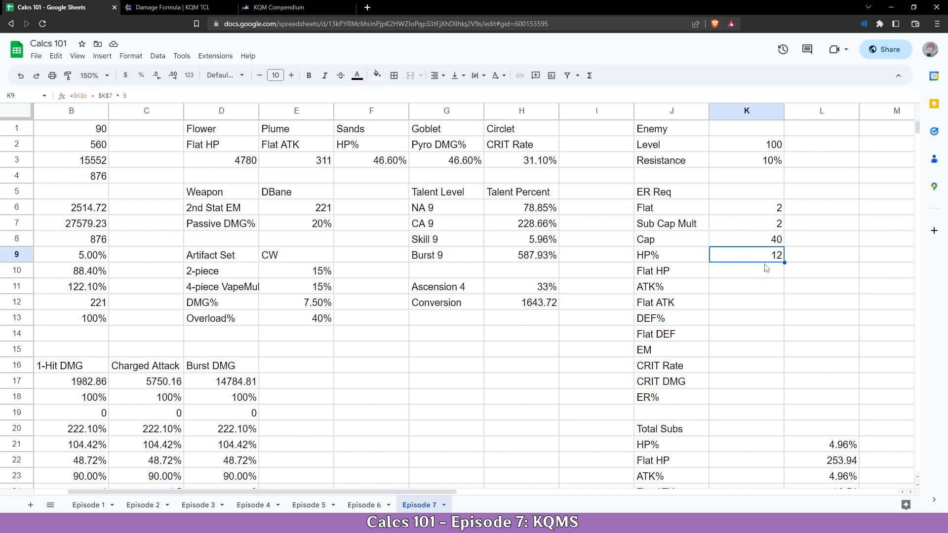
{"action": "left_click", "coordinate": [371, 128]}
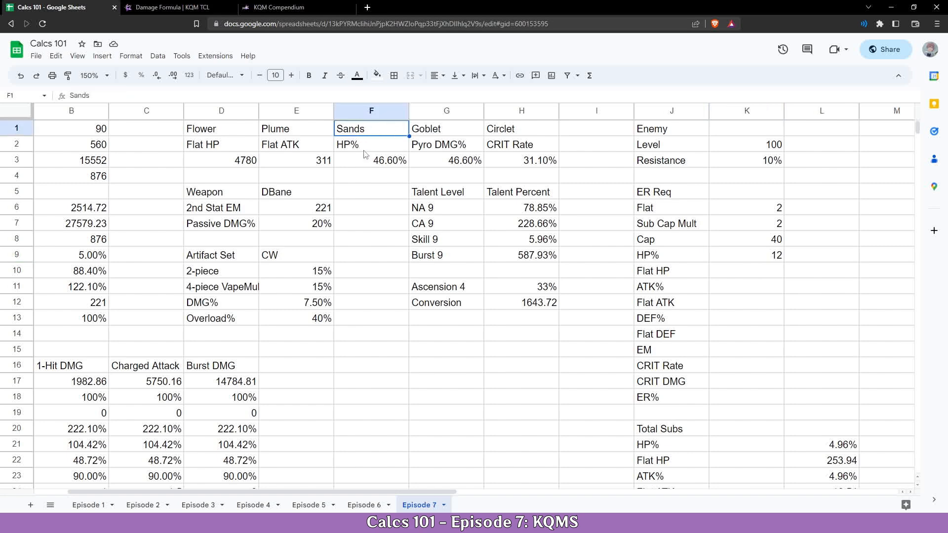
{"action": "left_click", "coordinate": [370, 160]}
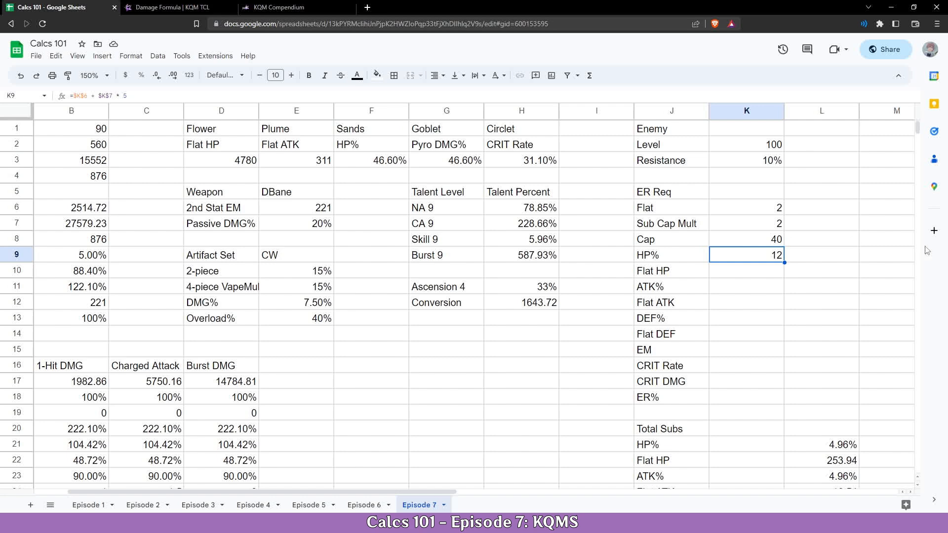
- Rewrite K9 as ($K$6 + $K$7*5) - COUNTIF(
{"action": "double_click", "coordinate": [746, 254]}
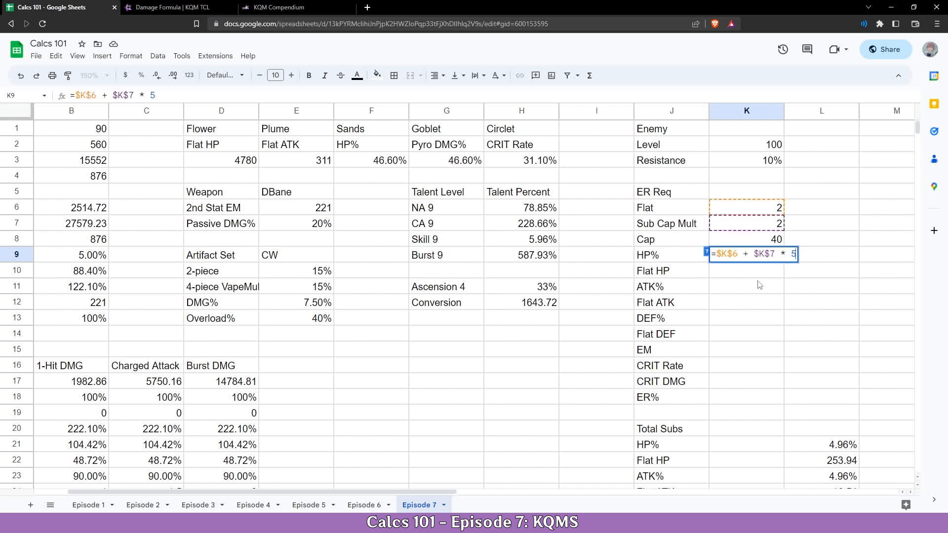
{"action": "type", "text": "("}
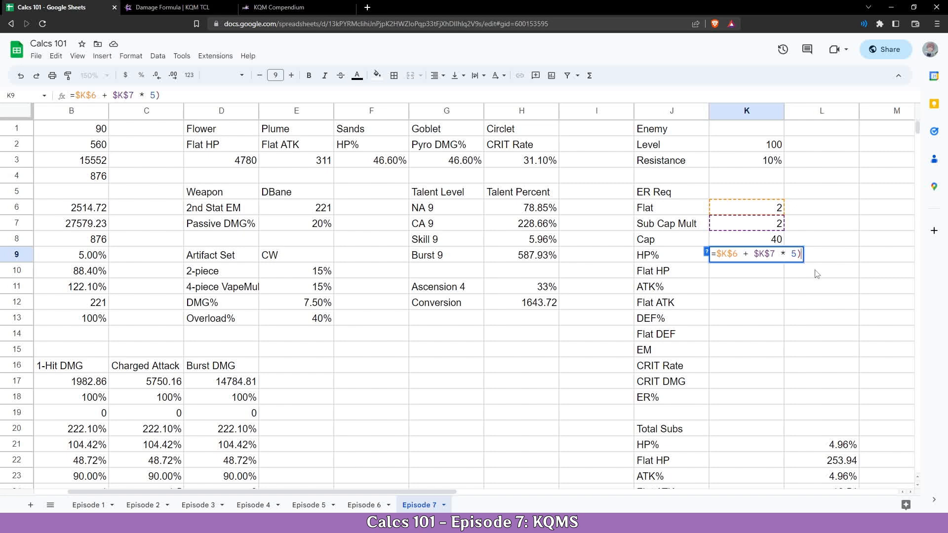
{"action": "type", "text": "("}
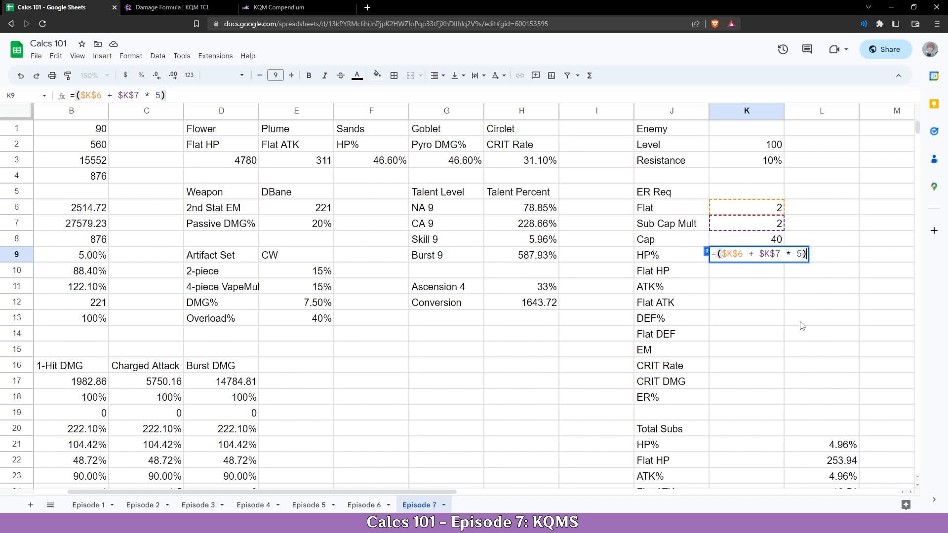
{"action": "type", "text": "-"}
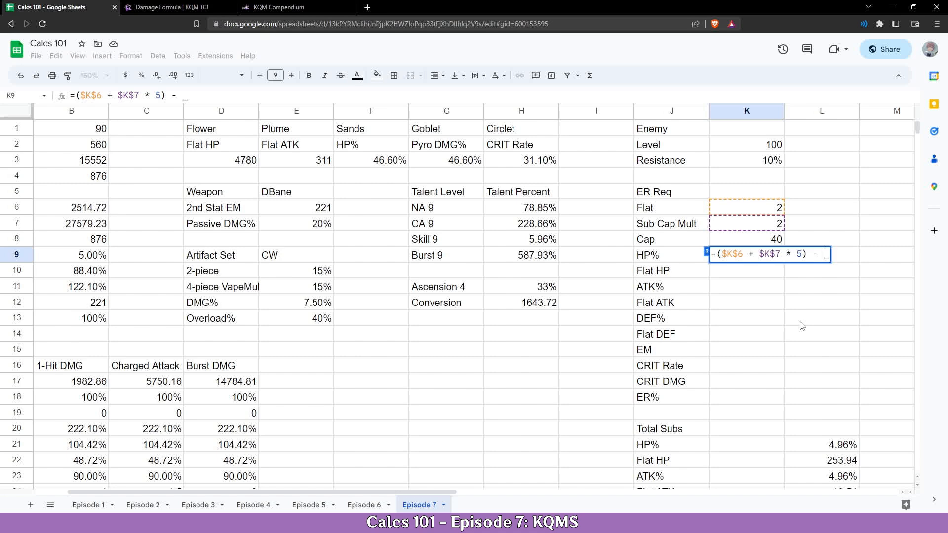
{"action": "type", "text": "COUNTIF("}
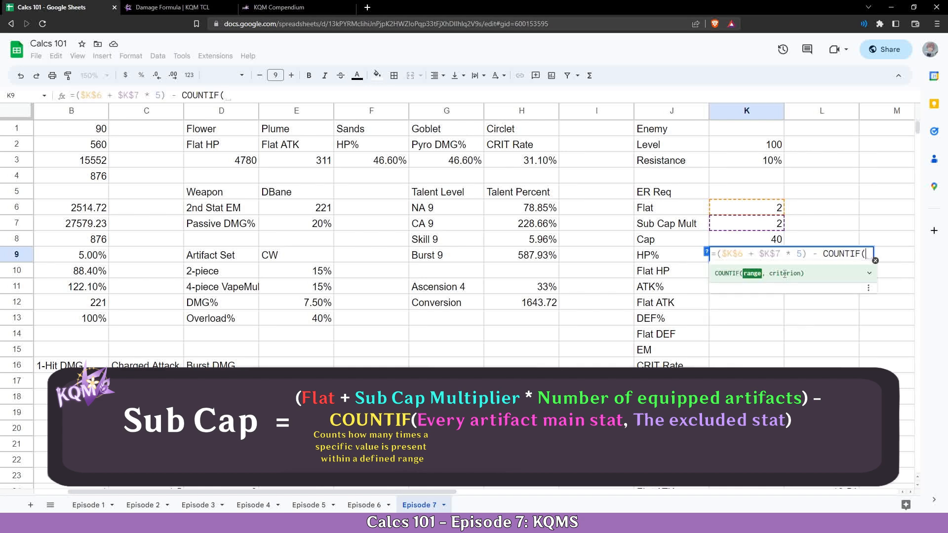
- Add the artifact main stats D2:H2 as the COUNTIF range
{"action": "left_click_drag", "start_coordinate": [202, 144], "coordinate": [510, 144]}
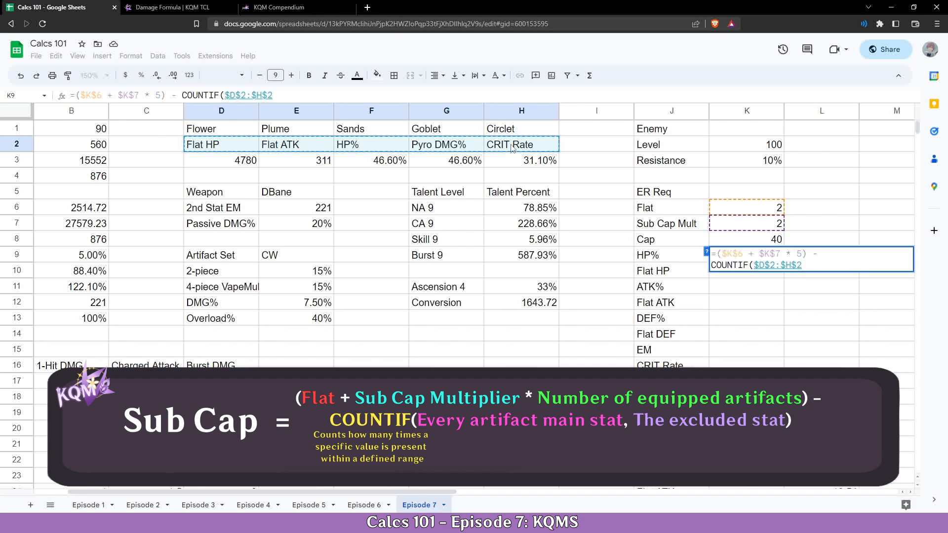
{"action": "type", "text": ", J9)"}
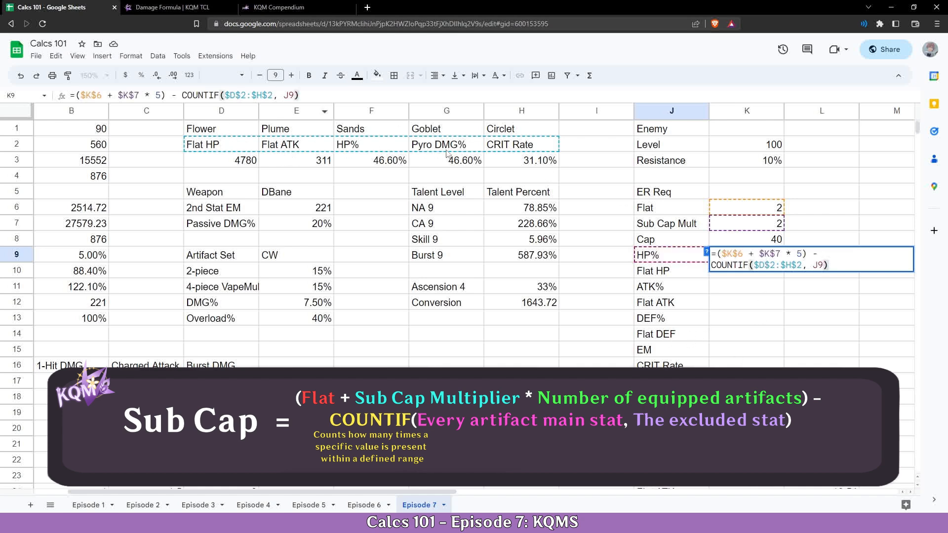
{"action": "mouse_move", "coordinate": [650, 231]}
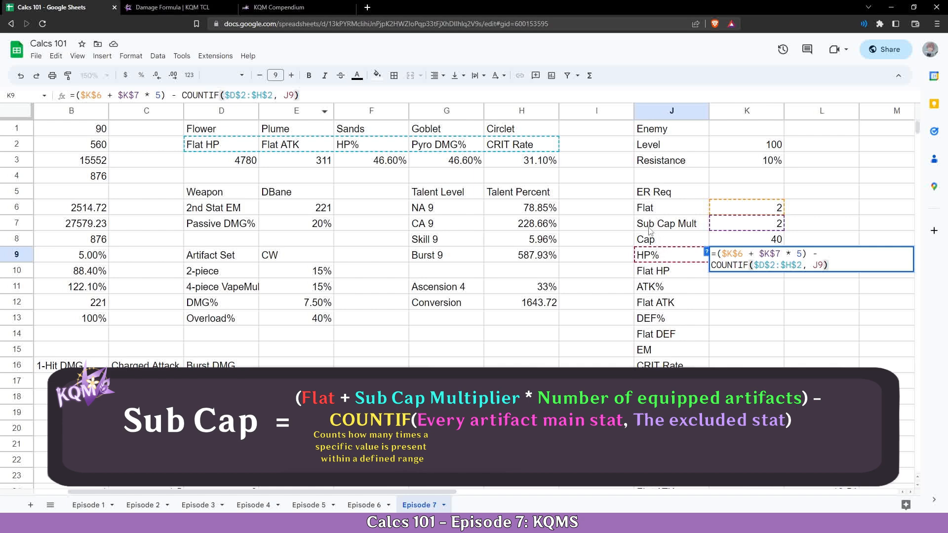
{"action": "mouse_move", "coordinate": [436, 156]}
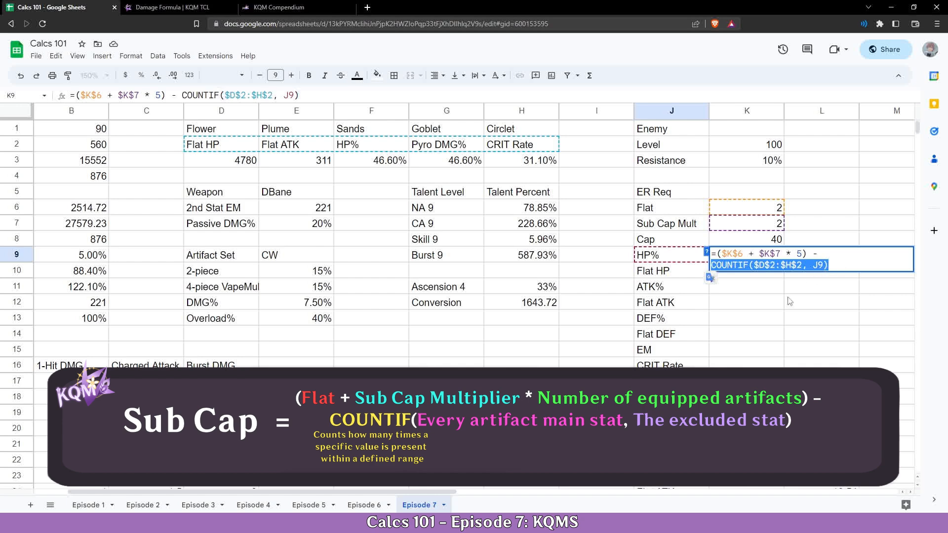
- Commit the HP% sub cap and test =COUNTIF($D$2:$H$2, J9) for HP%
{"action": "key", "text": "Enter"}
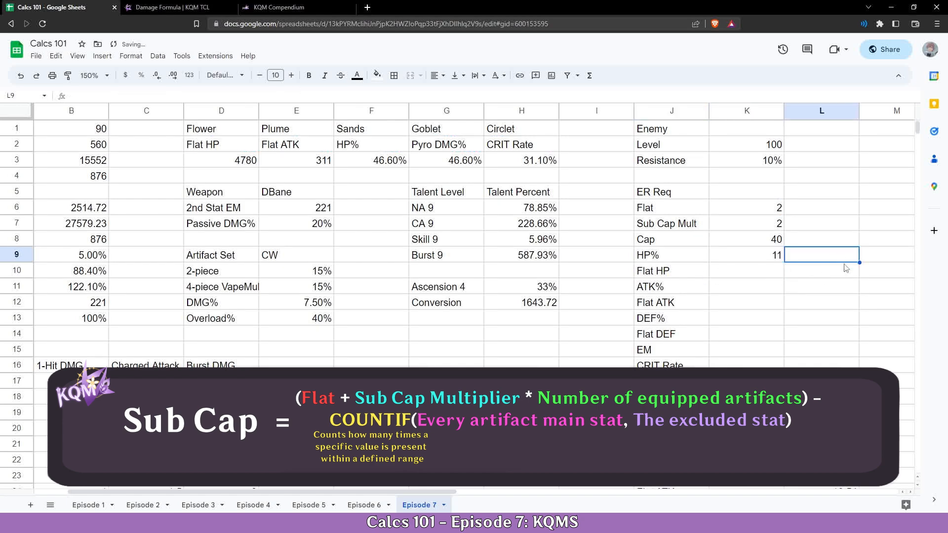
{"action": "type", "text": "=COUNTIF($D$2:$H$2, J9)"}
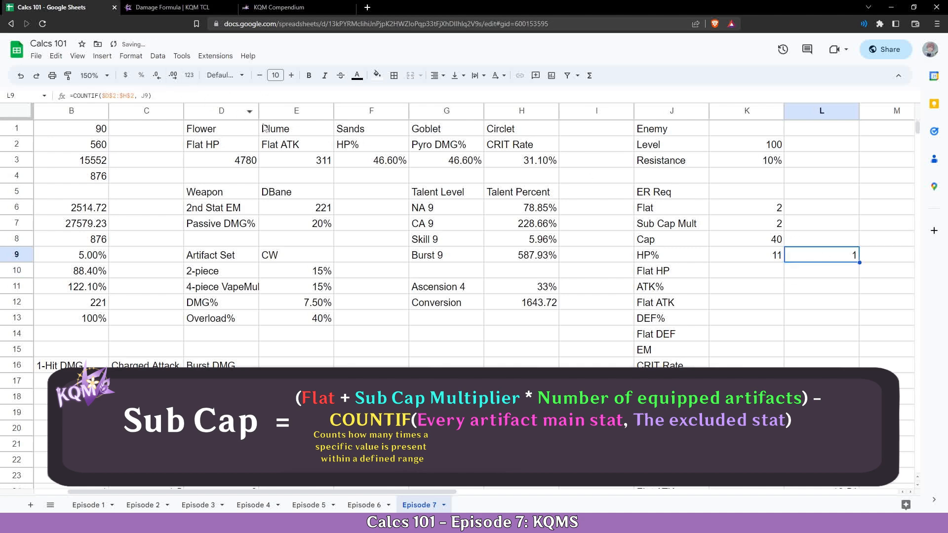
{"action": "type", "text": "hp"}
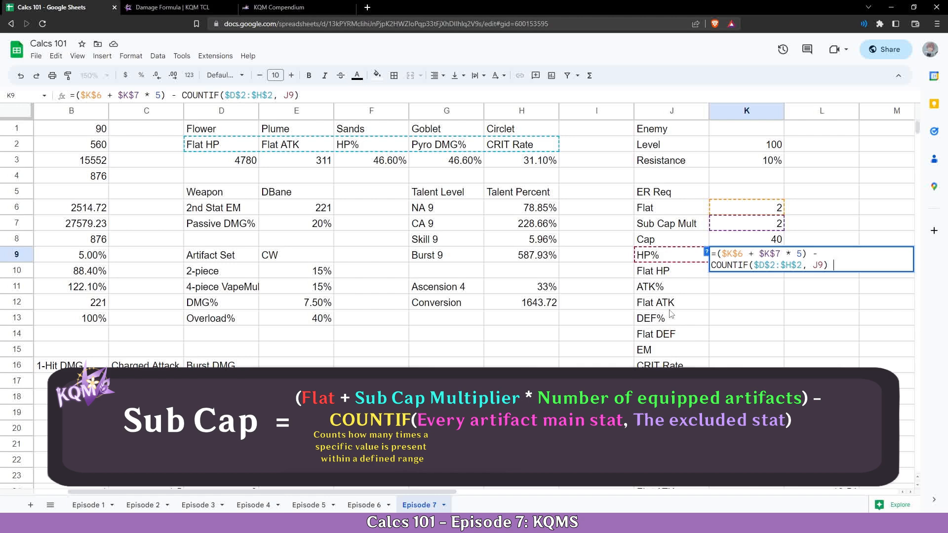
- Scale the COUNTIF by $K$7, testing with an HP% goblet before retyping
{"action": "type", "text": "*"}
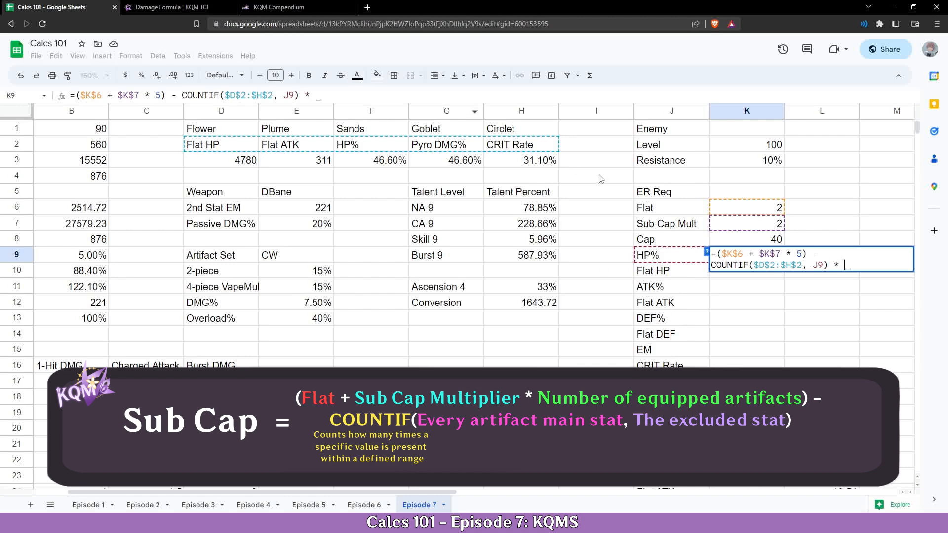
{"action": "left_click", "coordinate": [746, 223]}
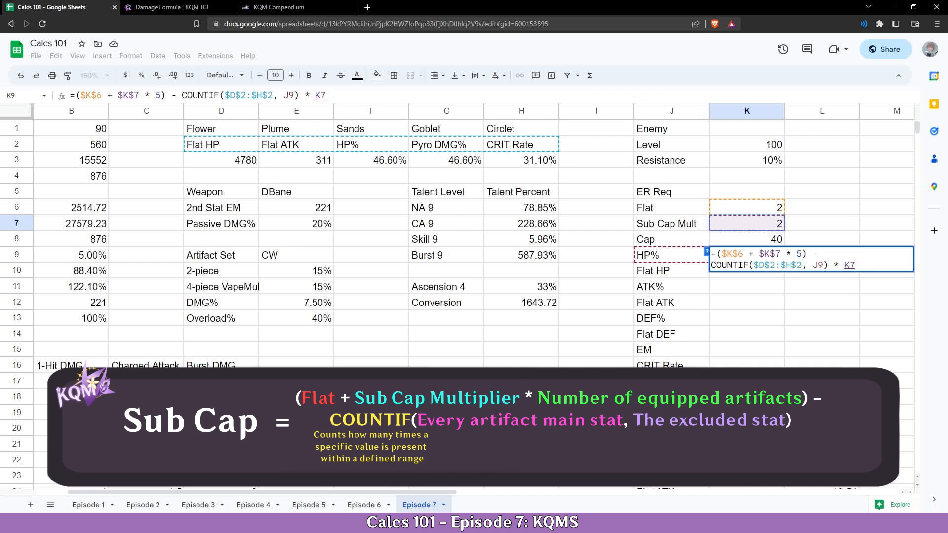
{"action": "key", "text": "f4"}
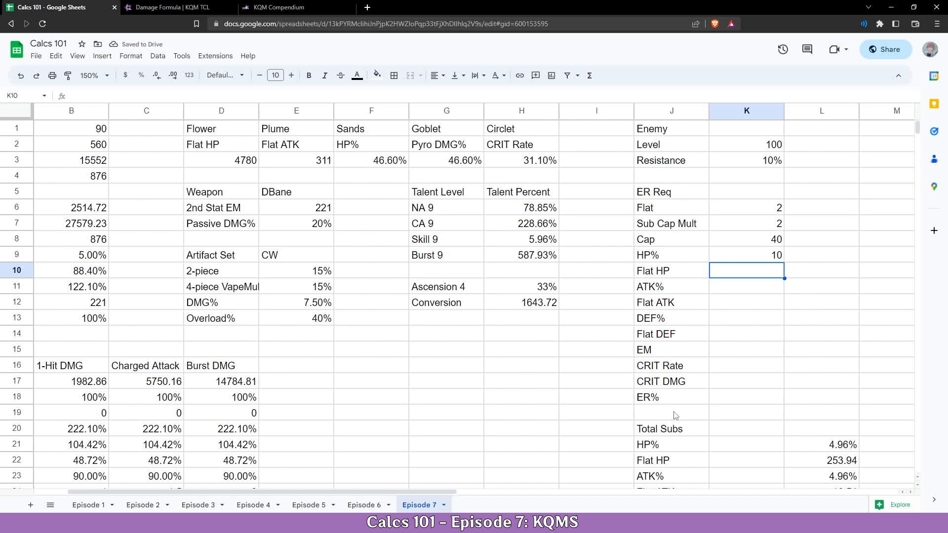
{"action": "left_click", "coordinate": [745, 255]}
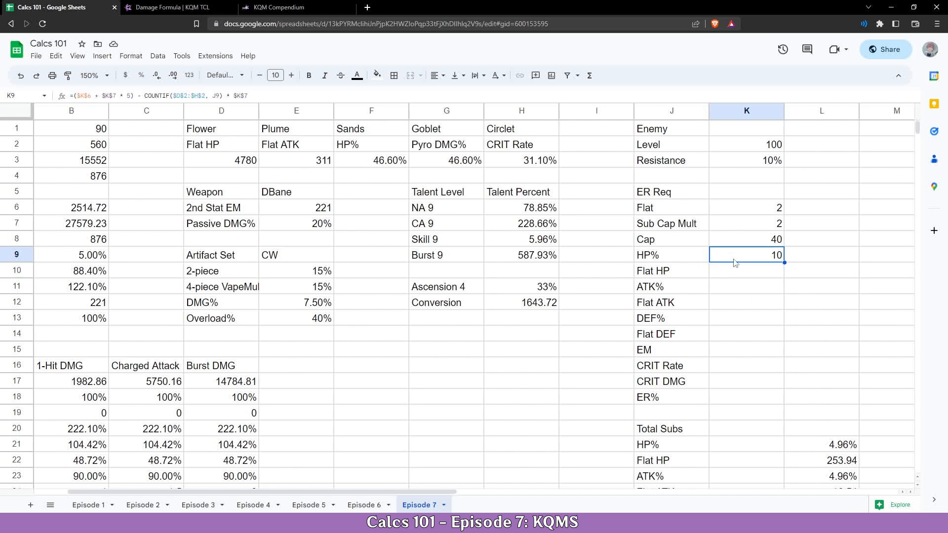
{"action": "mouse_move", "coordinate": [764, 288]}
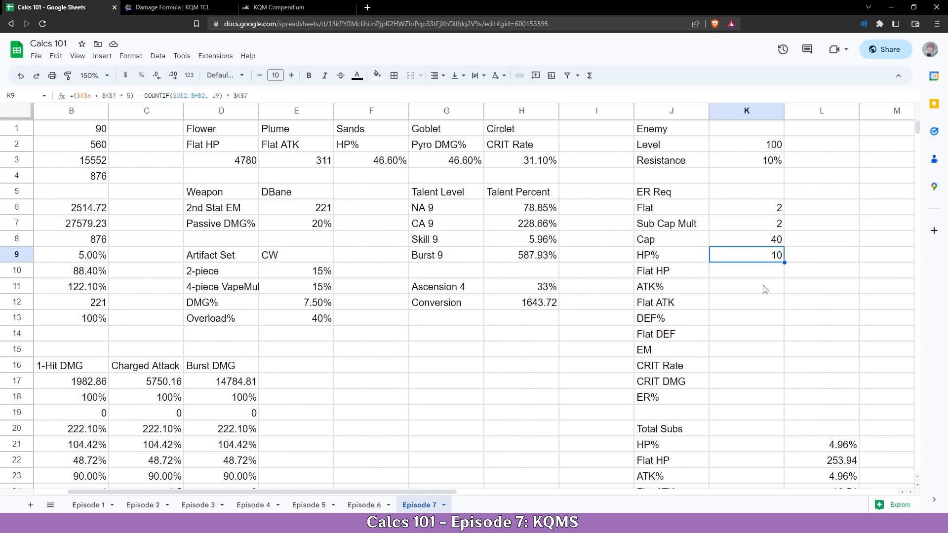
{"action": "mouse_move", "coordinate": [434, 149]}
{"action": "type", "text": "hp"}
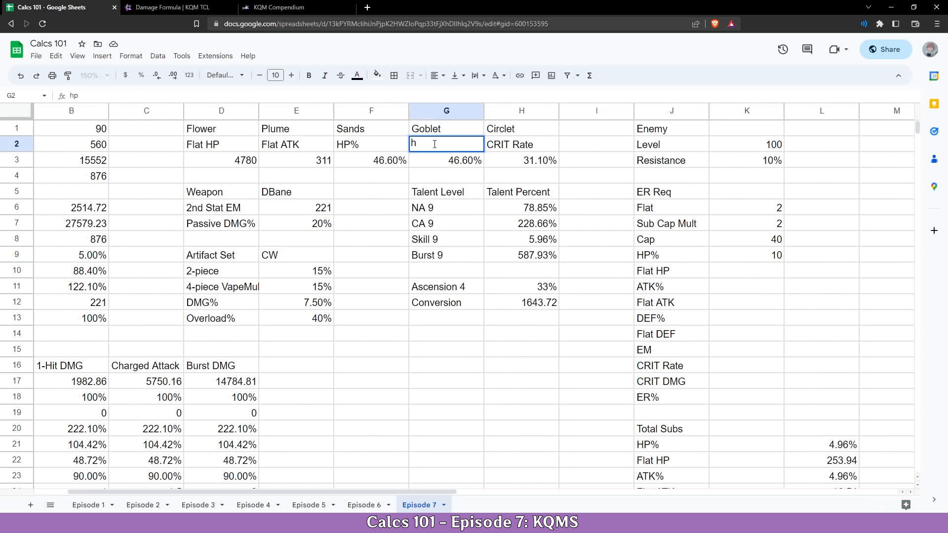
{"action": "type", "text": "P%"}
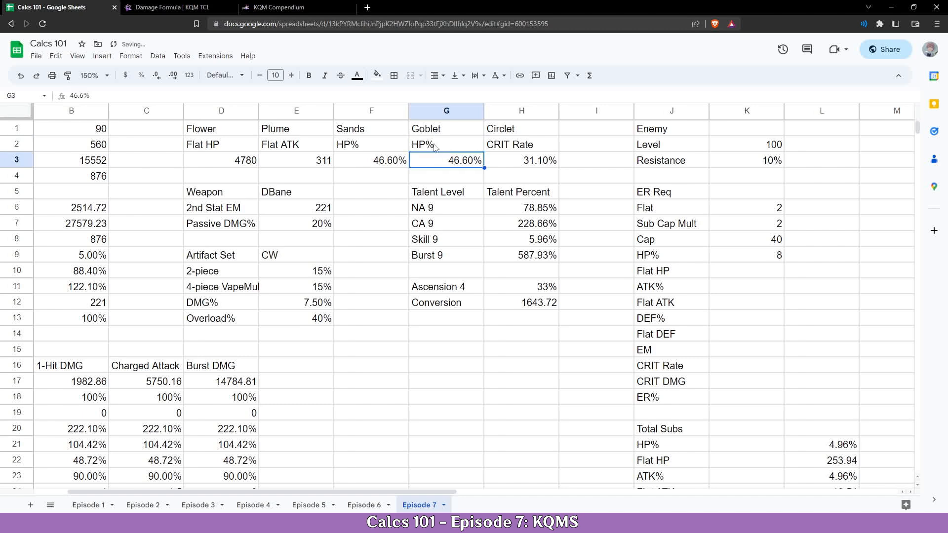
{"action": "left_click", "coordinate": [521, 144]}
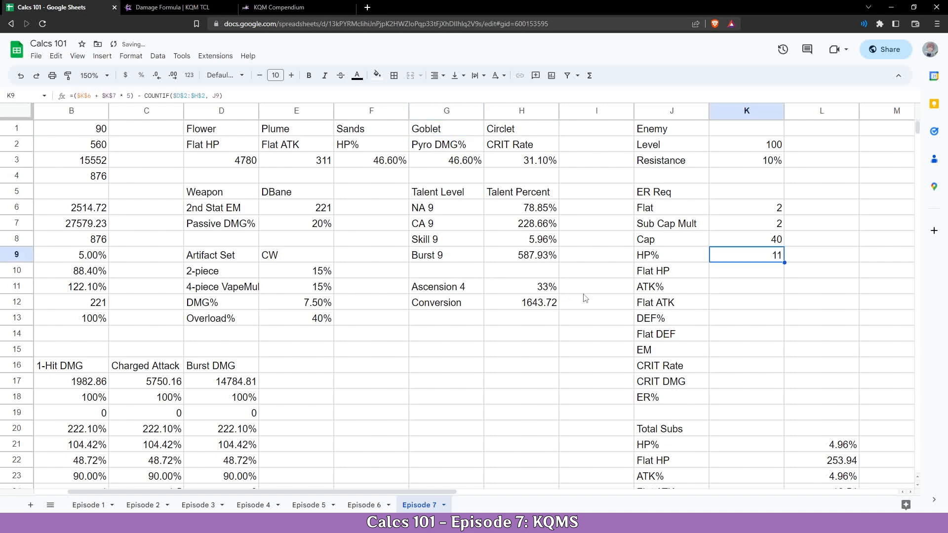
{"action": "type", "text": "* $K$7"}
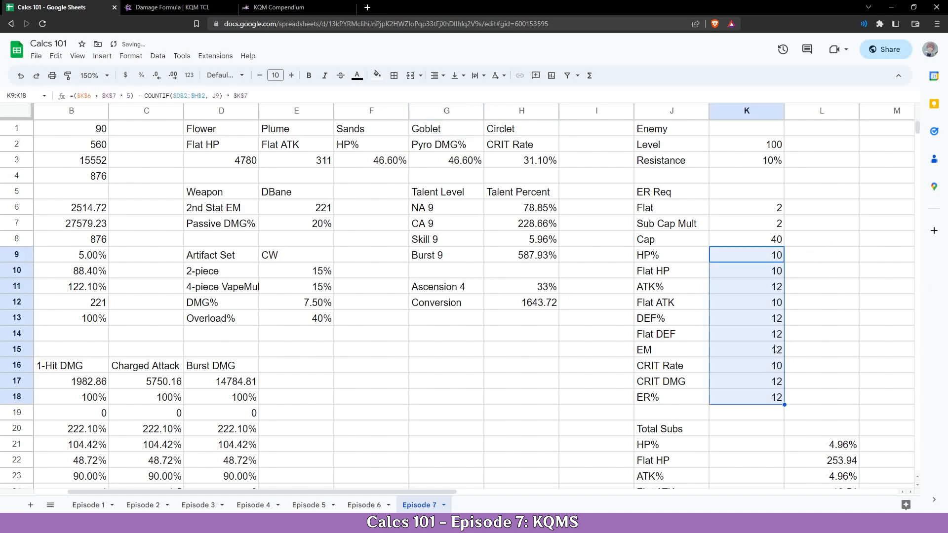
- Test the sub caps with an ER% sands, checking the HP% and ER% results
{"action": "left_click", "coordinate": [745, 365]}
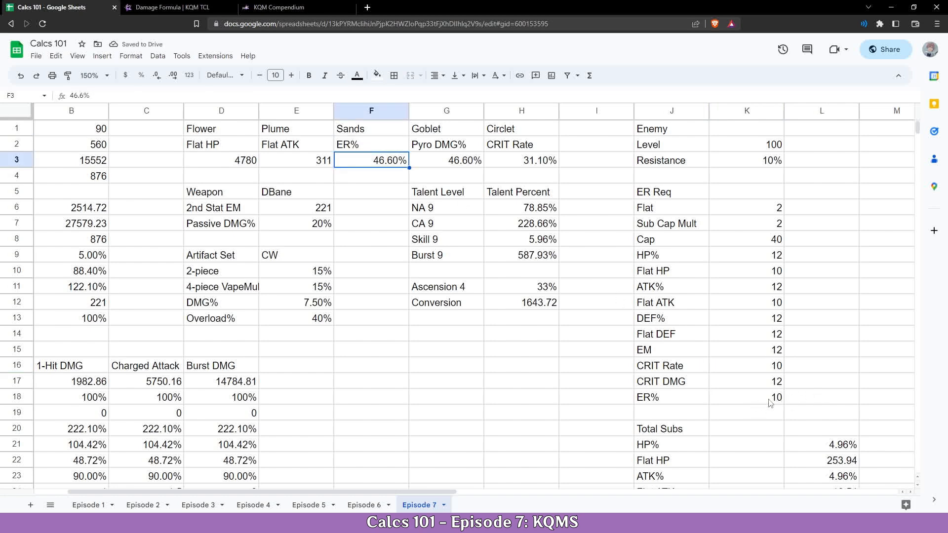
{"action": "left_click", "coordinate": [746, 255]}
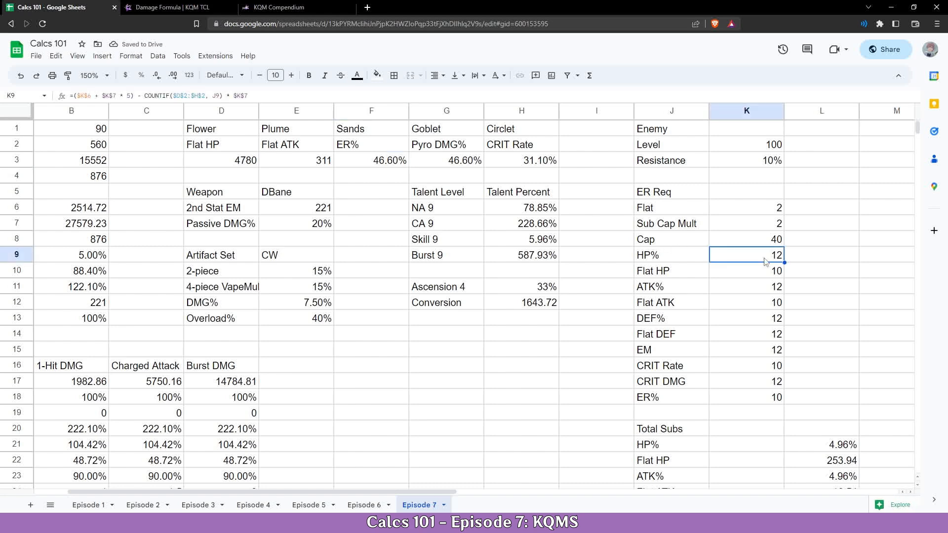
{"action": "left_click", "coordinate": [746, 302]}
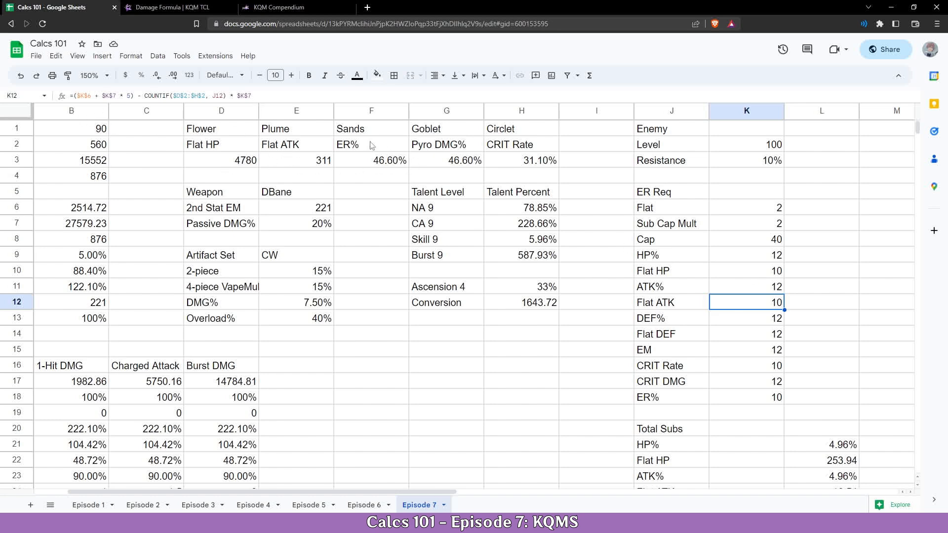
{"action": "left_click", "coordinate": [371, 160]}
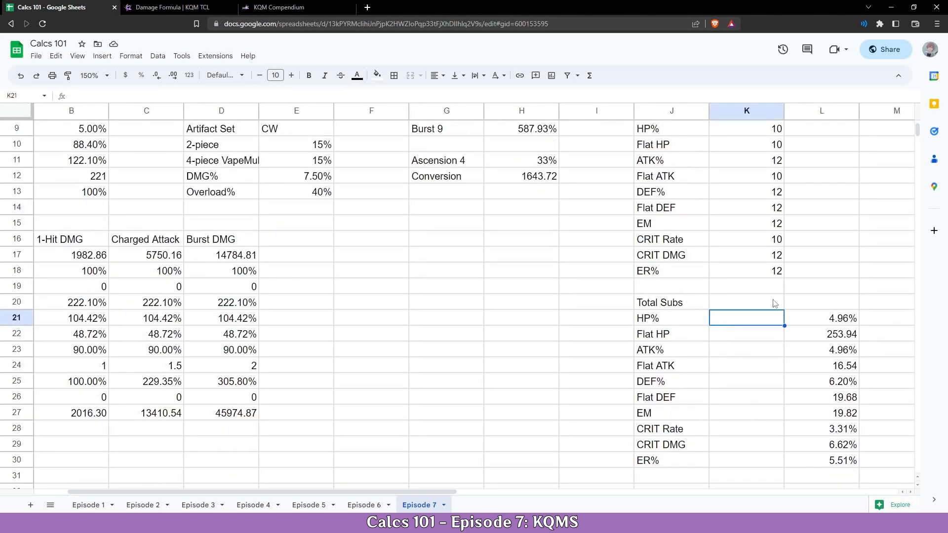
{"action": "mouse_move", "coordinate": [754, 323]}
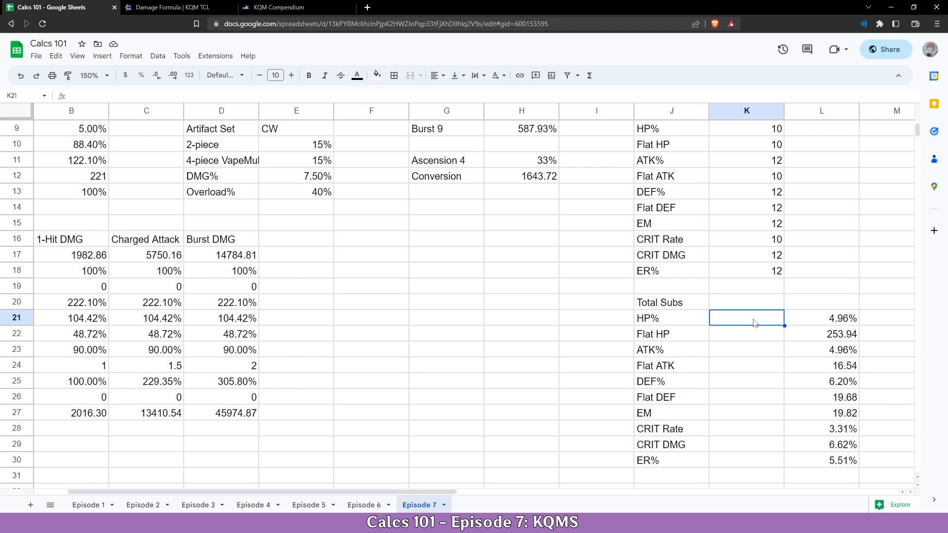
{"action": "type", "text": "2"}
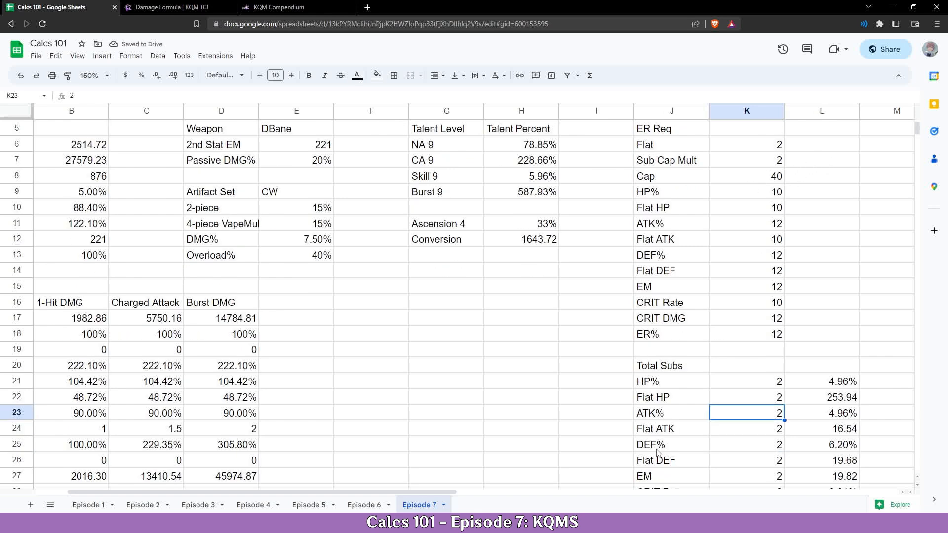
{"action": "left_click", "coordinate": [746, 365]}
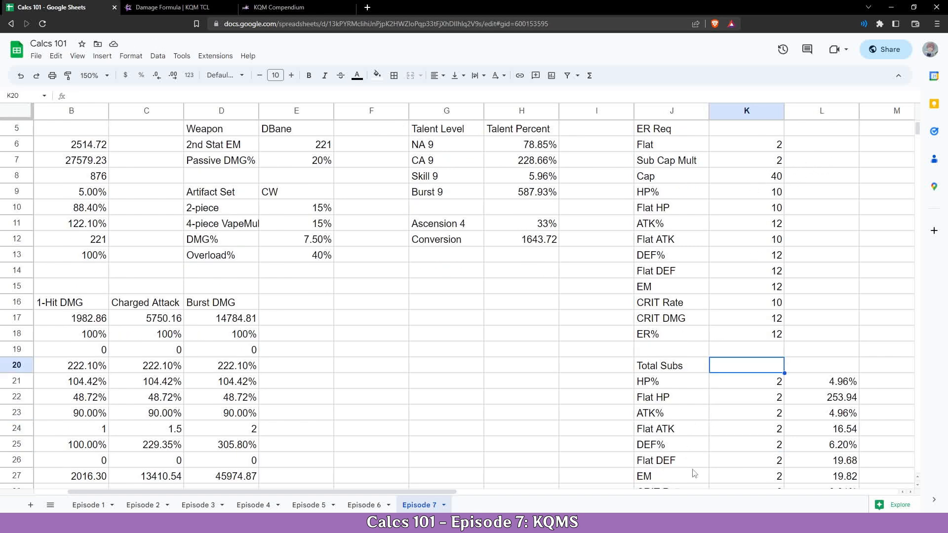
{"action": "type", "text": "=SUM(K21:K30)"}
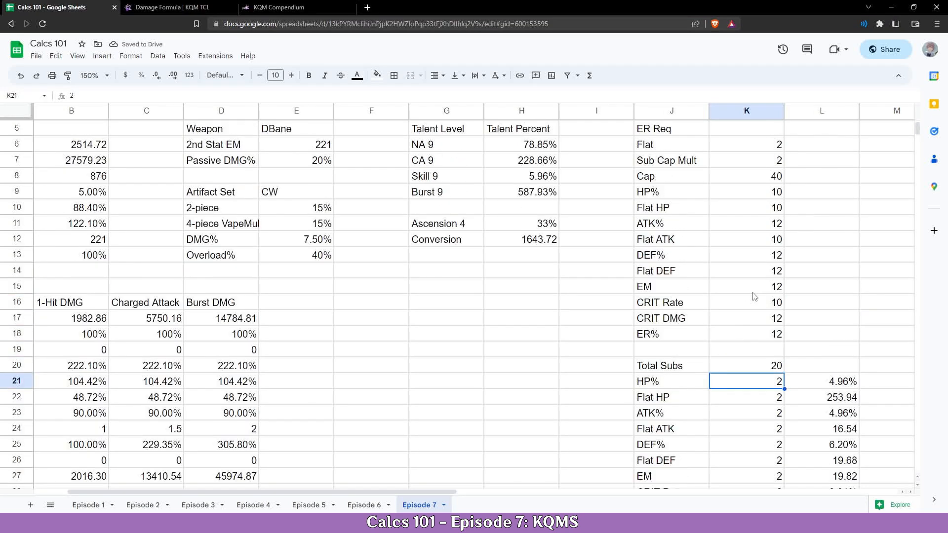
{"action": "scroll", "scroll_direction": "down", "scroll_amount": 3}
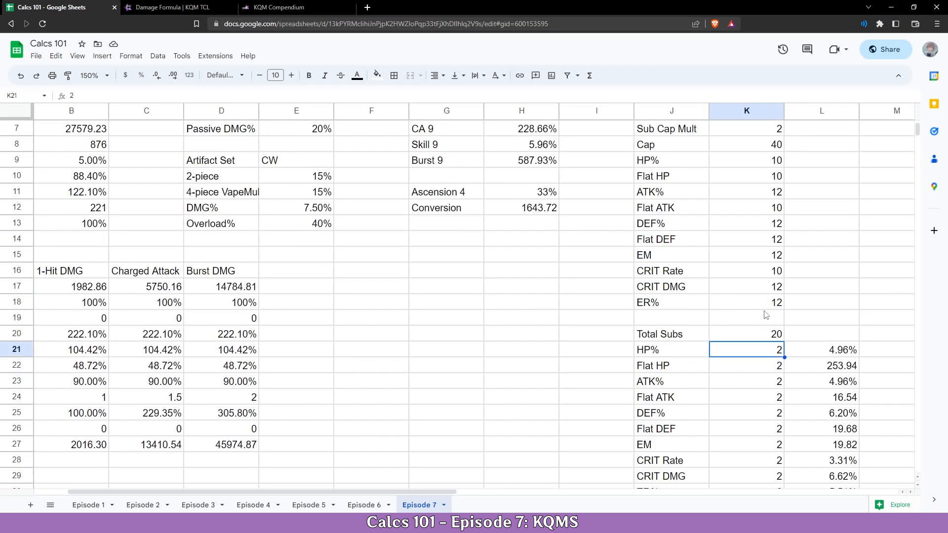
{"action": "scroll", "scroll_direction": "down", "scroll_amount": 3}
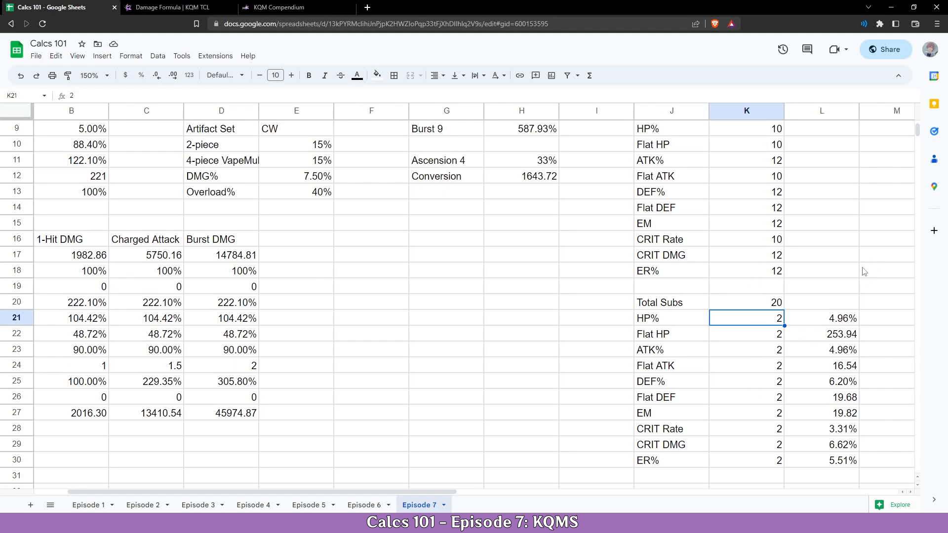
{"action": "left_click", "coordinate": [746, 365]}
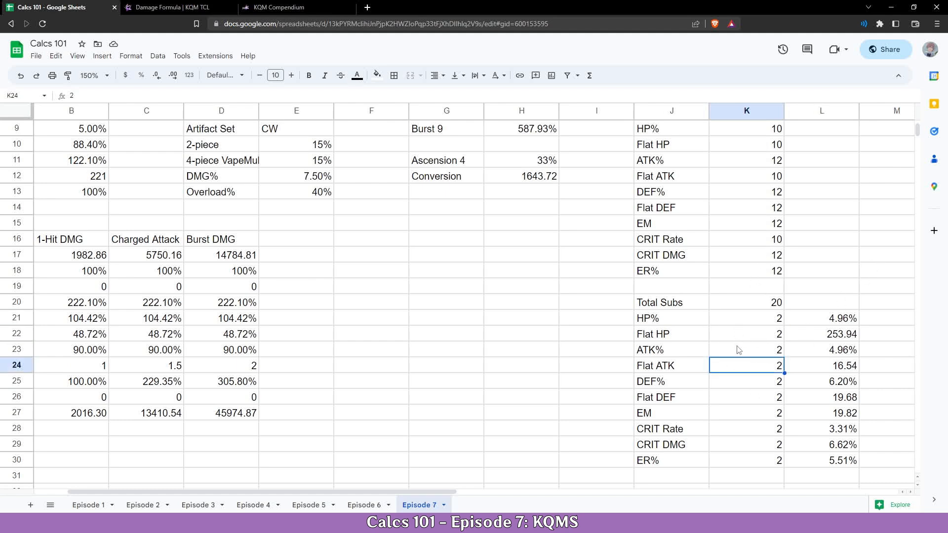
{"action": "left_click", "coordinate": [746, 460]}
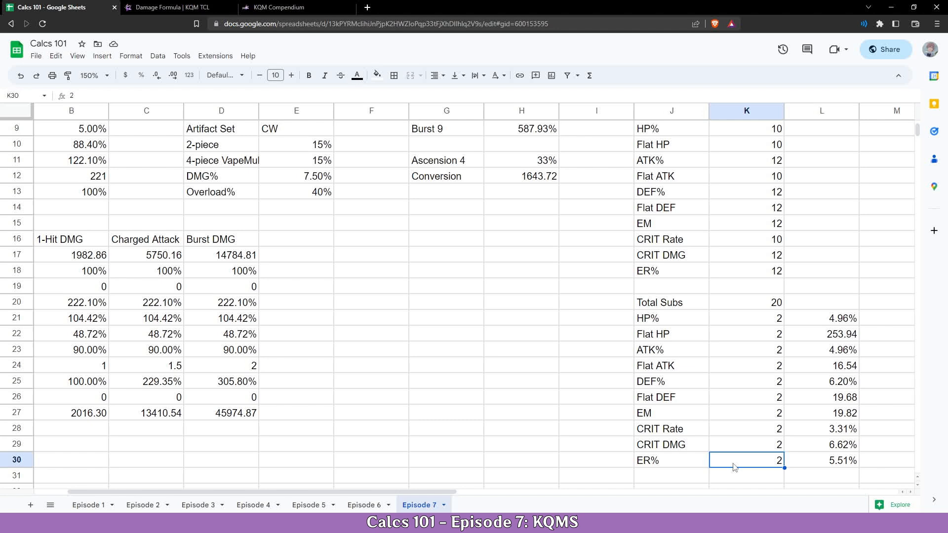
{"action": "scroll", "scroll_direction": "down", "scroll_amount": 3}
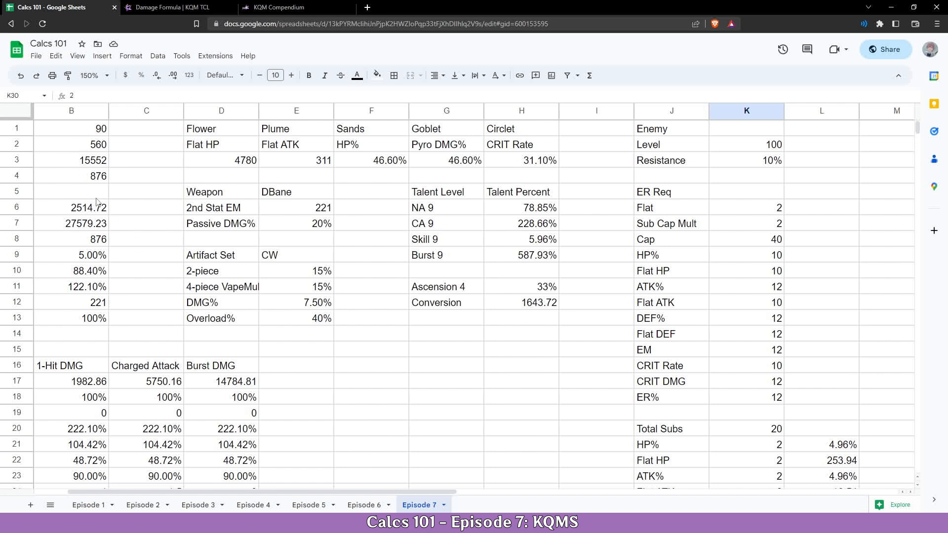
{"action": "scroll", "scroll_direction": "down", "scroll_amount": 3}
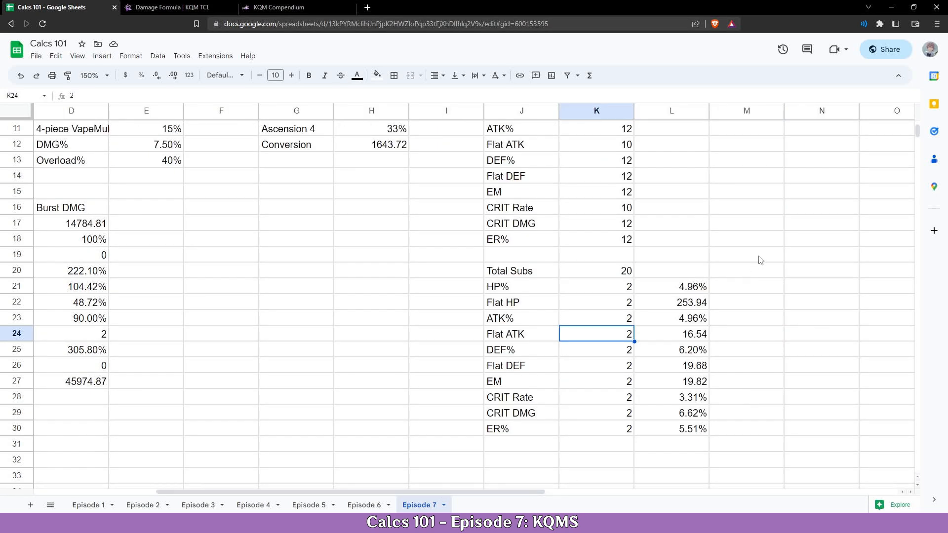
- Add a 'Final Subs' heading in M20 and the =L21*K21 rolls-times-value formula
{"action": "type", "text": "T"}
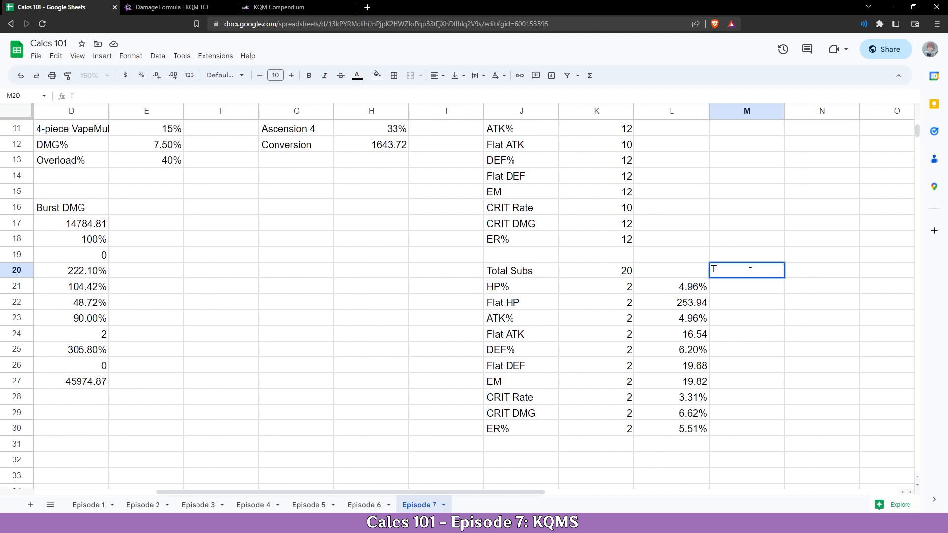
{"action": "type", "text": "Final Suns"}
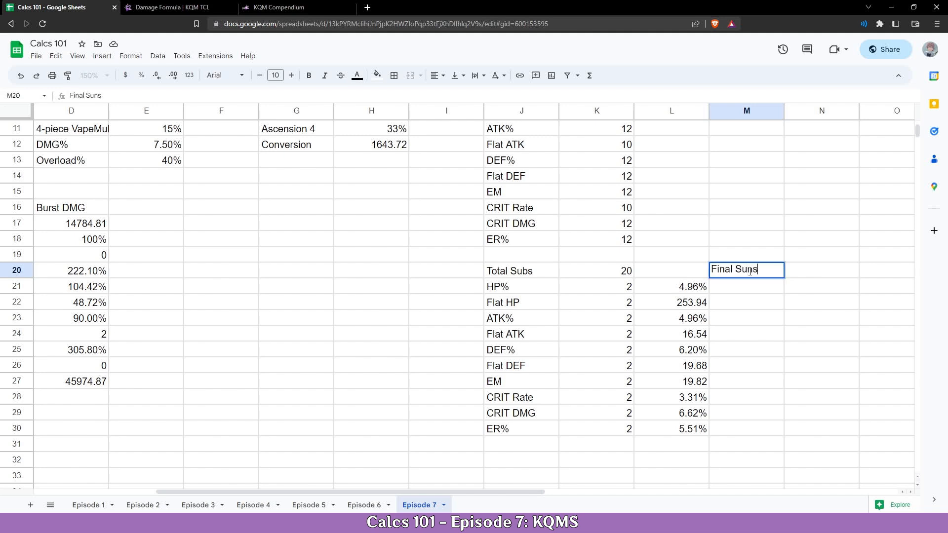
{"action": "key", "text": "Backspace"}
{"action": "type", "text": "=L21 *"}
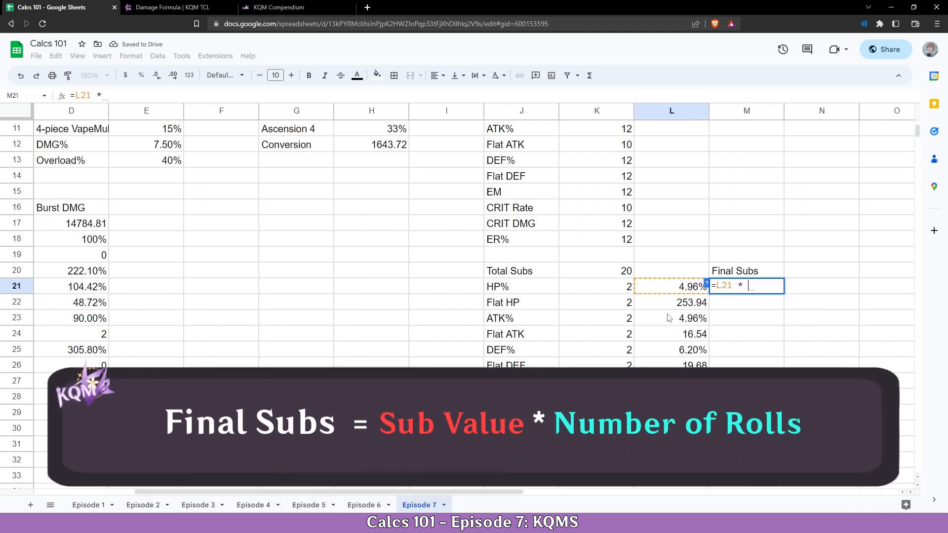
{"action": "left_click", "coordinate": [595, 286]}
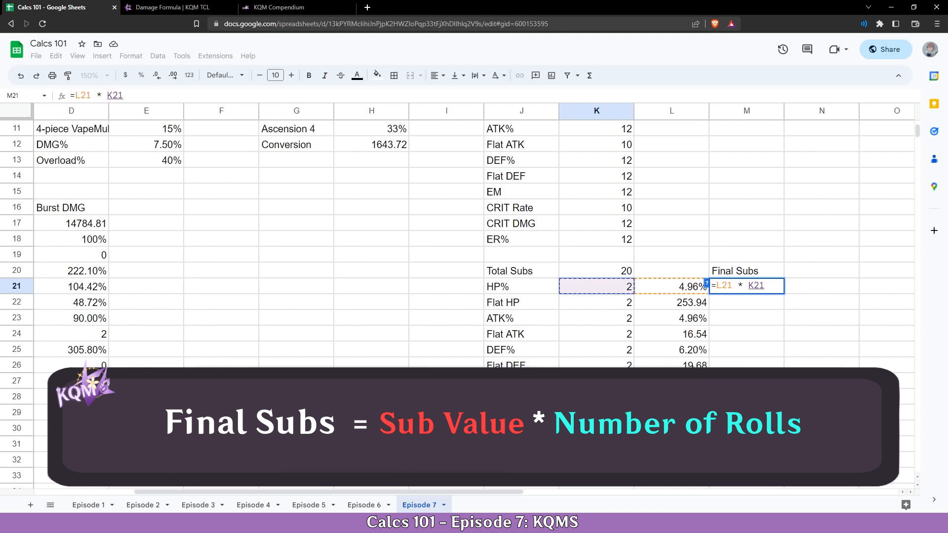
{"action": "key", "text": "Enter"}
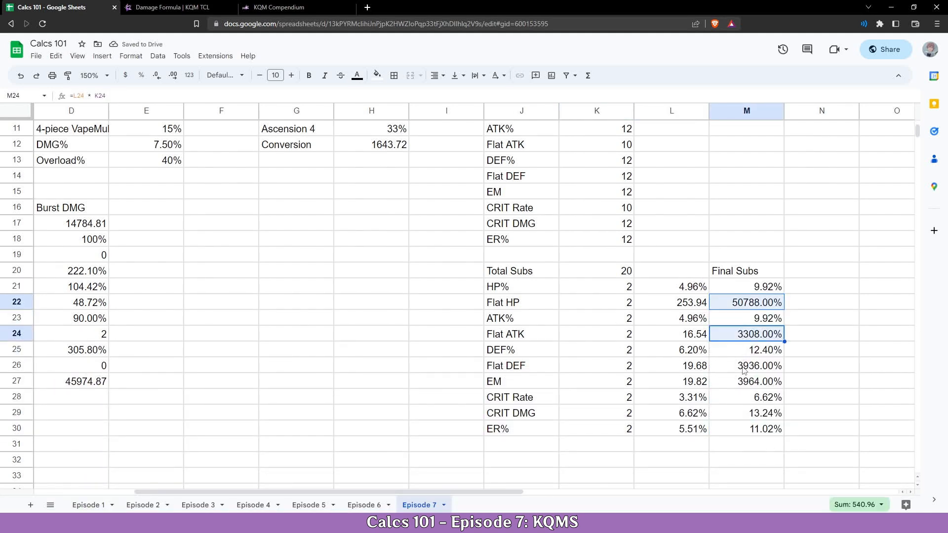
- Format the flat DEF and EM results as numbers, then set CRIT Rate rolls to 8
{"action": "left_click", "coordinate": [221, 75]}
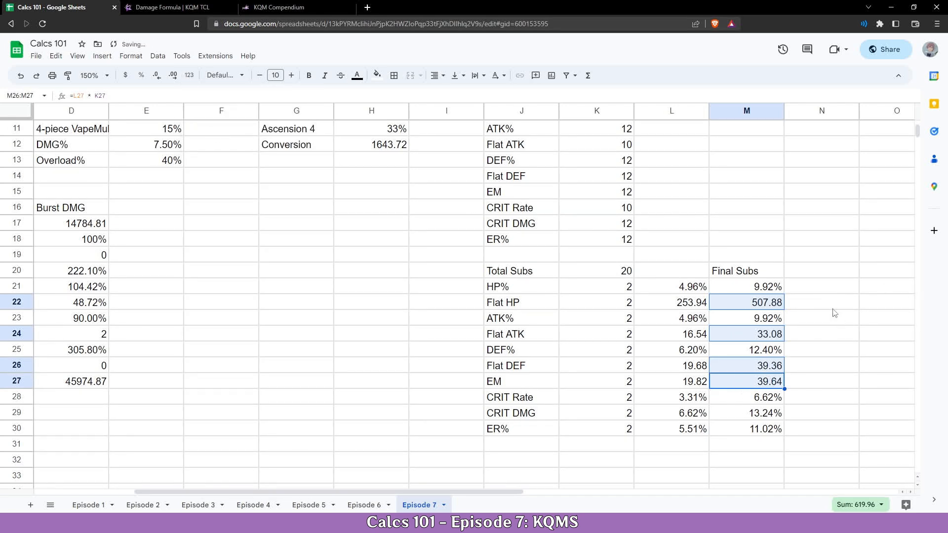
{"action": "left_click", "coordinate": [820, 286]}
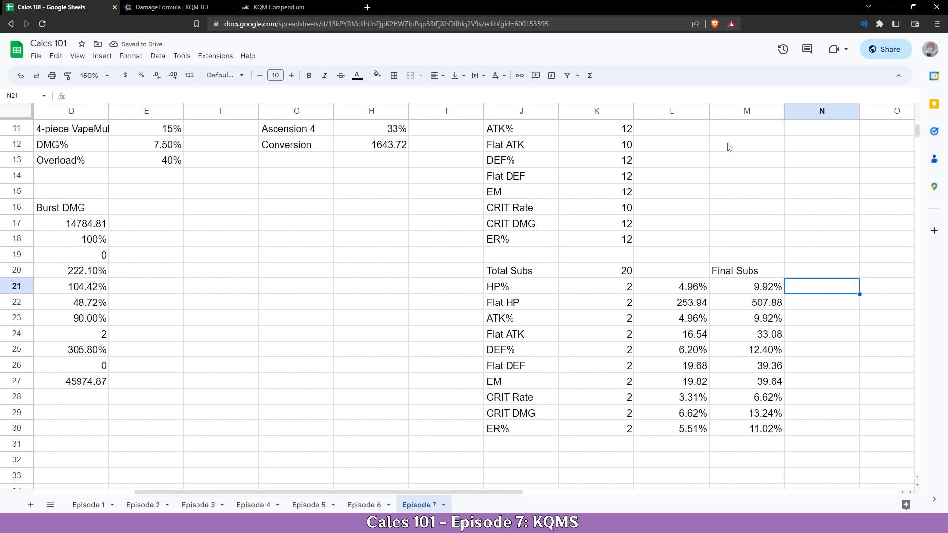
{"action": "mouse_move", "coordinate": [446, 253]}
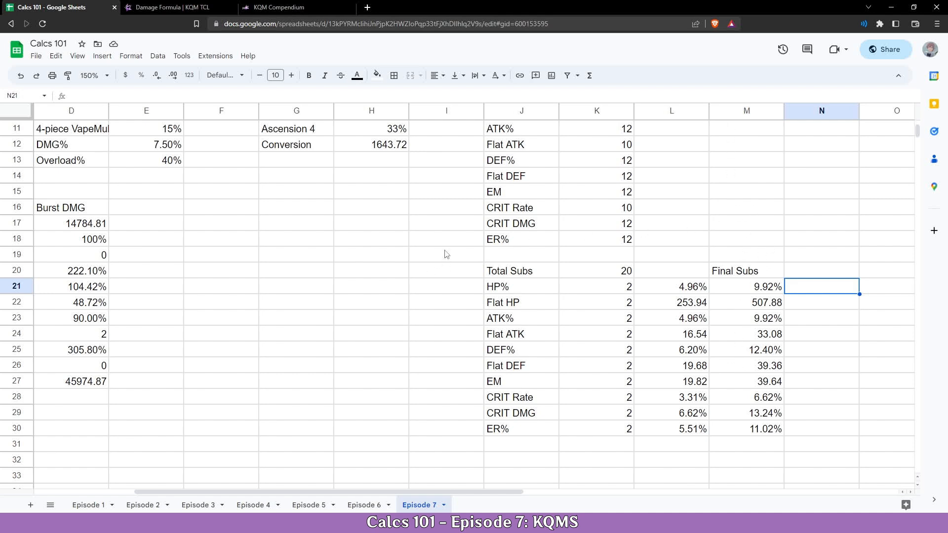
{"action": "left_click", "coordinate": [745, 286]}
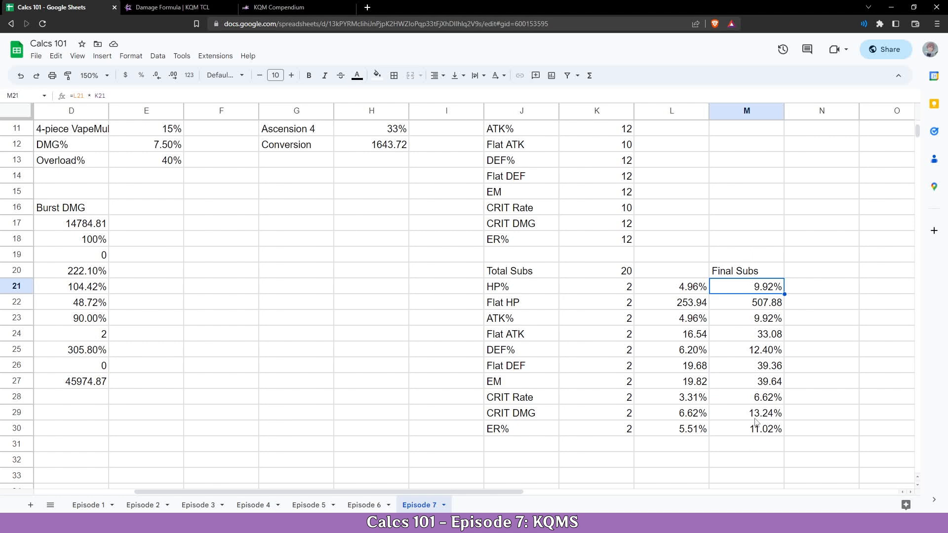
{"action": "mouse_move", "coordinate": [584, 403]}
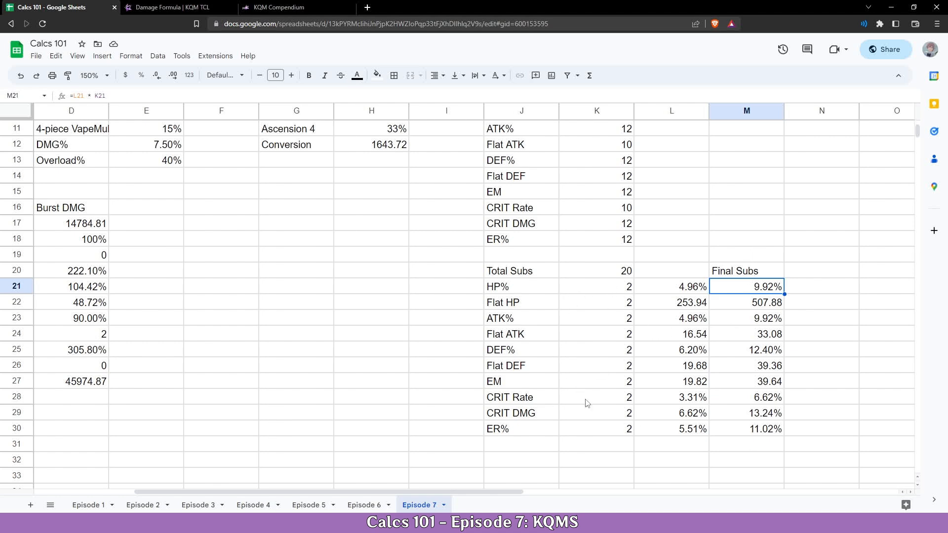
{"action": "left_click", "coordinate": [595, 396]}
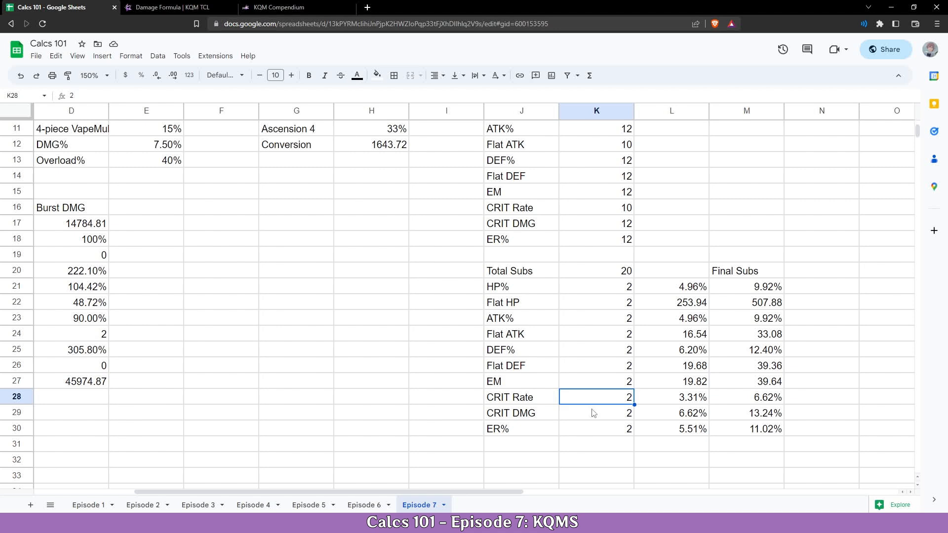
{"action": "type", "text": "8"}
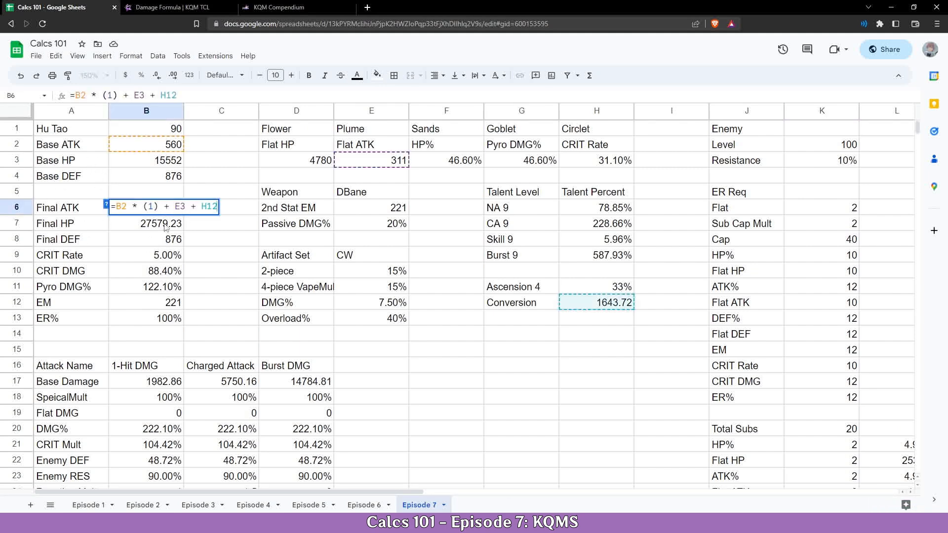
- Add the ATK% and flat ATK substat totals into the Final ATK formula
{"action": "type", "text": "+"}
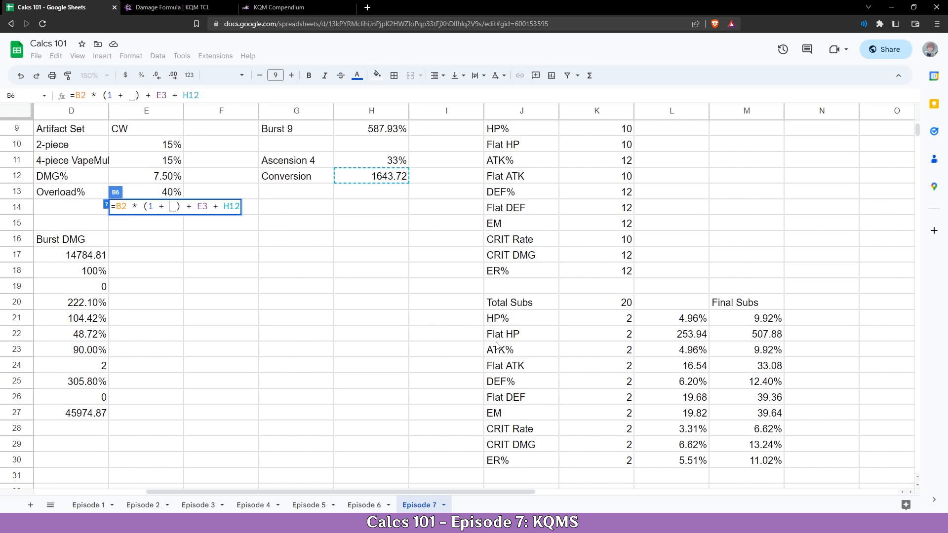
{"action": "left_click", "coordinate": [768, 349]}
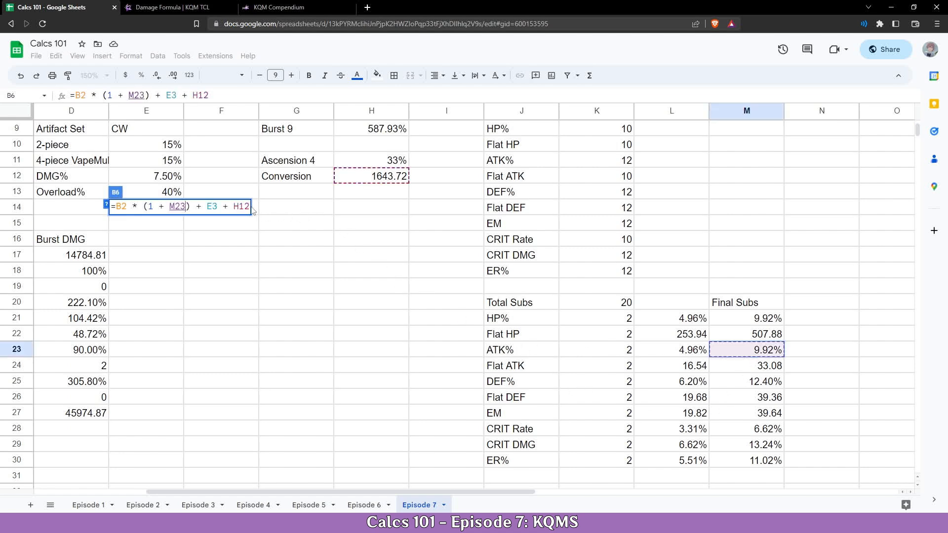
{"action": "type", "text": "+"}
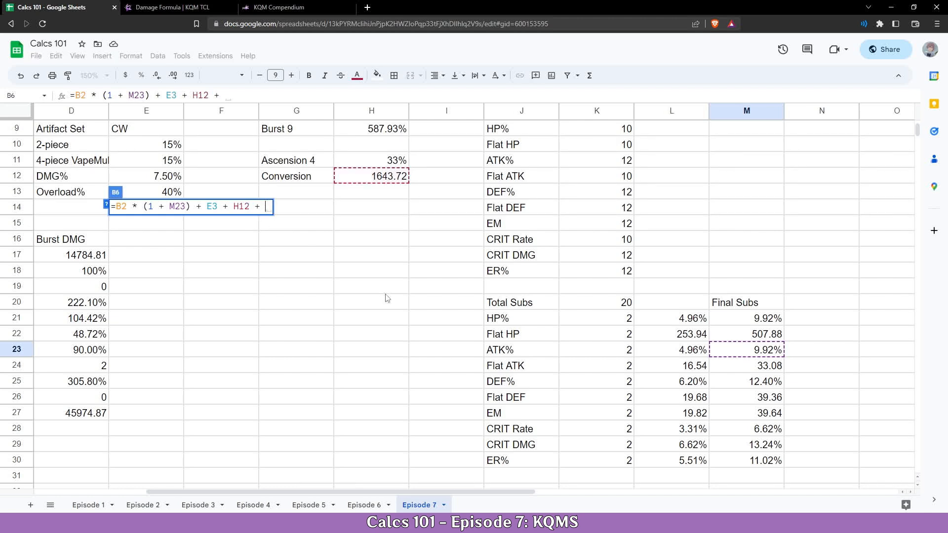
{"action": "left_click", "coordinate": [746, 365]}
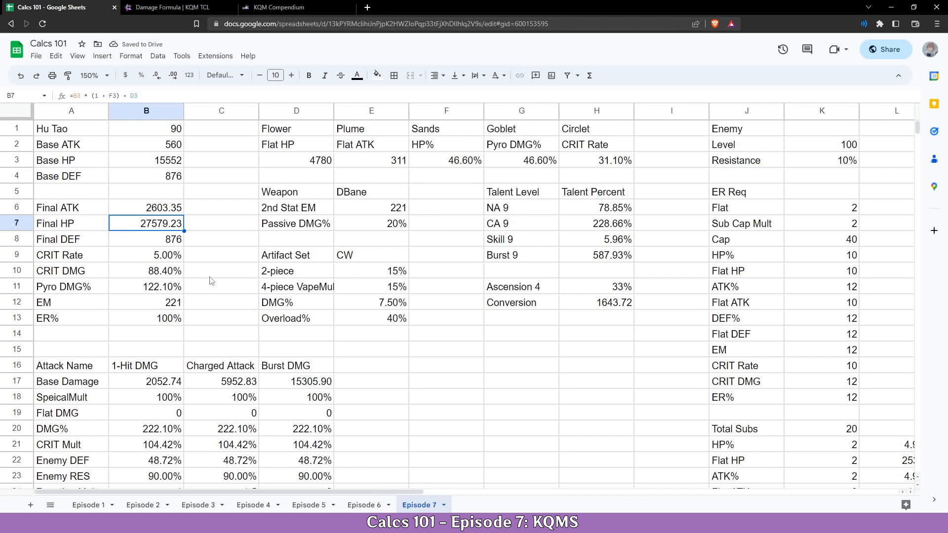
- Add a (1 + HP%) multiplier and flat HP substats to the Final HP formula
{"action": "double_click", "coordinate": [145, 223]}
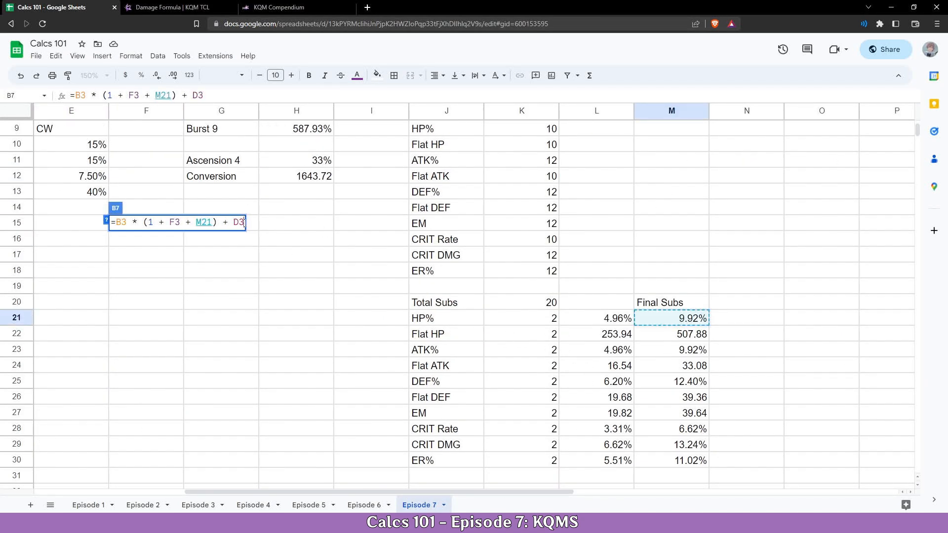
{"action": "type", "text": "+"}
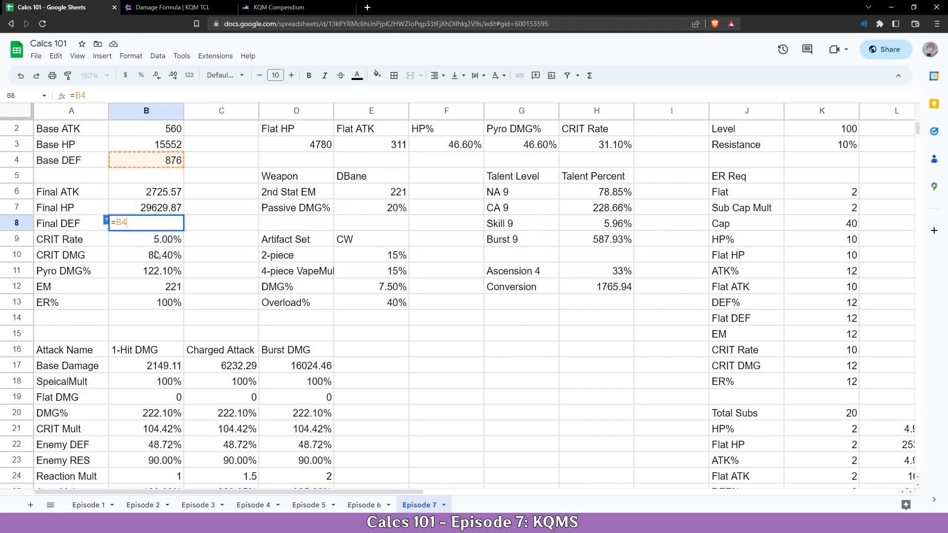
{"action": "type", "text": "* ("}
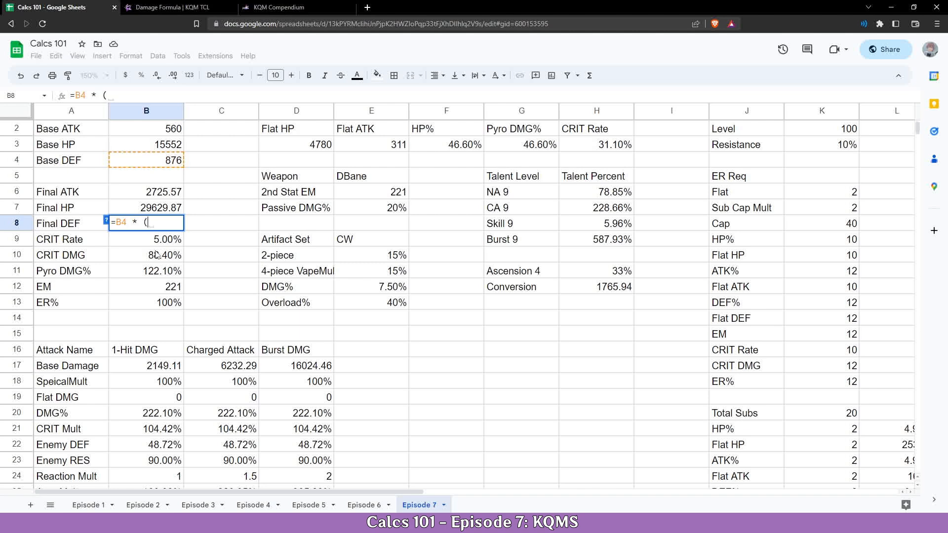
{"action": "type", "text": "1 + M25"}
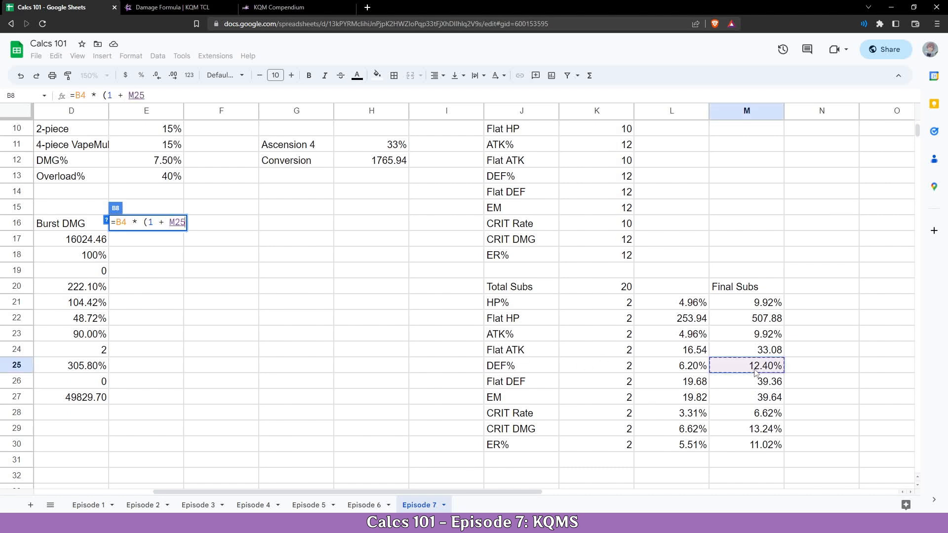
{"action": "type", "text": ") +"}
{"action": "type", "text": "=5%"}
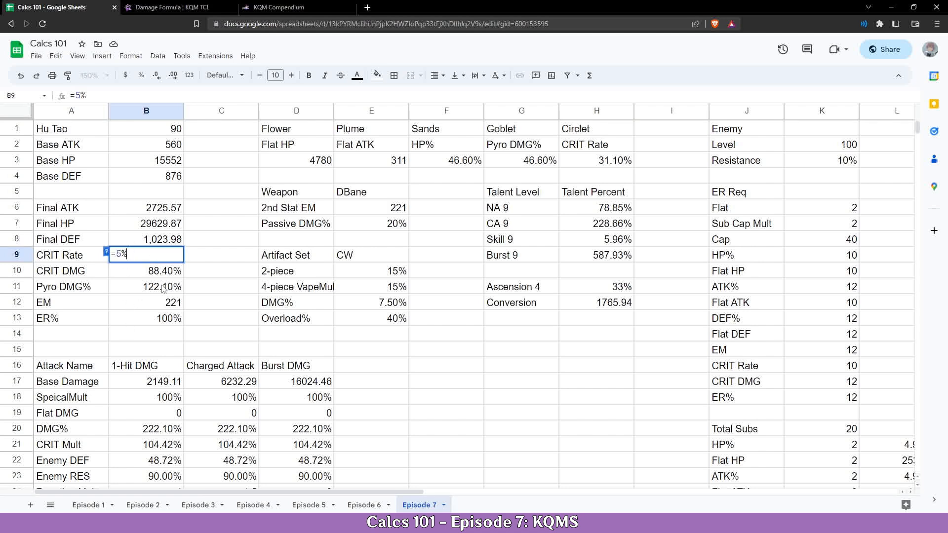
- Add the circlet CRIT Rate and CRIT Rate substat total to CRIT Rate, then extend EM
{"action": "type", "text": "+"}
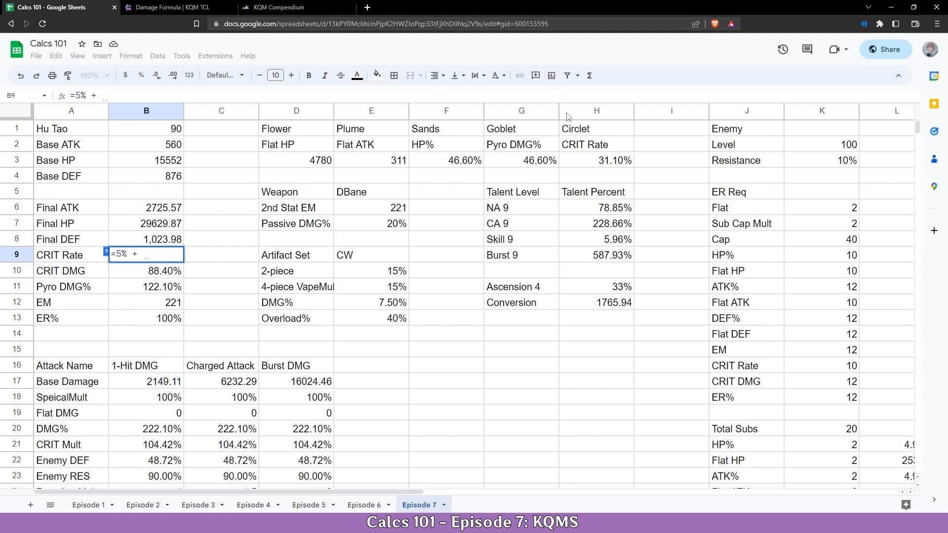
{"action": "left_click", "coordinate": [595, 160]}
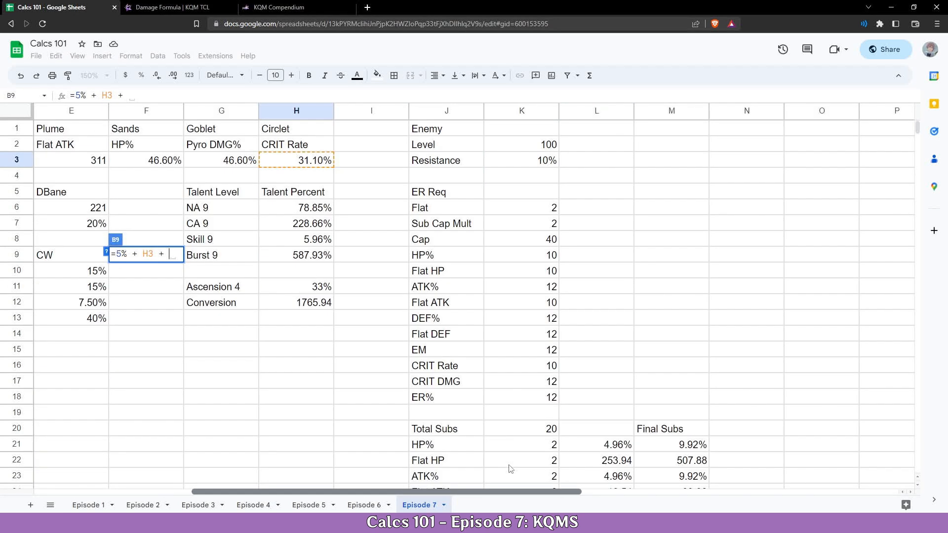
{"action": "scroll", "scroll_direction": "down", "scroll_amount": 3}
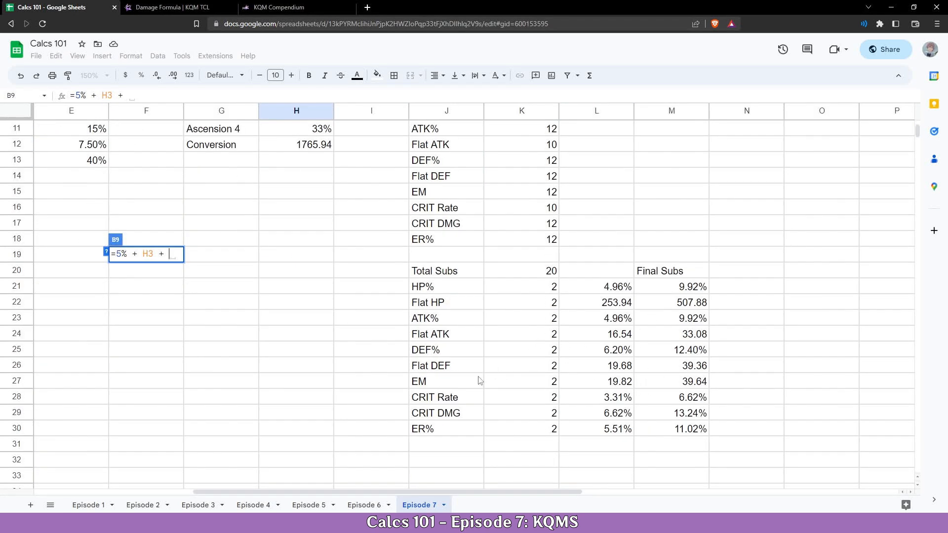
{"action": "left_click", "coordinate": [671, 397]}
{"action": "type", "text": "=E6"}
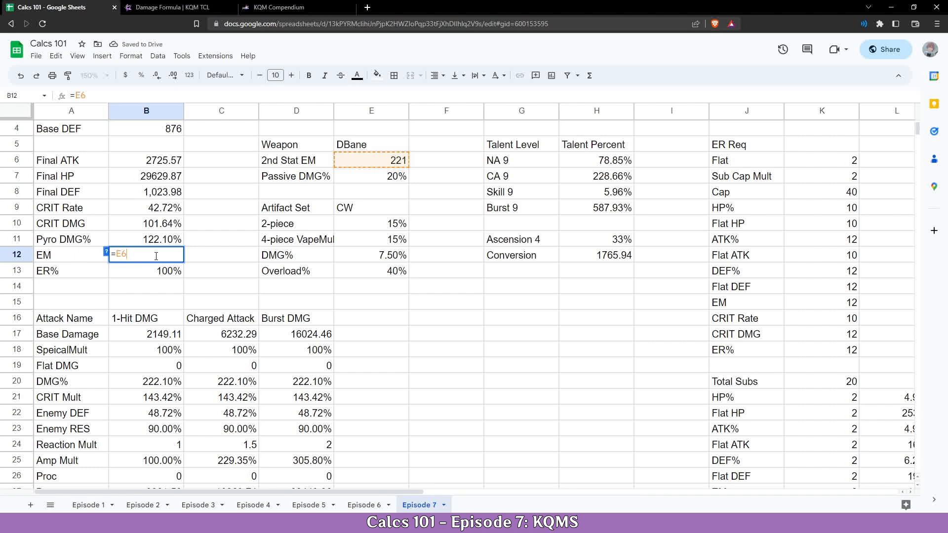
{"action": "type", "text": "+"}
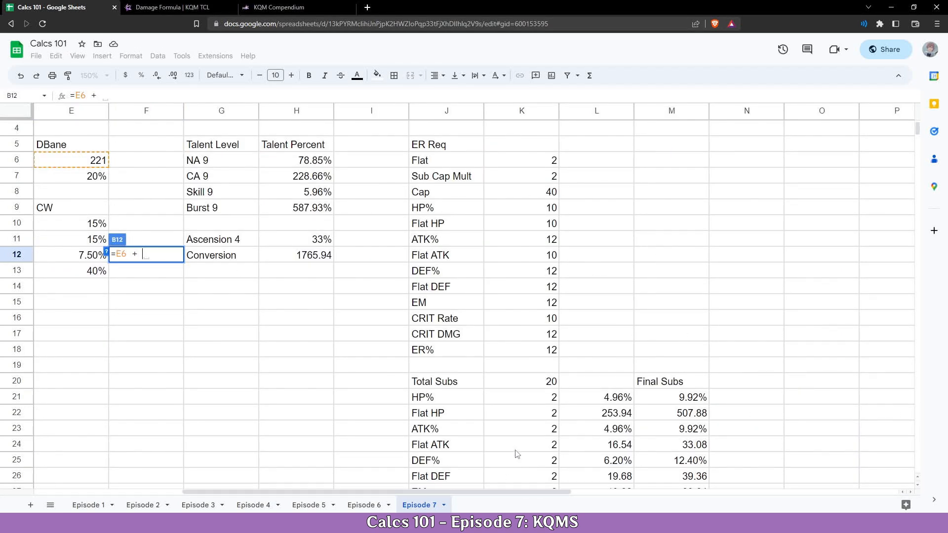
{"action": "scroll", "scroll_direction": "down", "scroll_amount": 3}
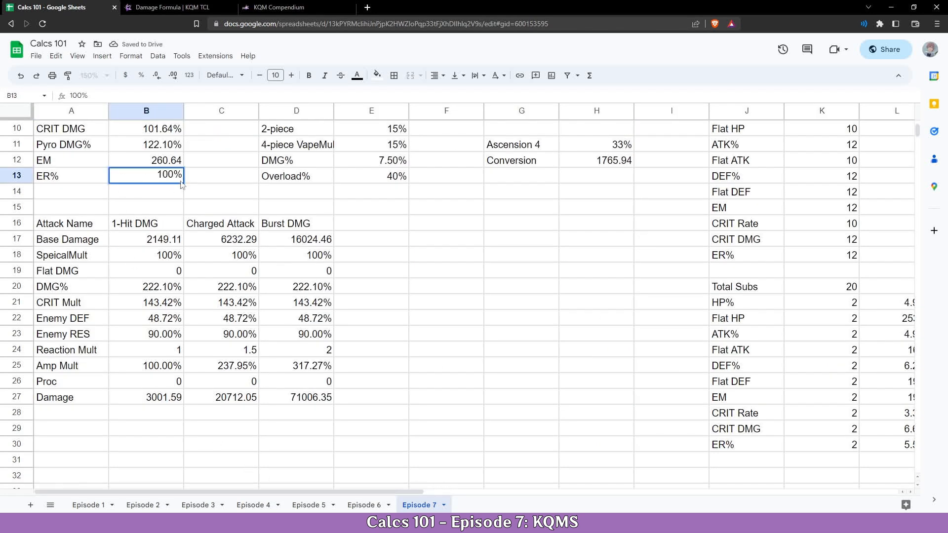
- Set ER% in B13 to =100% + M30, giving 111.02%
{"action": "type", "text": "=1"}
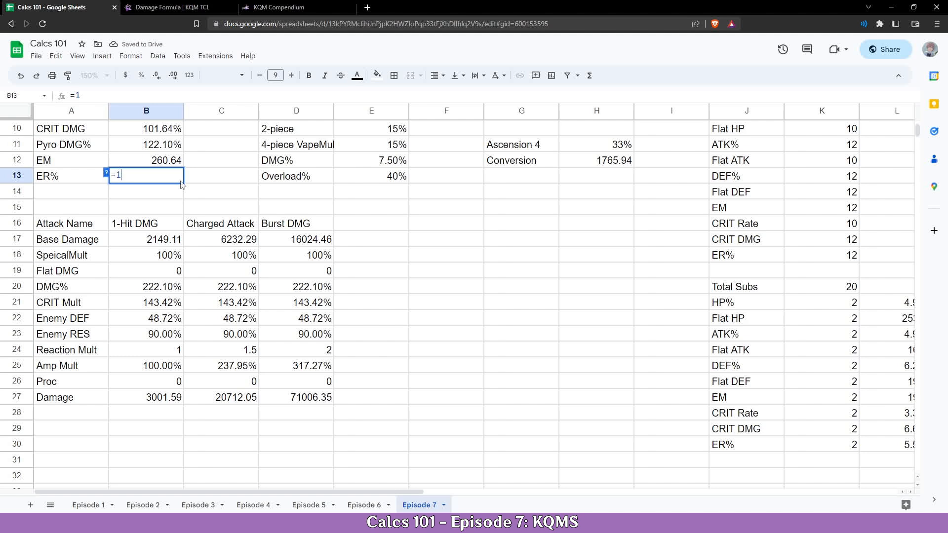
{"action": "type", "text": "00% +"}
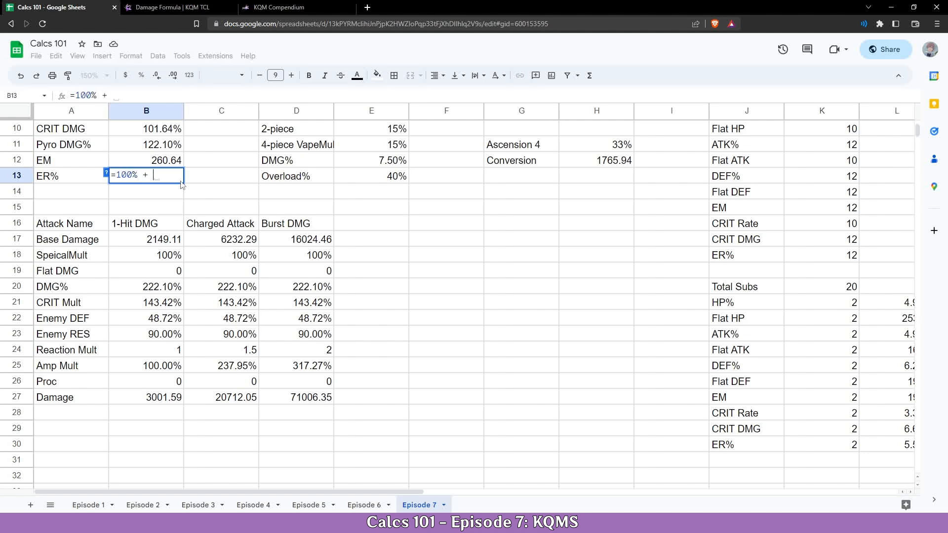
{"action": "scroll", "scroll_direction": "right", "scroll_amount": 3}
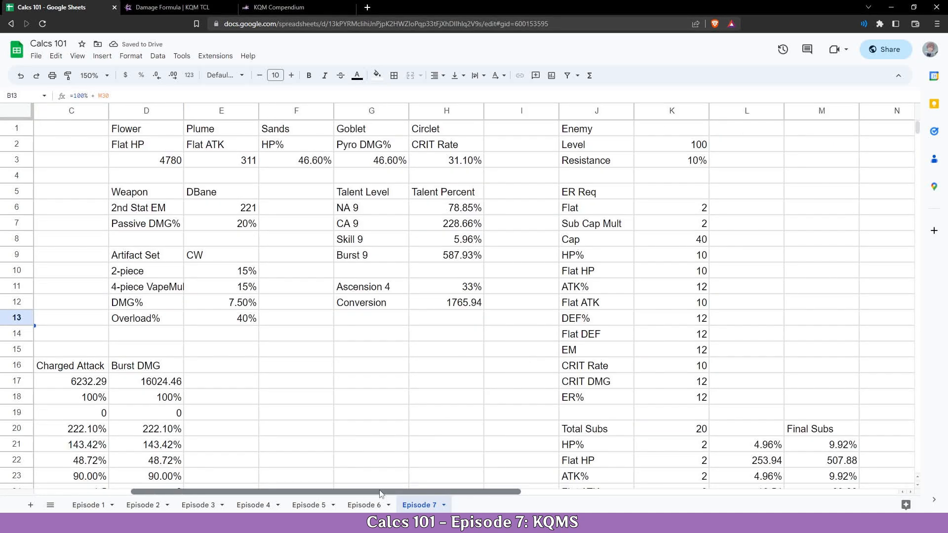
{"action": "scroll", "scroll_direction": "left", "scroll_amount": 3}
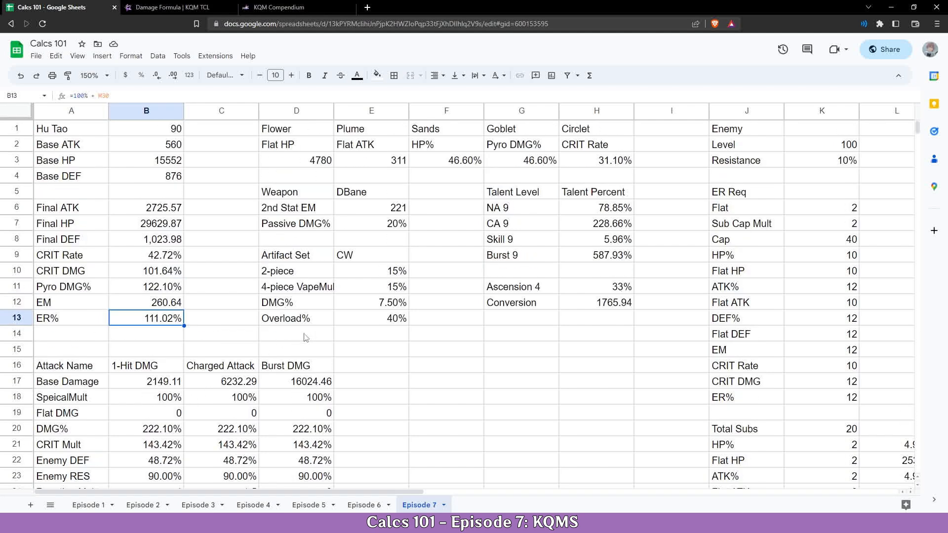
{"action": "scroll", "scroll_direction": "down", "scroll_amount": 3}
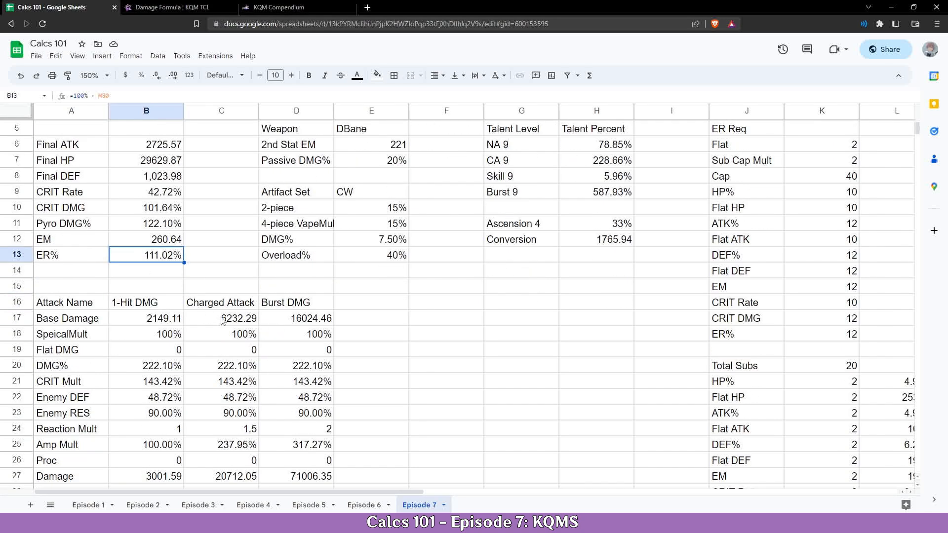
{"action": "scroll", "scroll_direction": "down", "scroll_amount": 3}
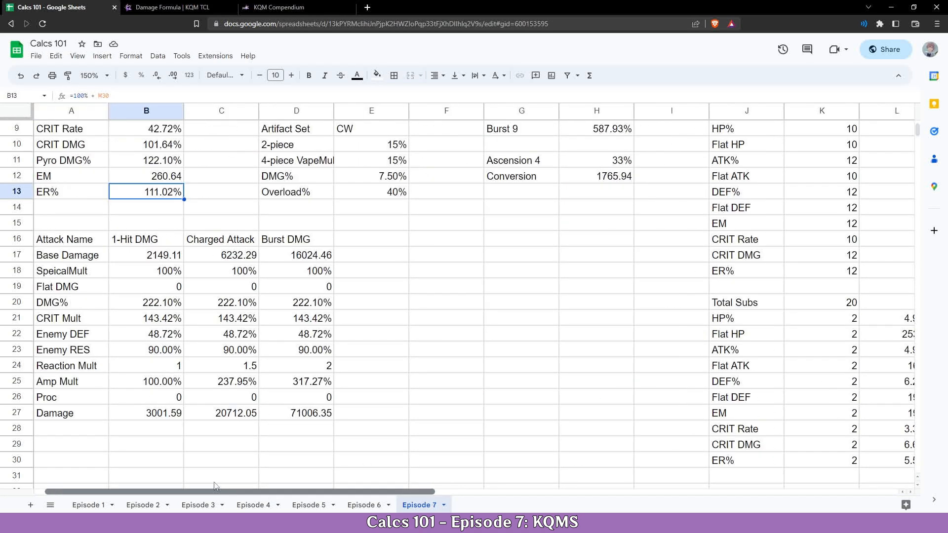
- Label F25 'Total Damage' and start a =SUM() of the three Damage cells in G25
{"action": "left_click", "coordinate": [446, 380]}
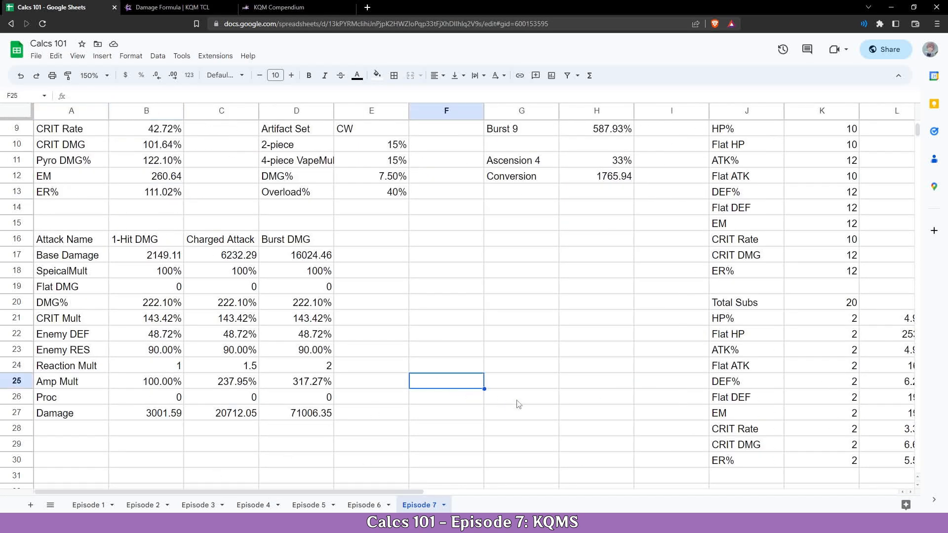
{"action": "type", "text": "Total Dam"}
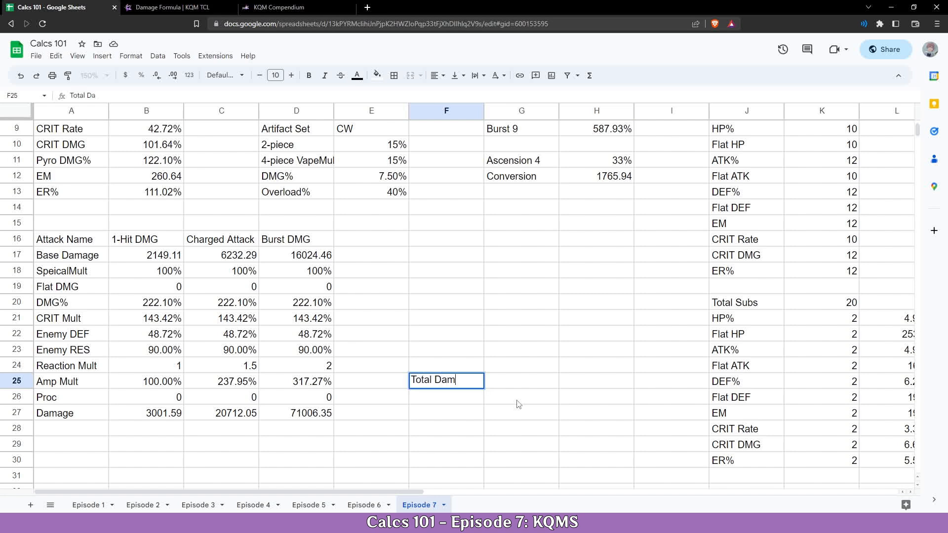
{"action": "key", "text": "tab"}
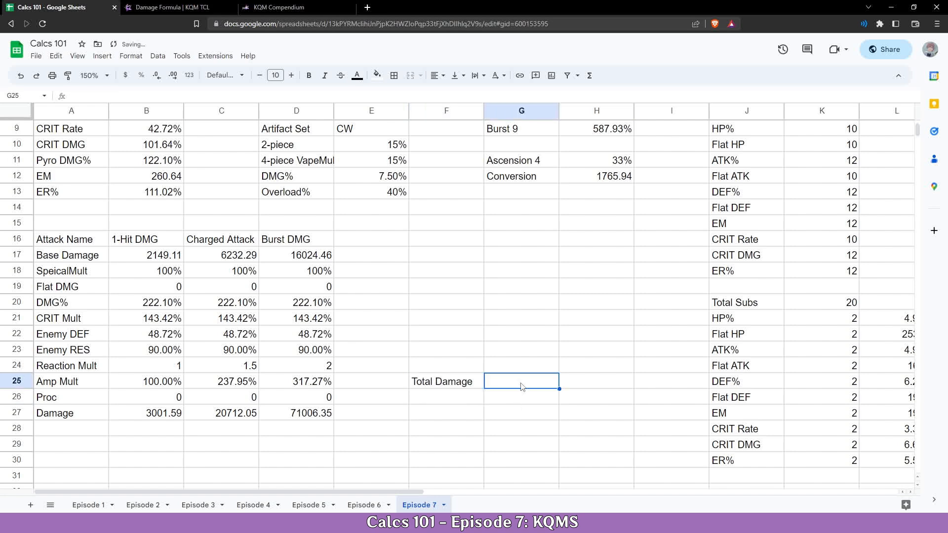
{"action": "type", "text": "=SU"}
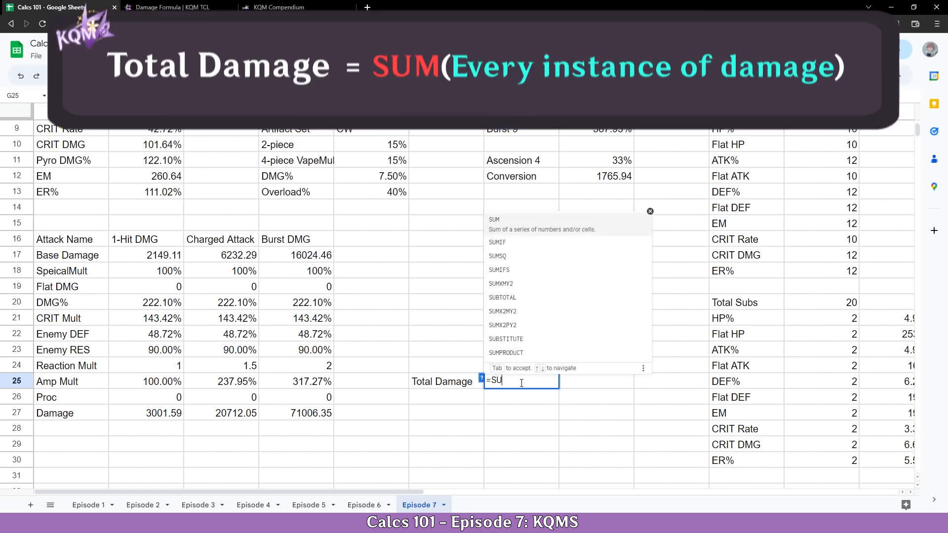
{"action": "type", "text": "M("}
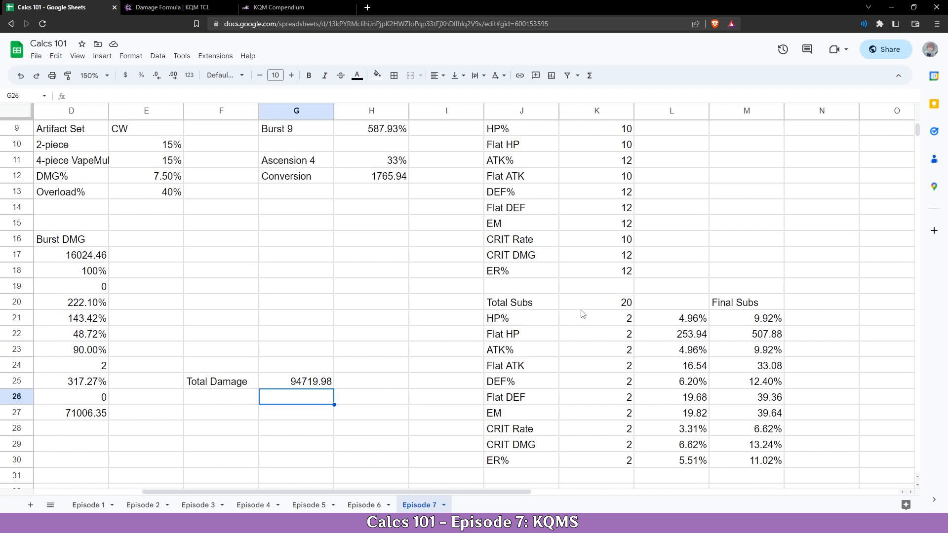
{"action": "mouse_move", "coordinate": [296, 372]}
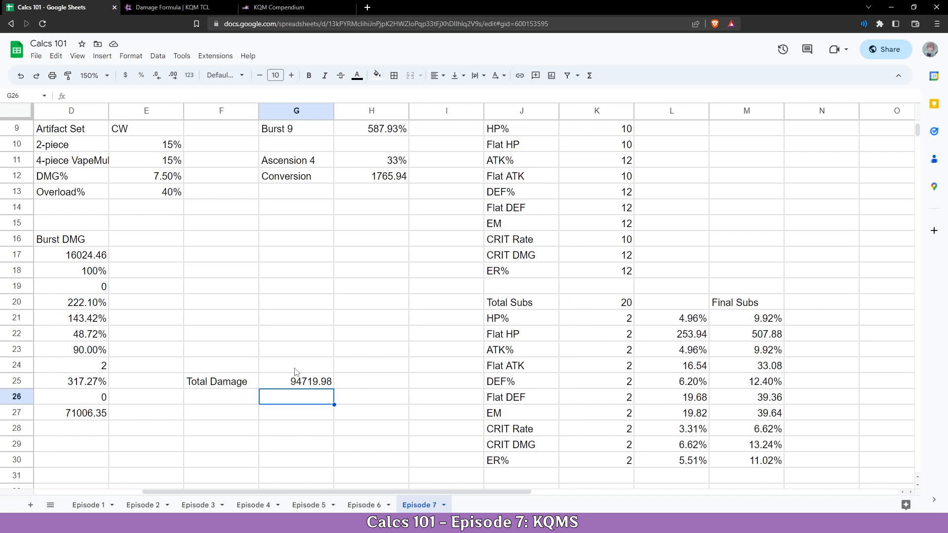
{"action": "mouse_move", "coordinate": [538, 464]}
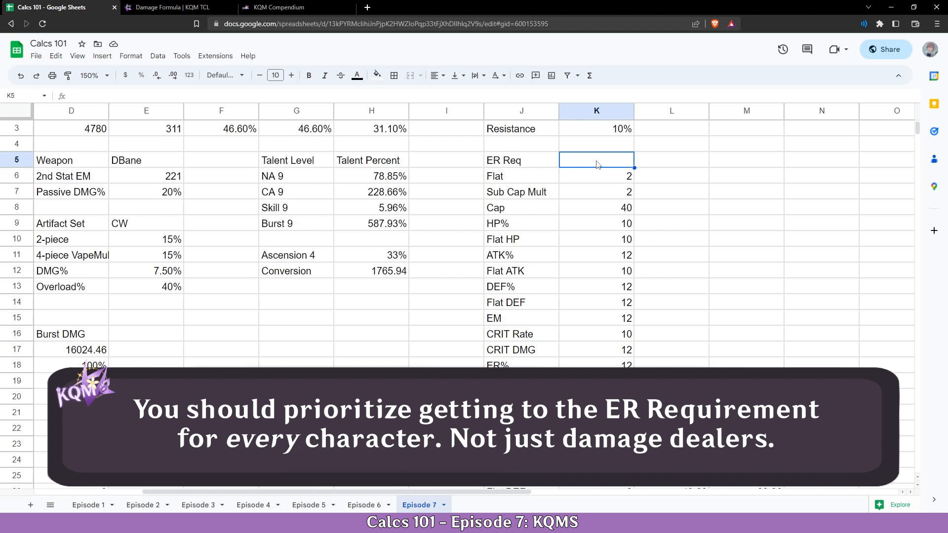
- Set CRIT Rate subs to 10, CRIT DMG to 12 and HP% to 4 rolls
{"action": "type", "text": "100%"}
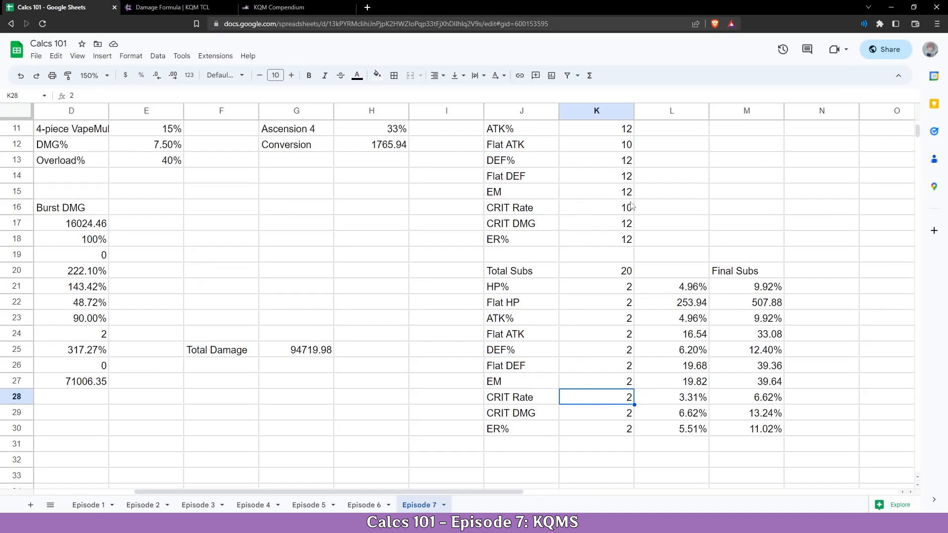
{"action": "type", "text": "10"}
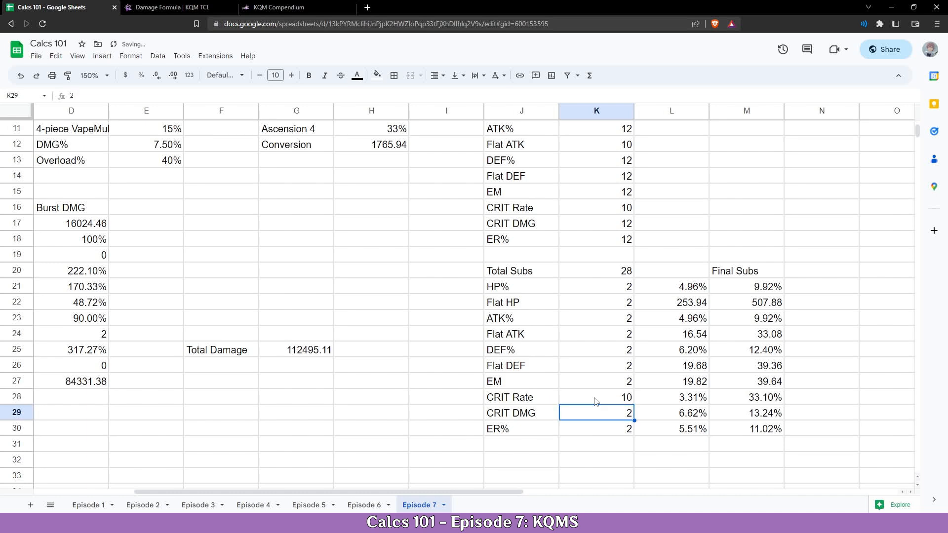
{"action": "mouse_move", "coordinate": [605, 337]}
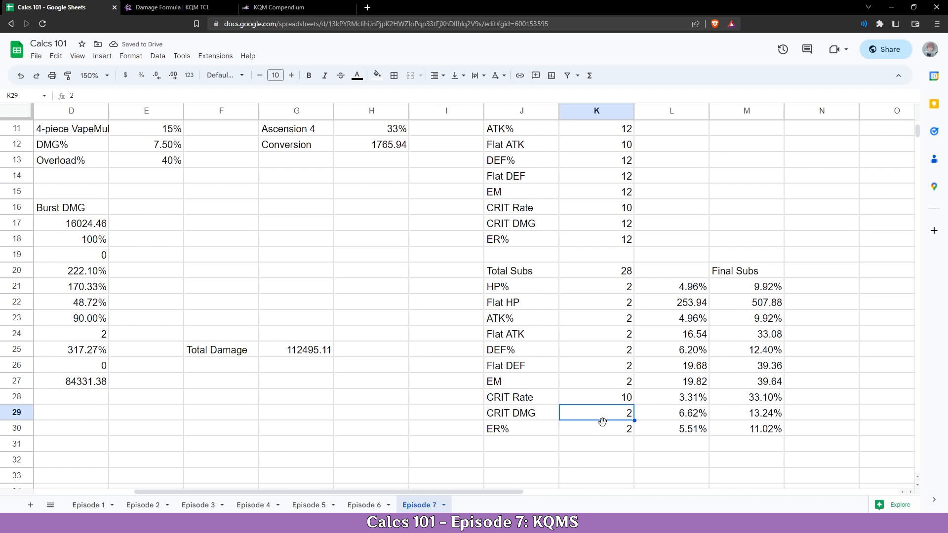
{"action": "type", "text": "12"}
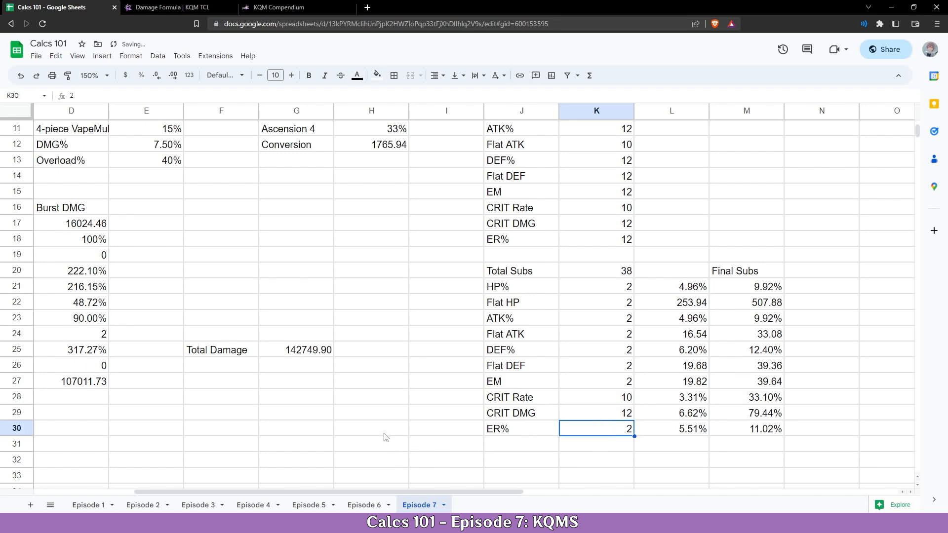
{"action": "mouse_move", "coordinate": [302, 363]}
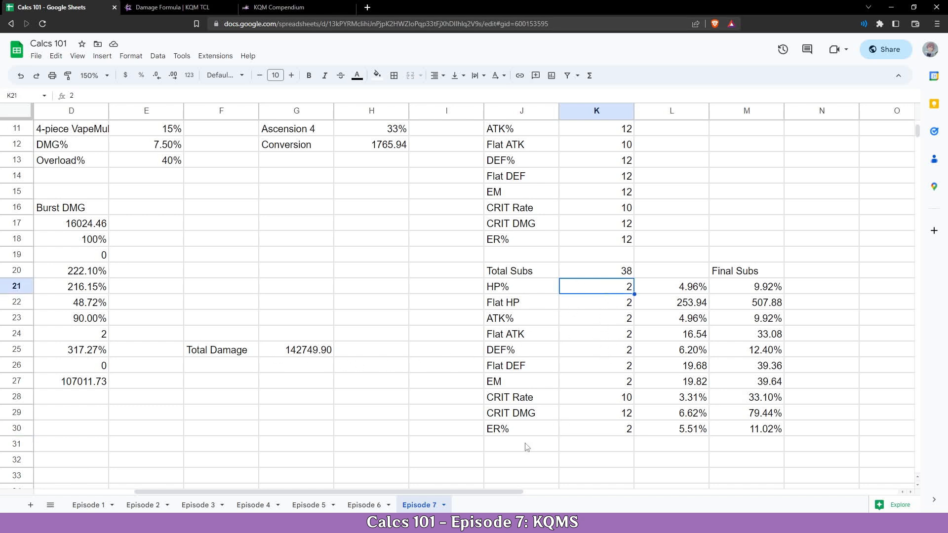
{"action": "type", "text": "4"}
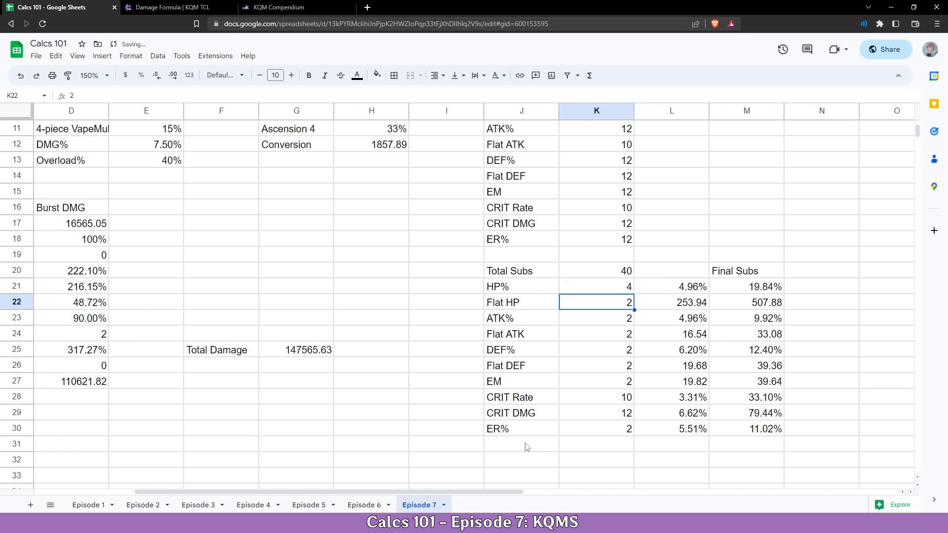
{"action": "mouse_move", "coordinate": [611, 291]}
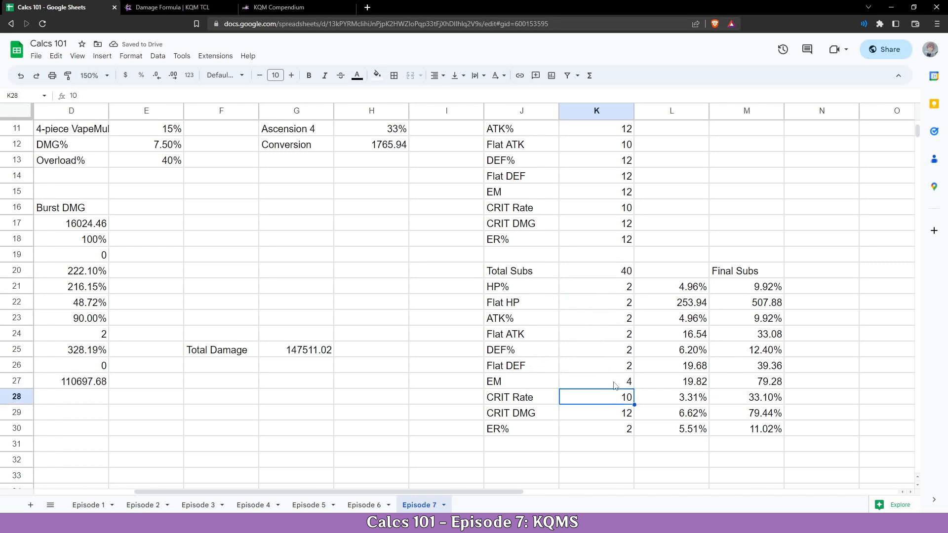
{"action": "mouse_move", "coordinate": [668, 395]}
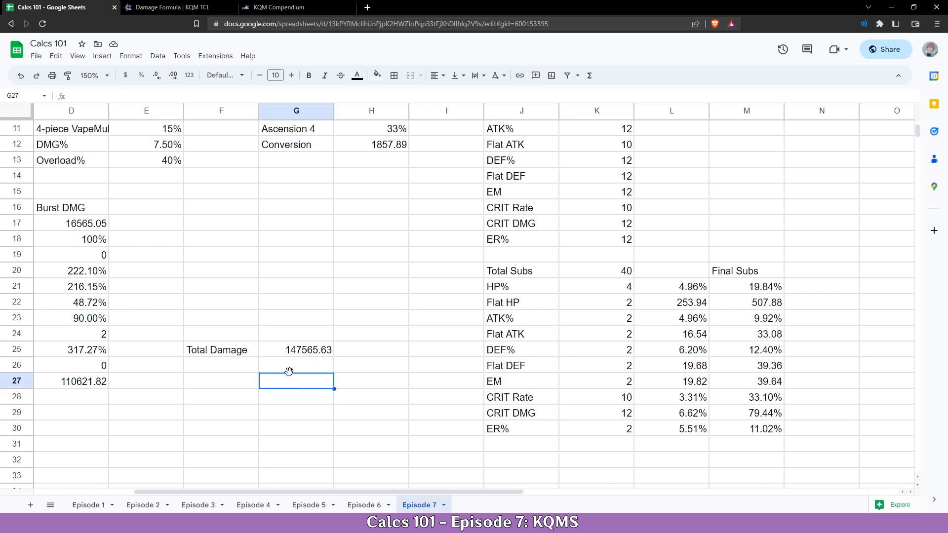
{"action": "mouse_move", "coordinate": [609, 275]}
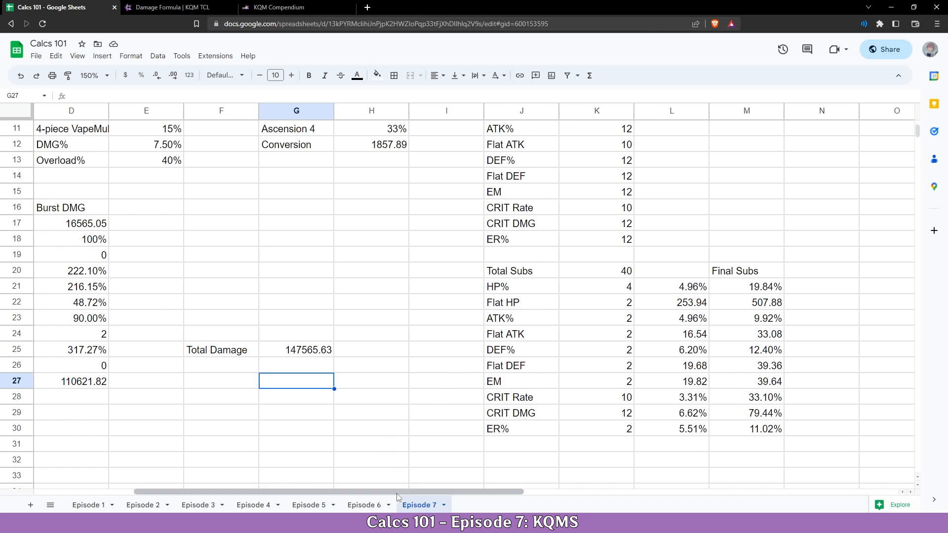
{"action": "mouse_move", "coordinate": [371, 495]}
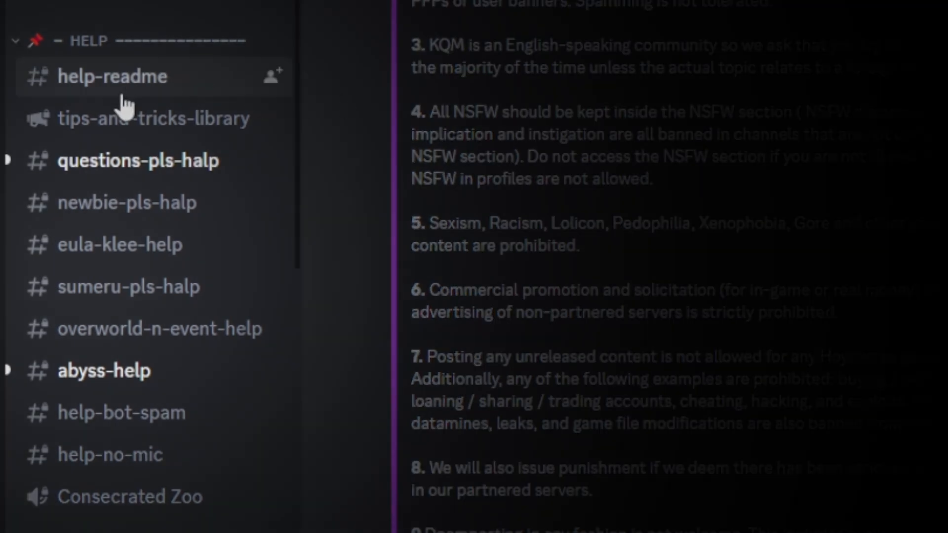
- Open #questions-pls-halp and scroll the channel list to the theorycrafting section
{"action": "left_click", "coordinate": [138, 160]}
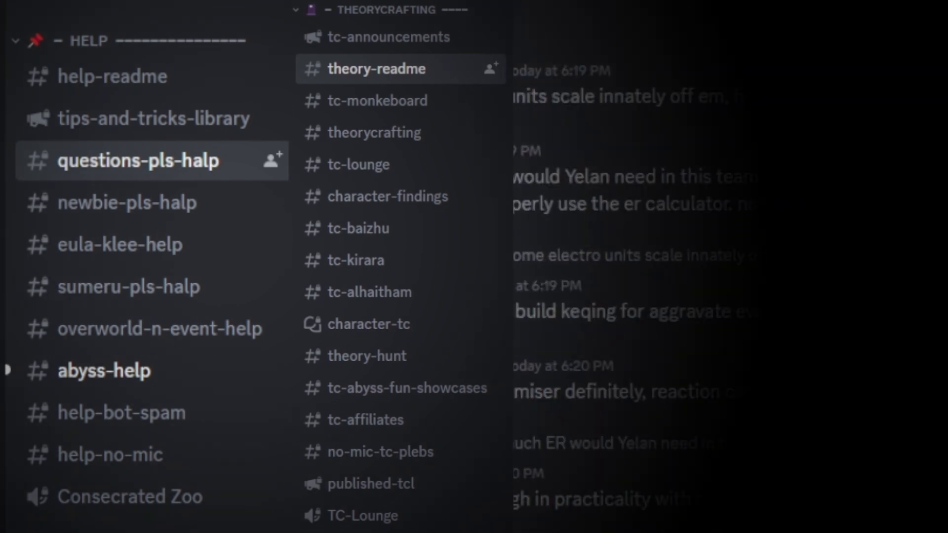
{"action": "scroll", "scroll_direction": "down", "scroll_amount": 3}
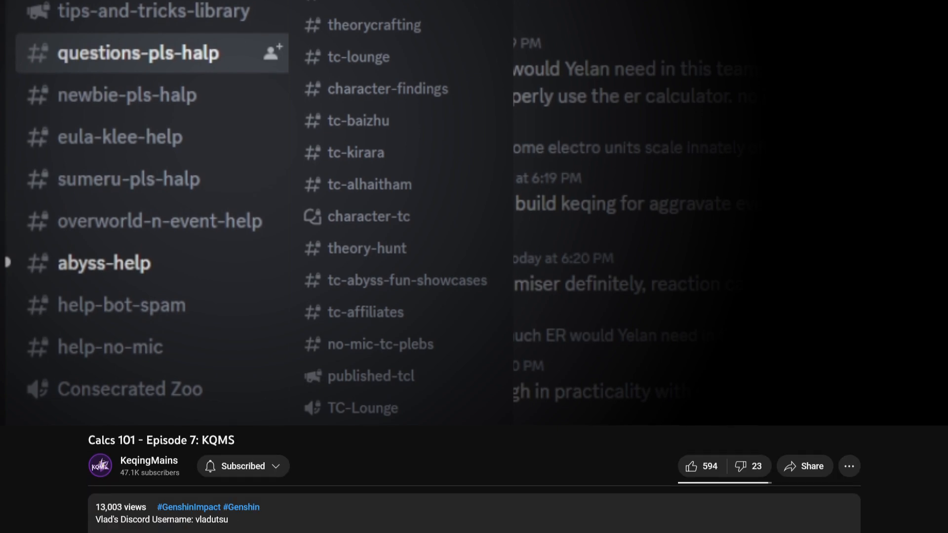